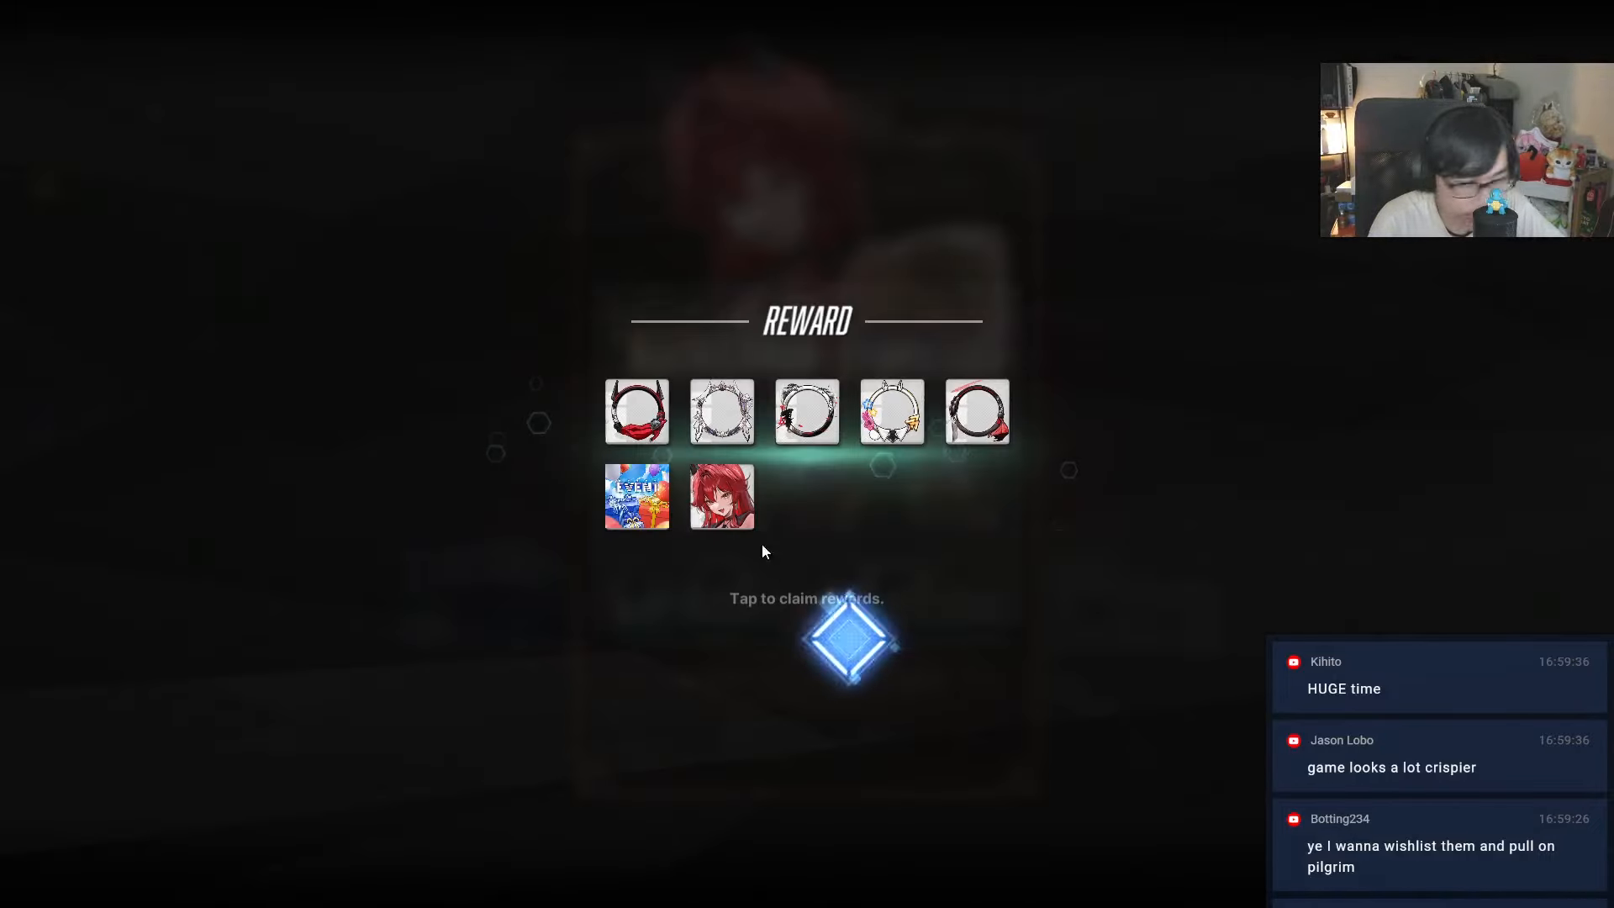
- Claim the pending reward items to reach the kneeling, top-hatted Nikke's showcase
{"action": "left_click", "coordinate": [806, 638]}
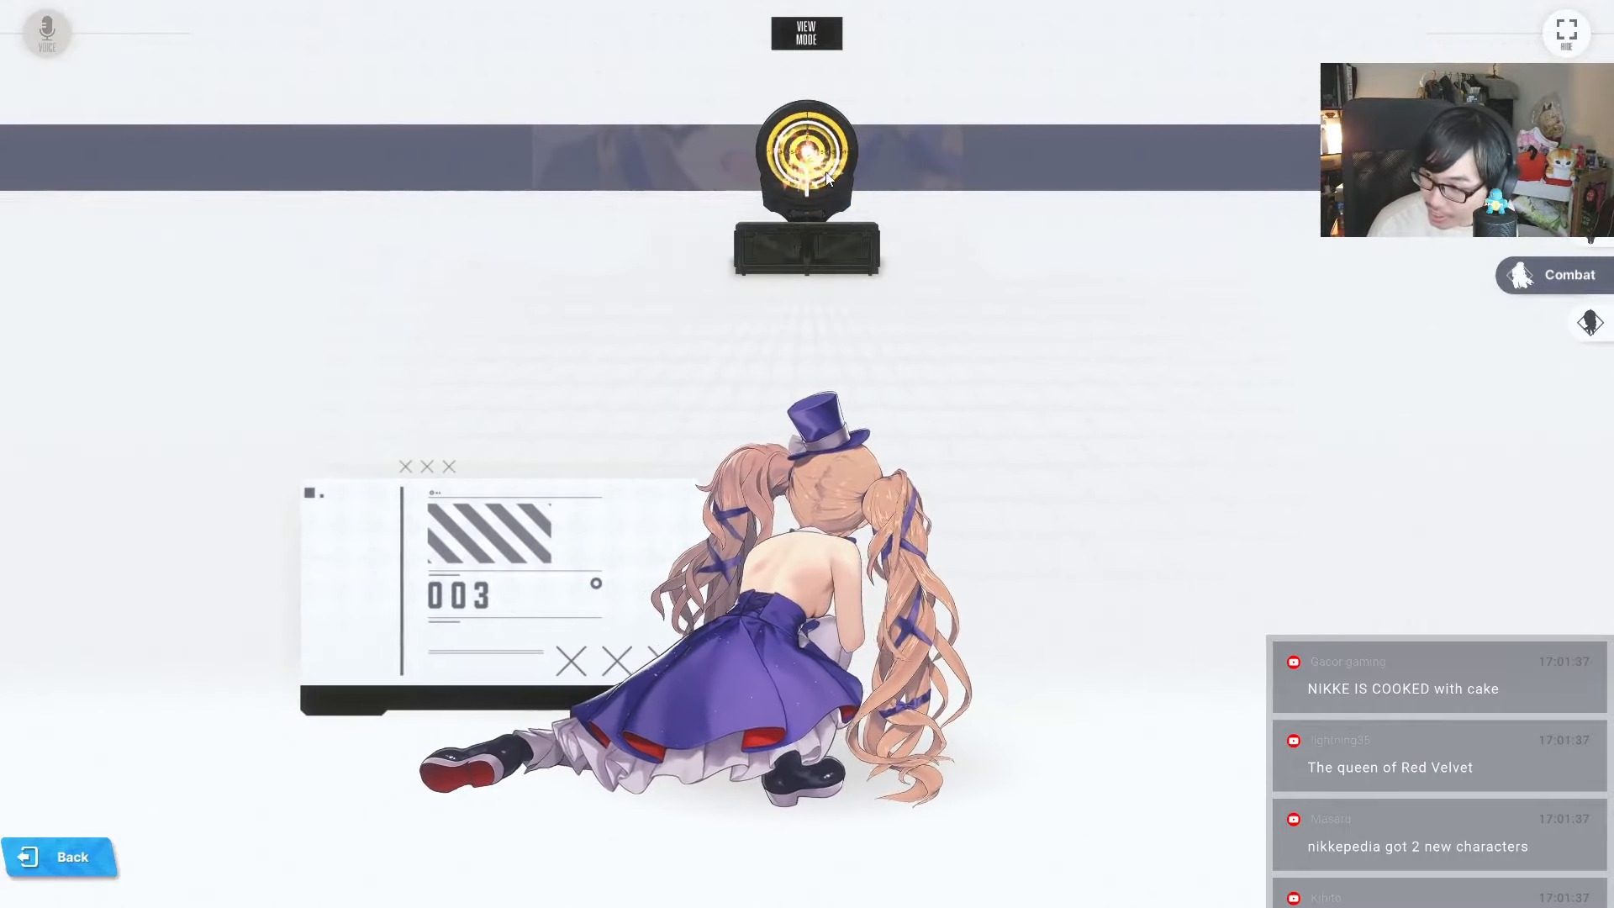
{"action": "left_click", "coordinate": [1569, 323]}
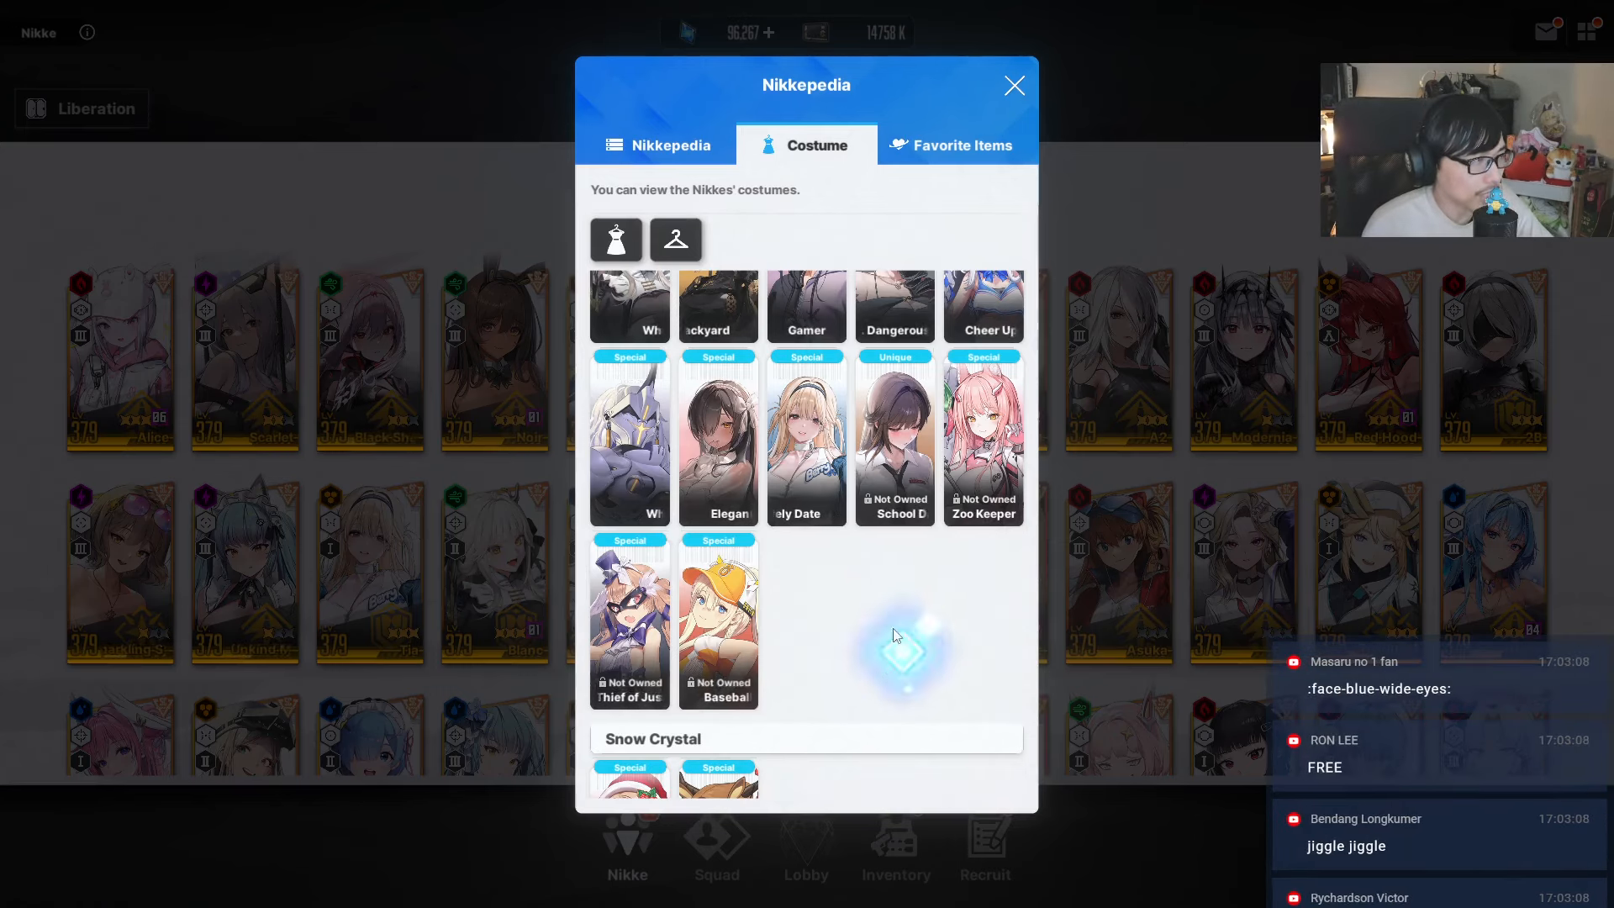
- Switch to the full Nikkepedia list and select Phantom's entry for her SD model view
{"action": "scroll", "scroll_direction": "down", "scroll_amount": 3}
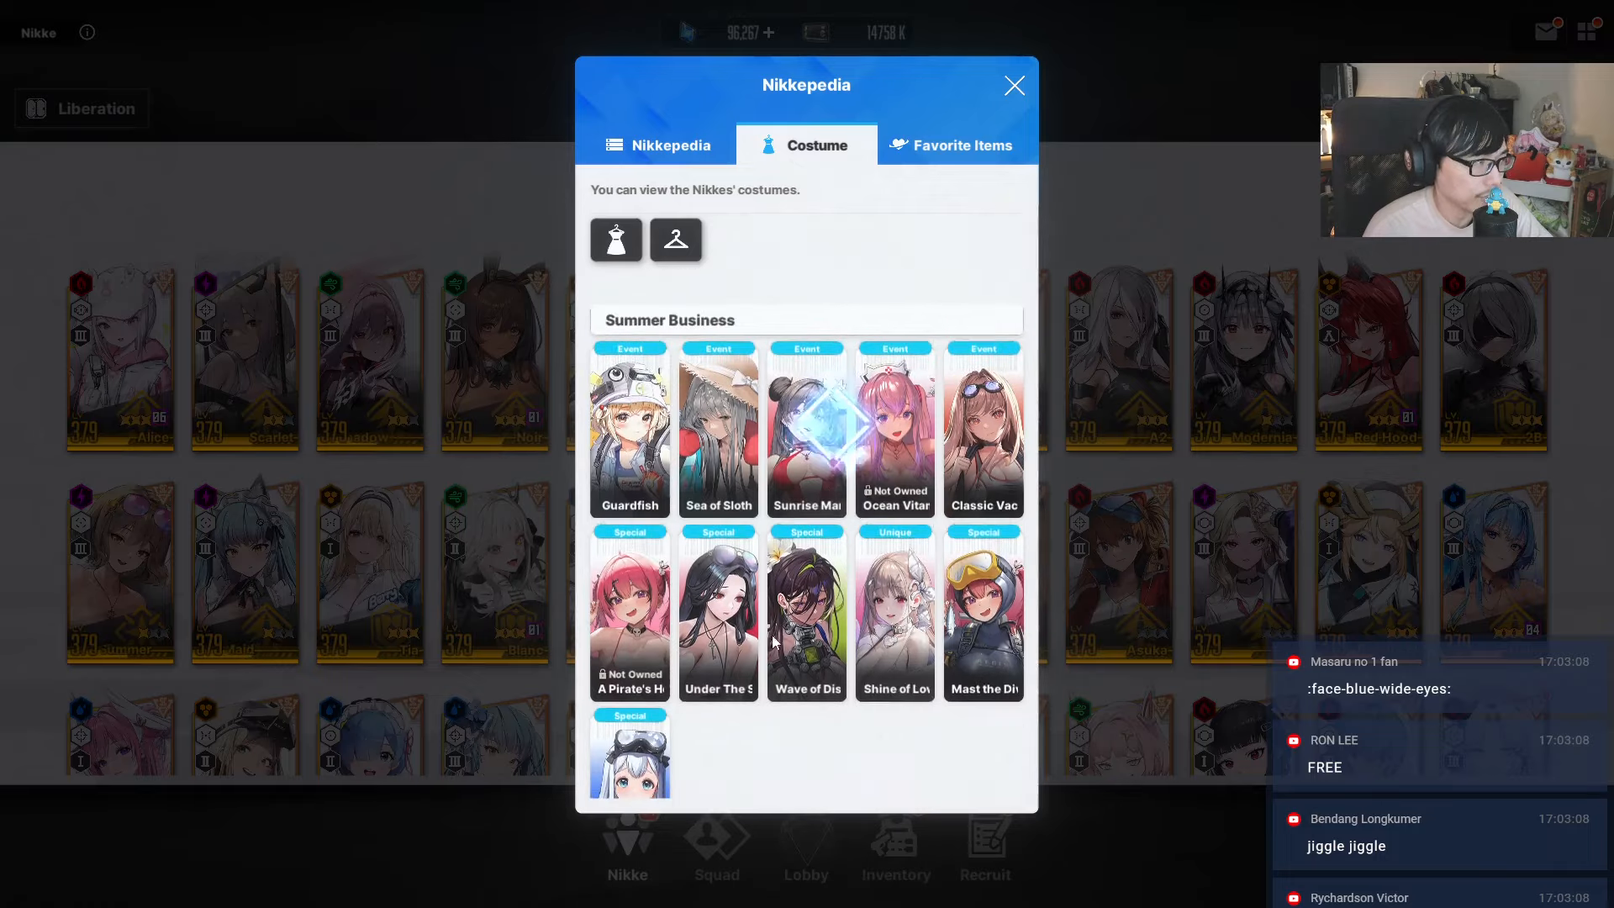
{"action": "left_click", "coordinate": [657, 145]}
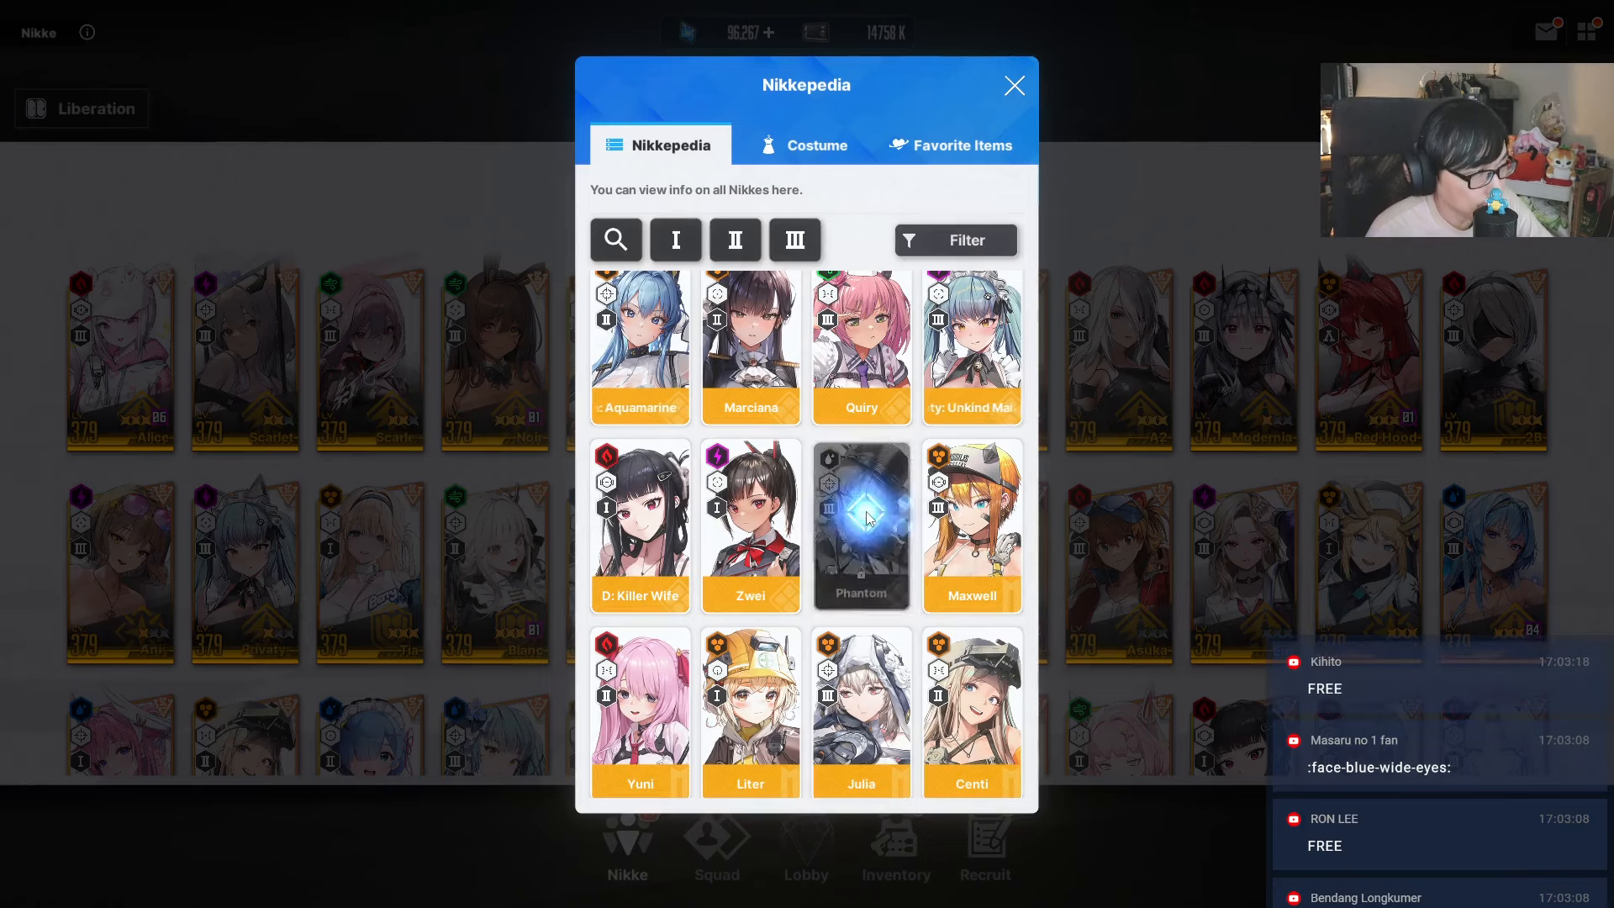
{"action": "left_click", "coordinate": [861, 524]}
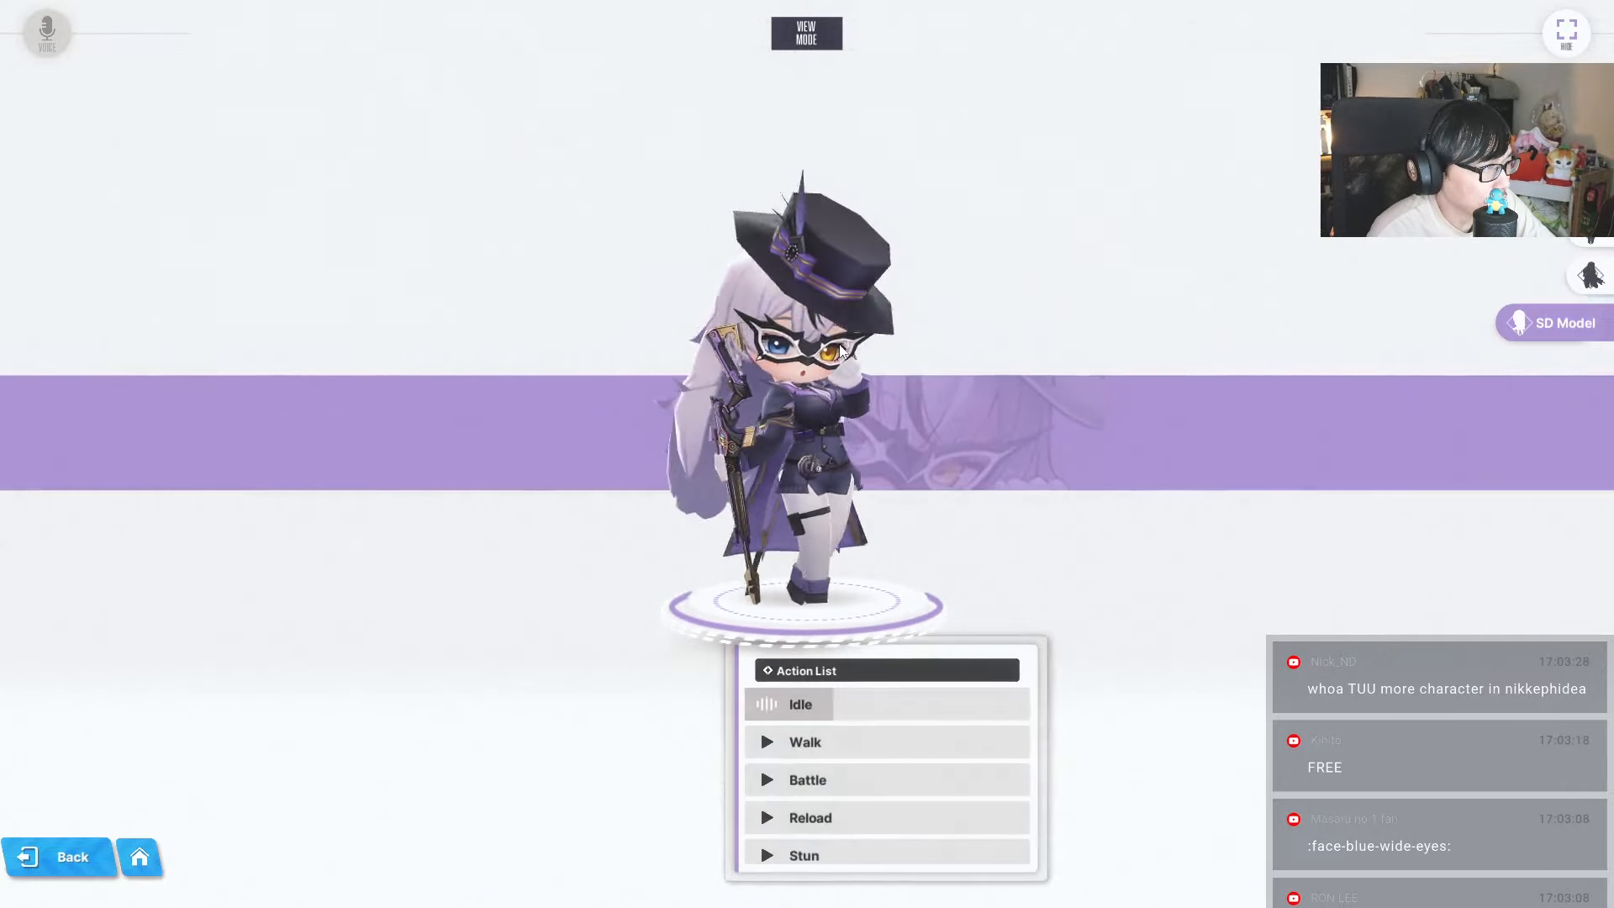
- Leave Phantom's chibi model for her profile and check her Water code details
{"action": "left_click", "coordinate": [805, 742]}
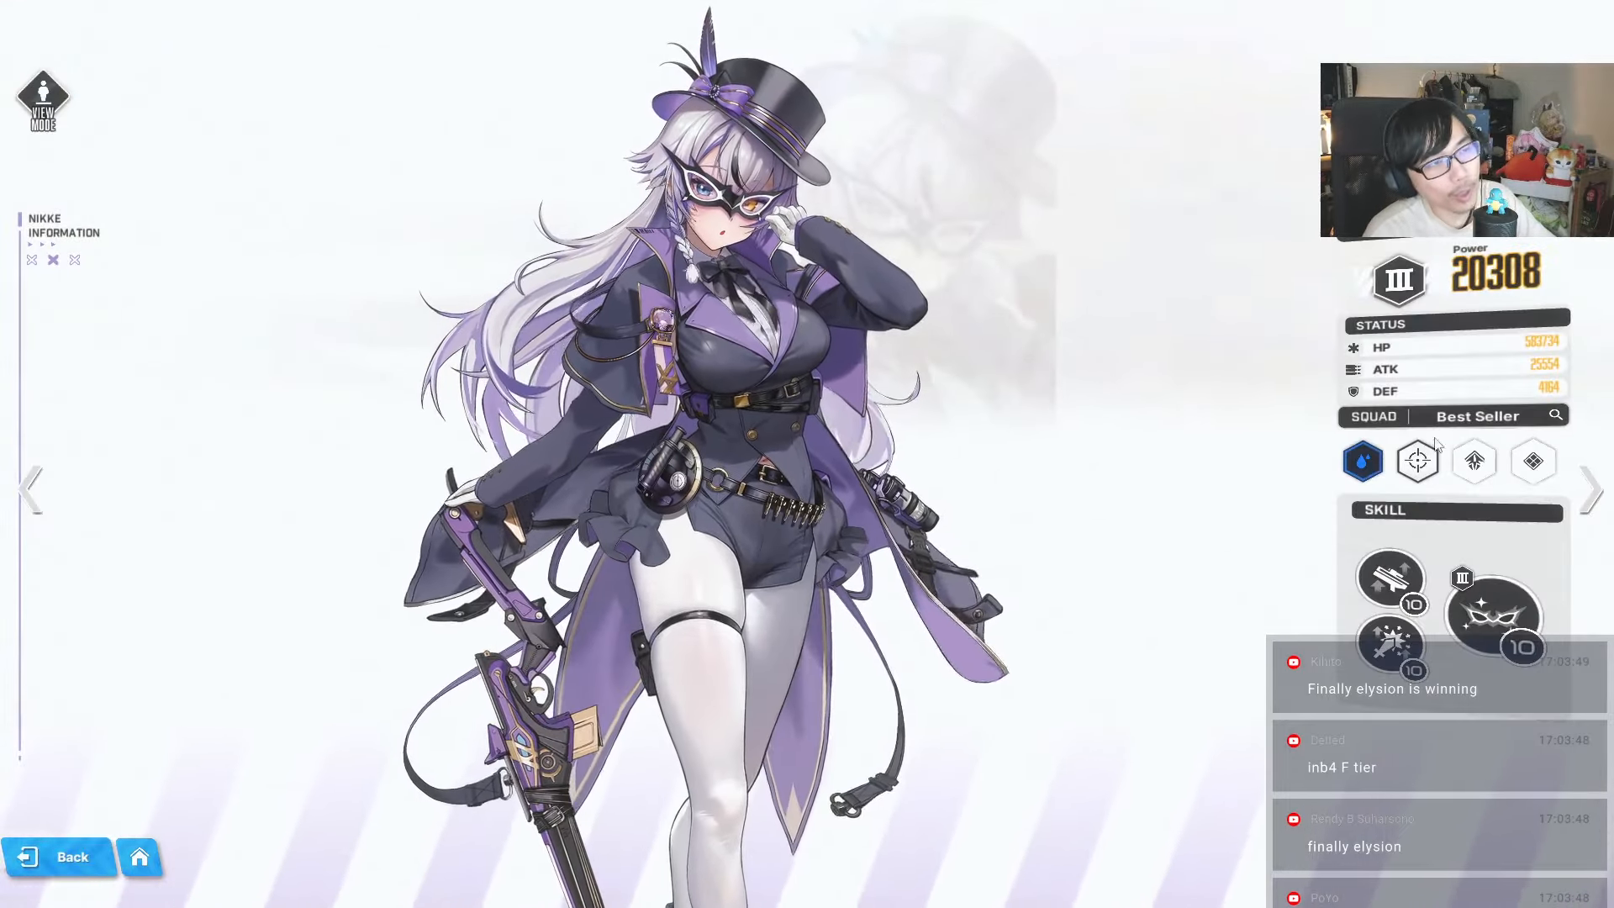
{"action": "left_click", "coordinate": [1360, 460]}
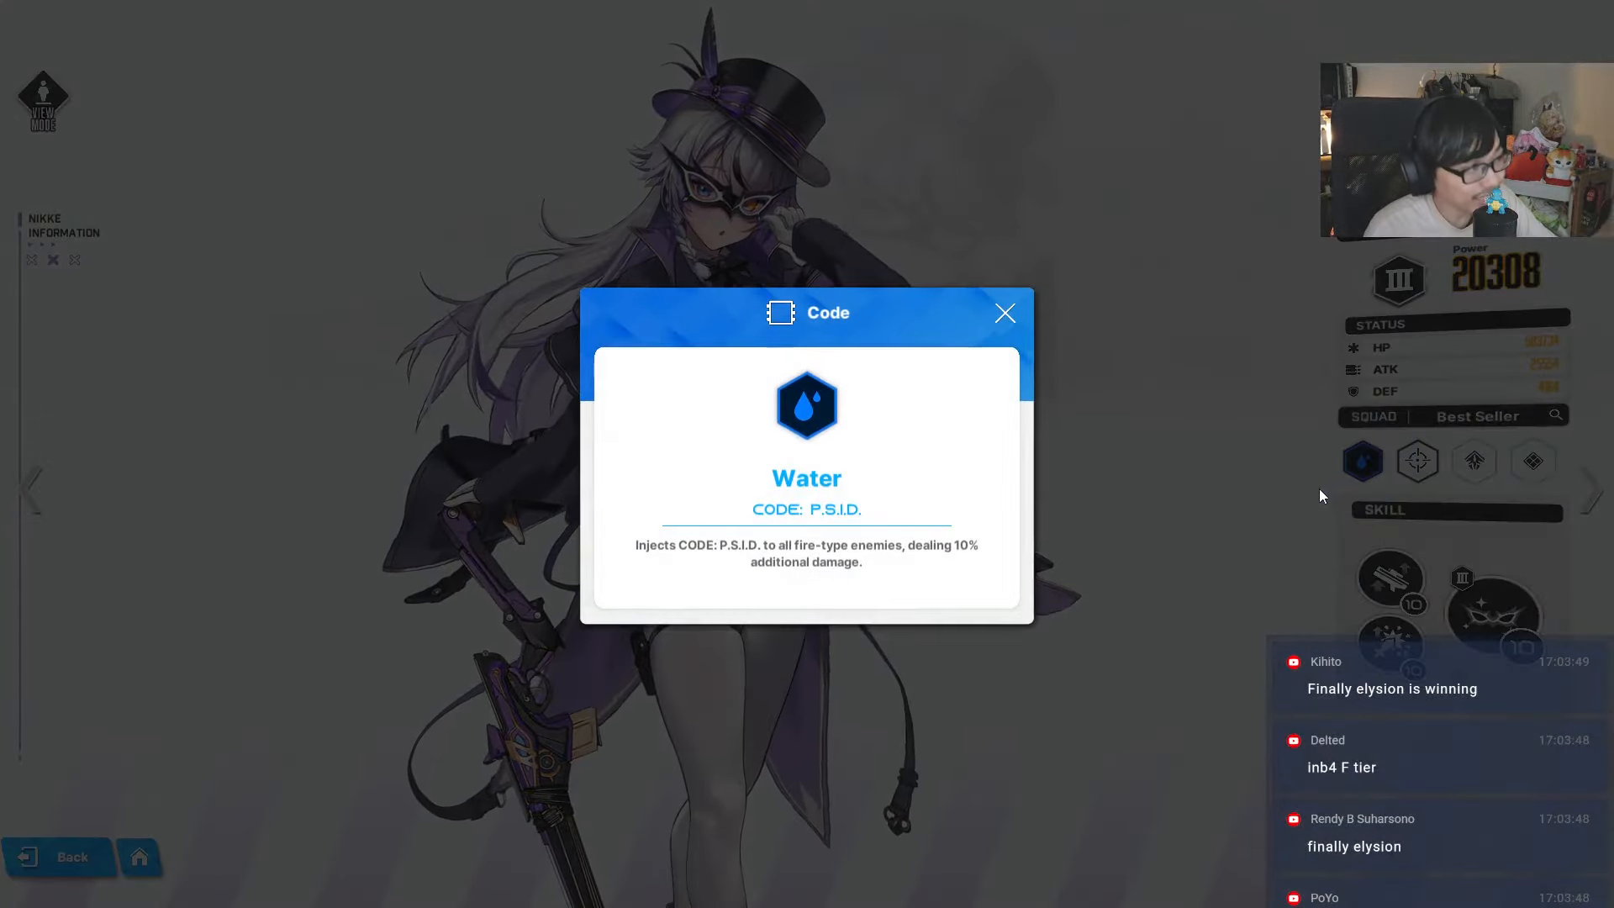
{"action": "left_click", "coordinate": [1417, 461]}
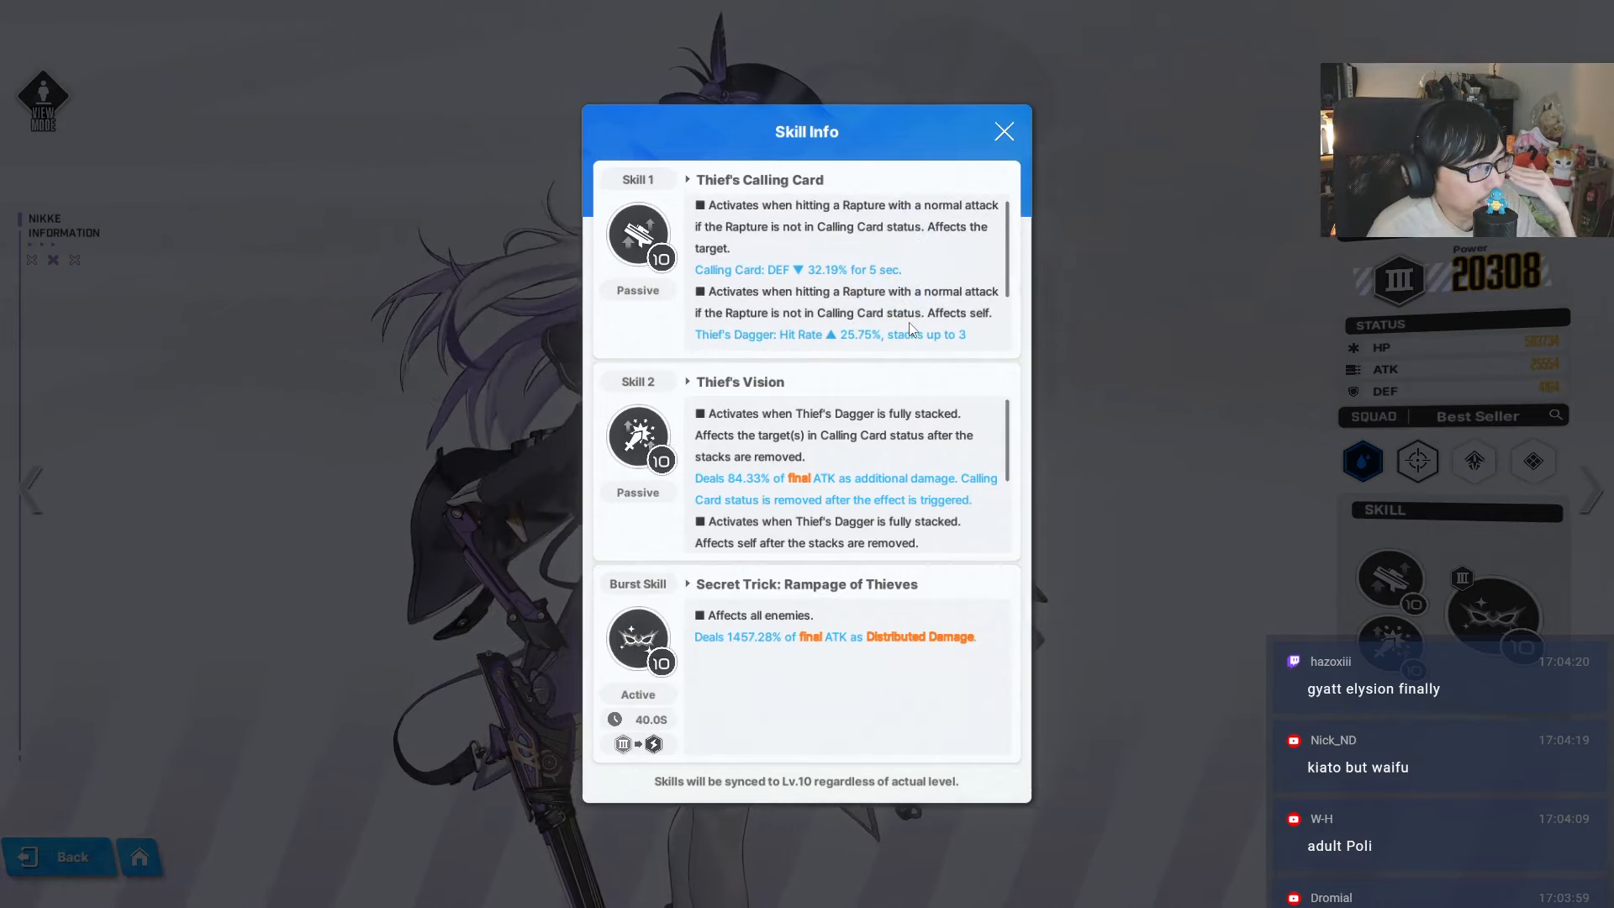
- Read Phantom's remaining skill effects and the Distributed Damage explanation, then close her skill details
{"action": "scroll", "scroll_direction": "down", "scroll_amount": 3}
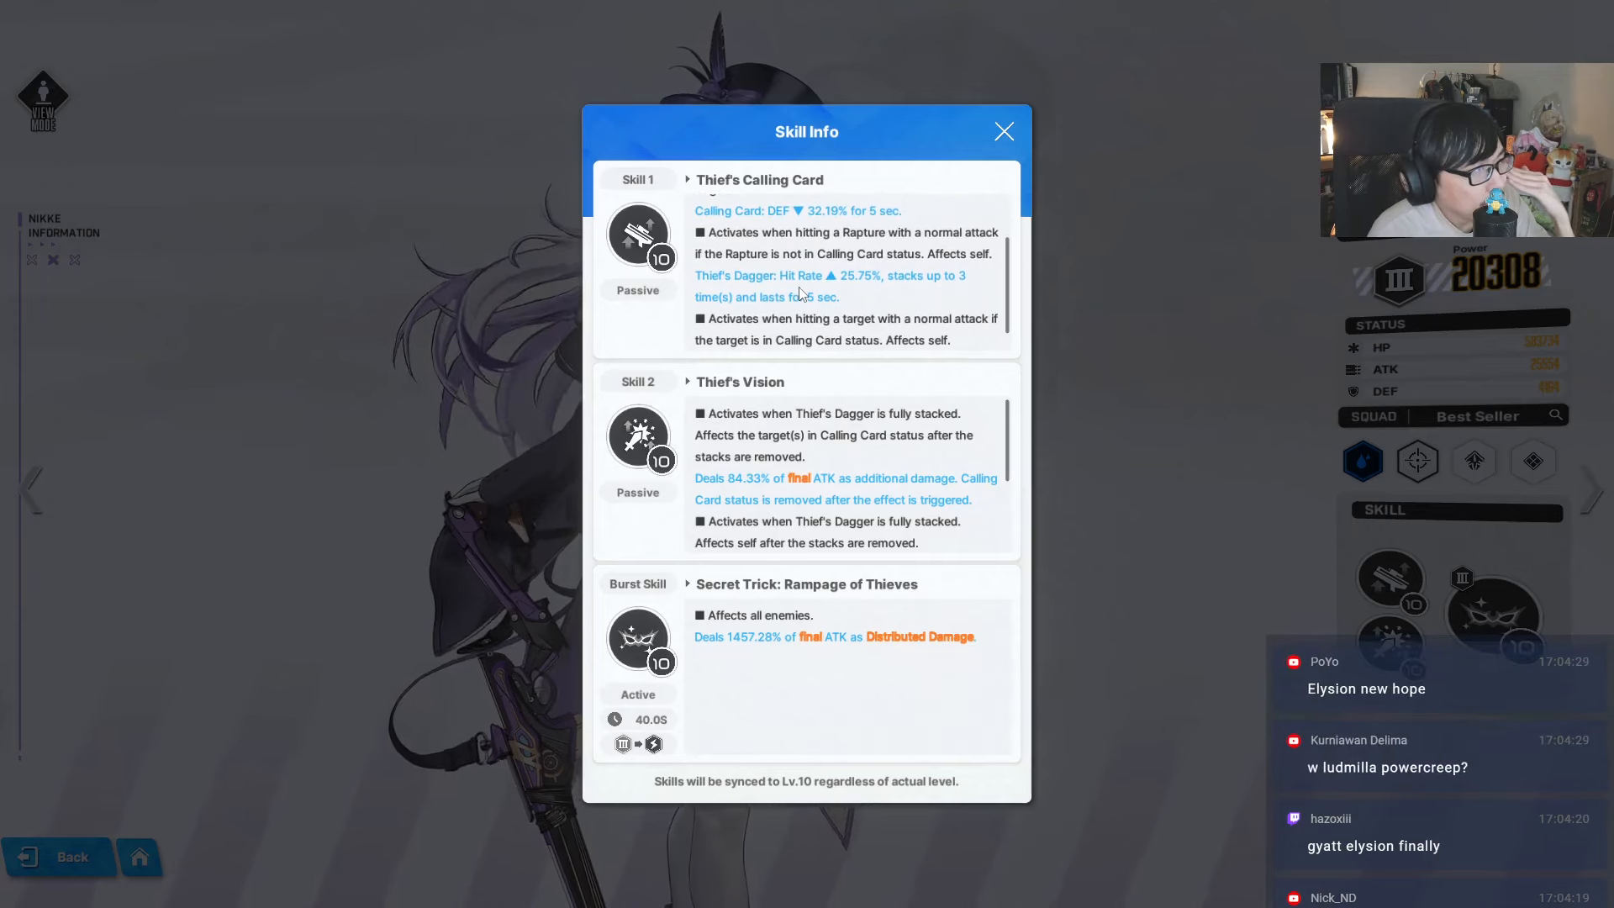
{"action": "mouse_move", "coordinate": [874, 285]}
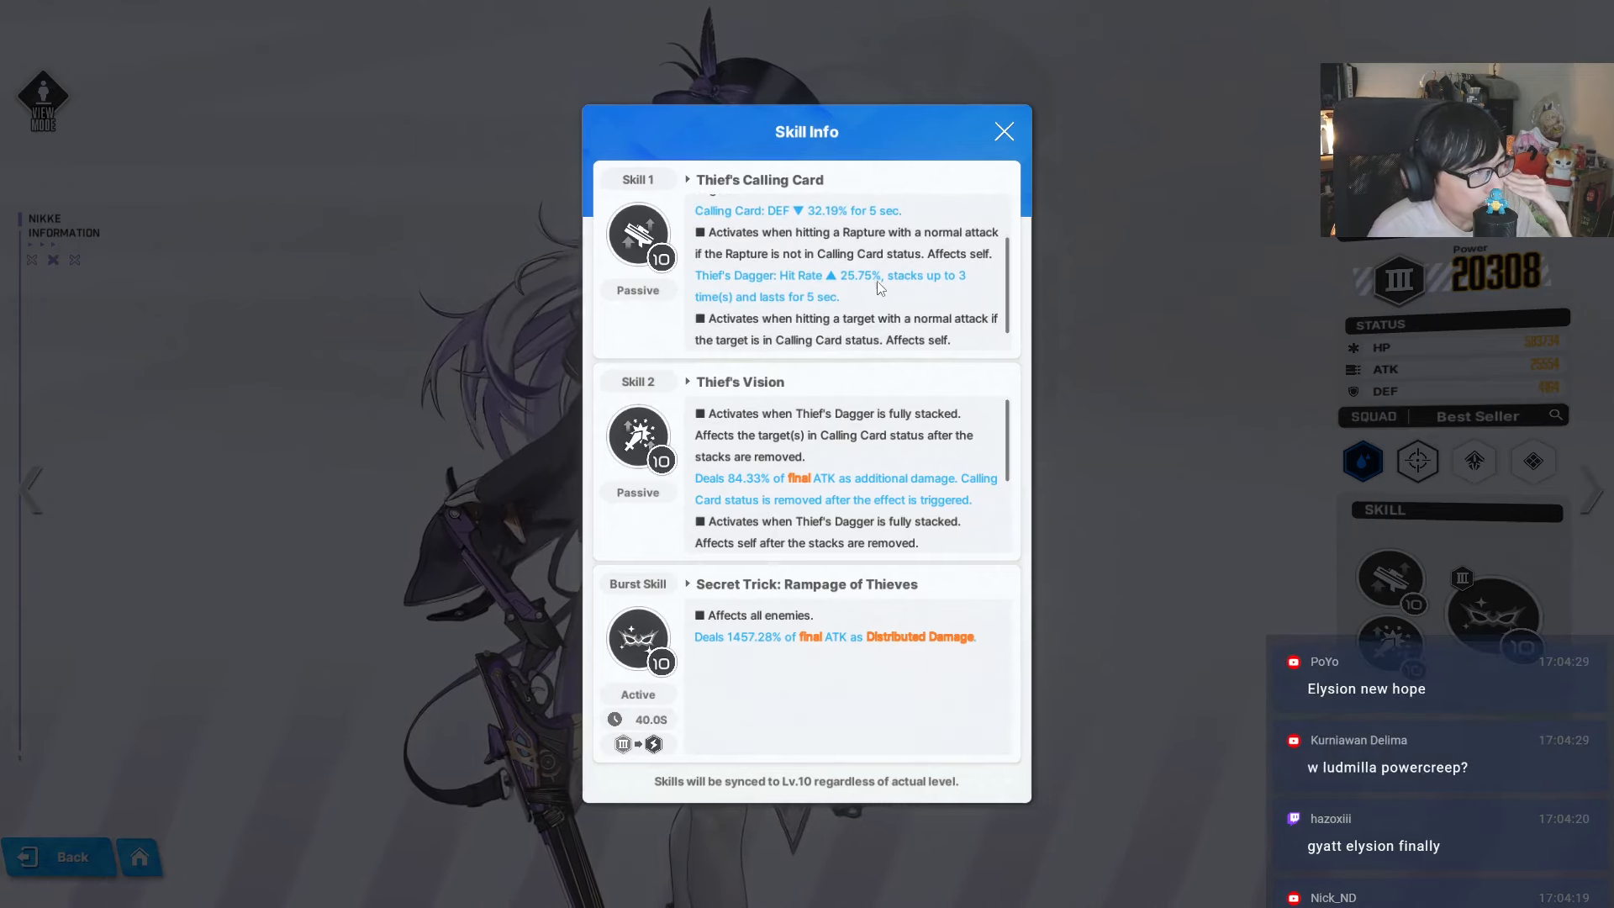
{"action": "scroll", "scroll_direction": "down", "scroll_amount": 3}
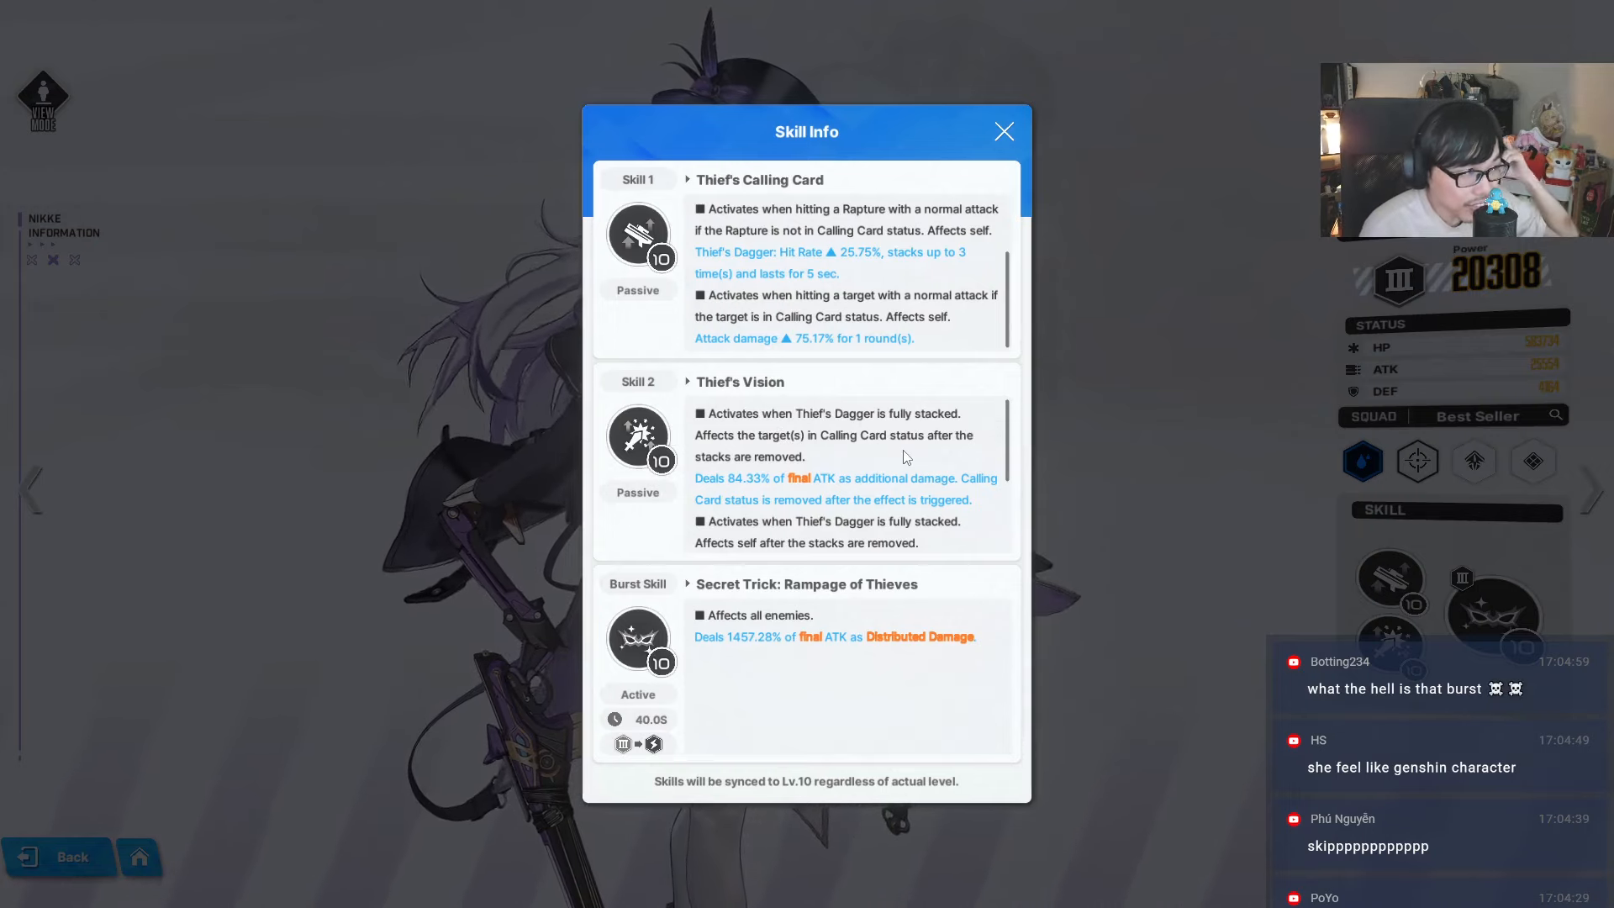
{"action": "scroll", "scroll_direction": "down", "scroll_amount": 3}
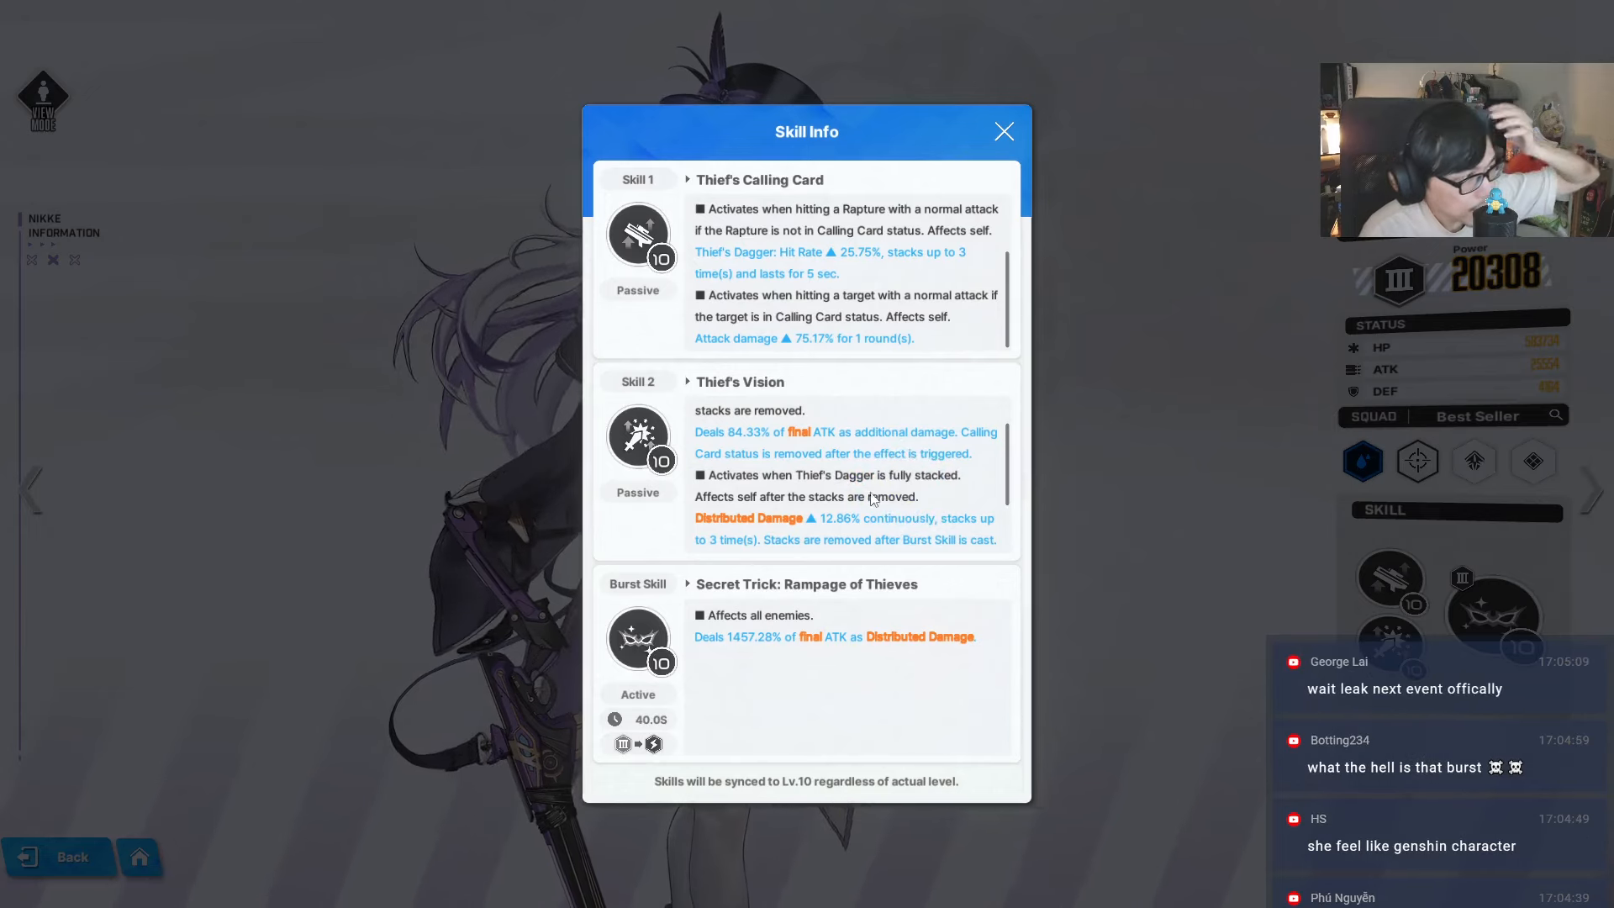
{"action": "scroll", "scroll_direction": "down", "scroll_amount": 3}
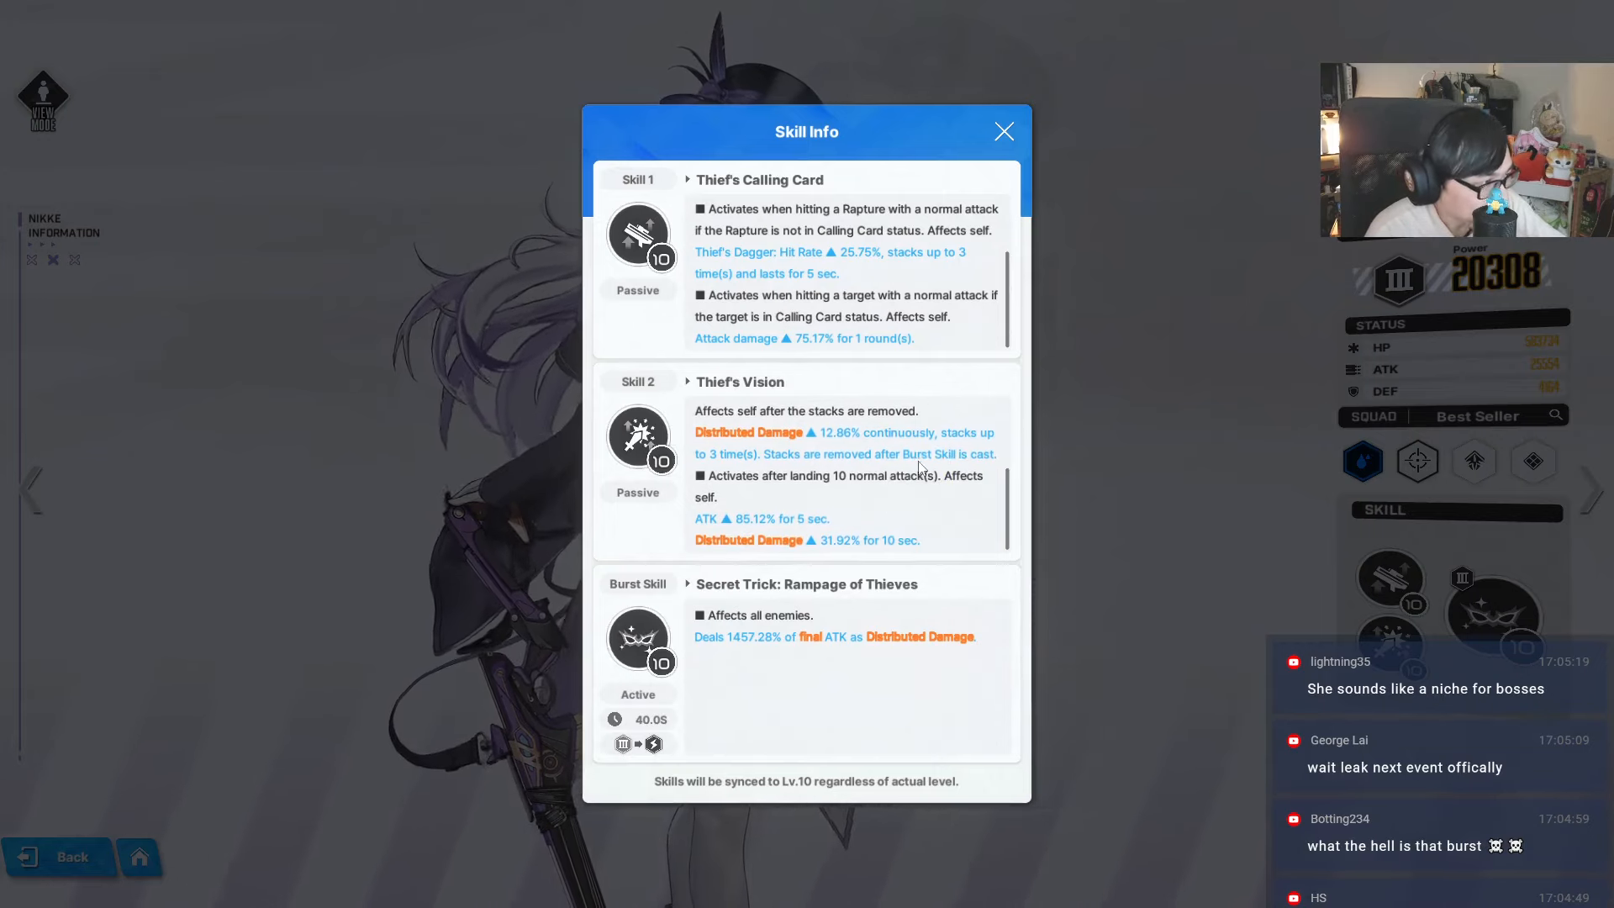
{"action": "mouse_move", "coordinate": [763, 535]}
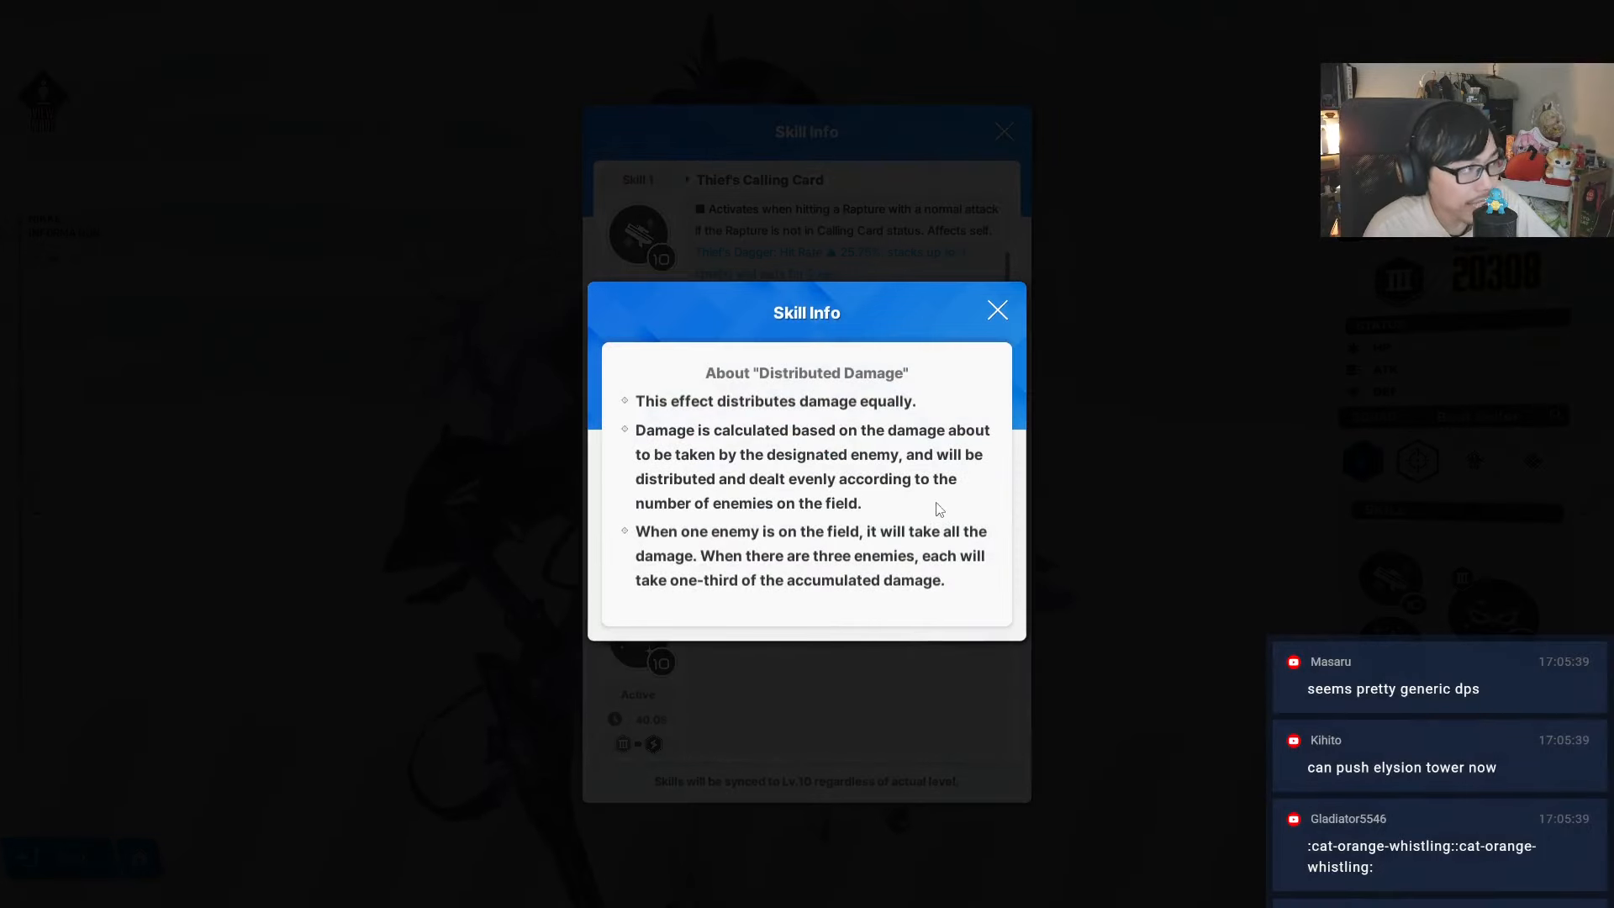
{"action": "left_click", "coordinate": [997, 309]}
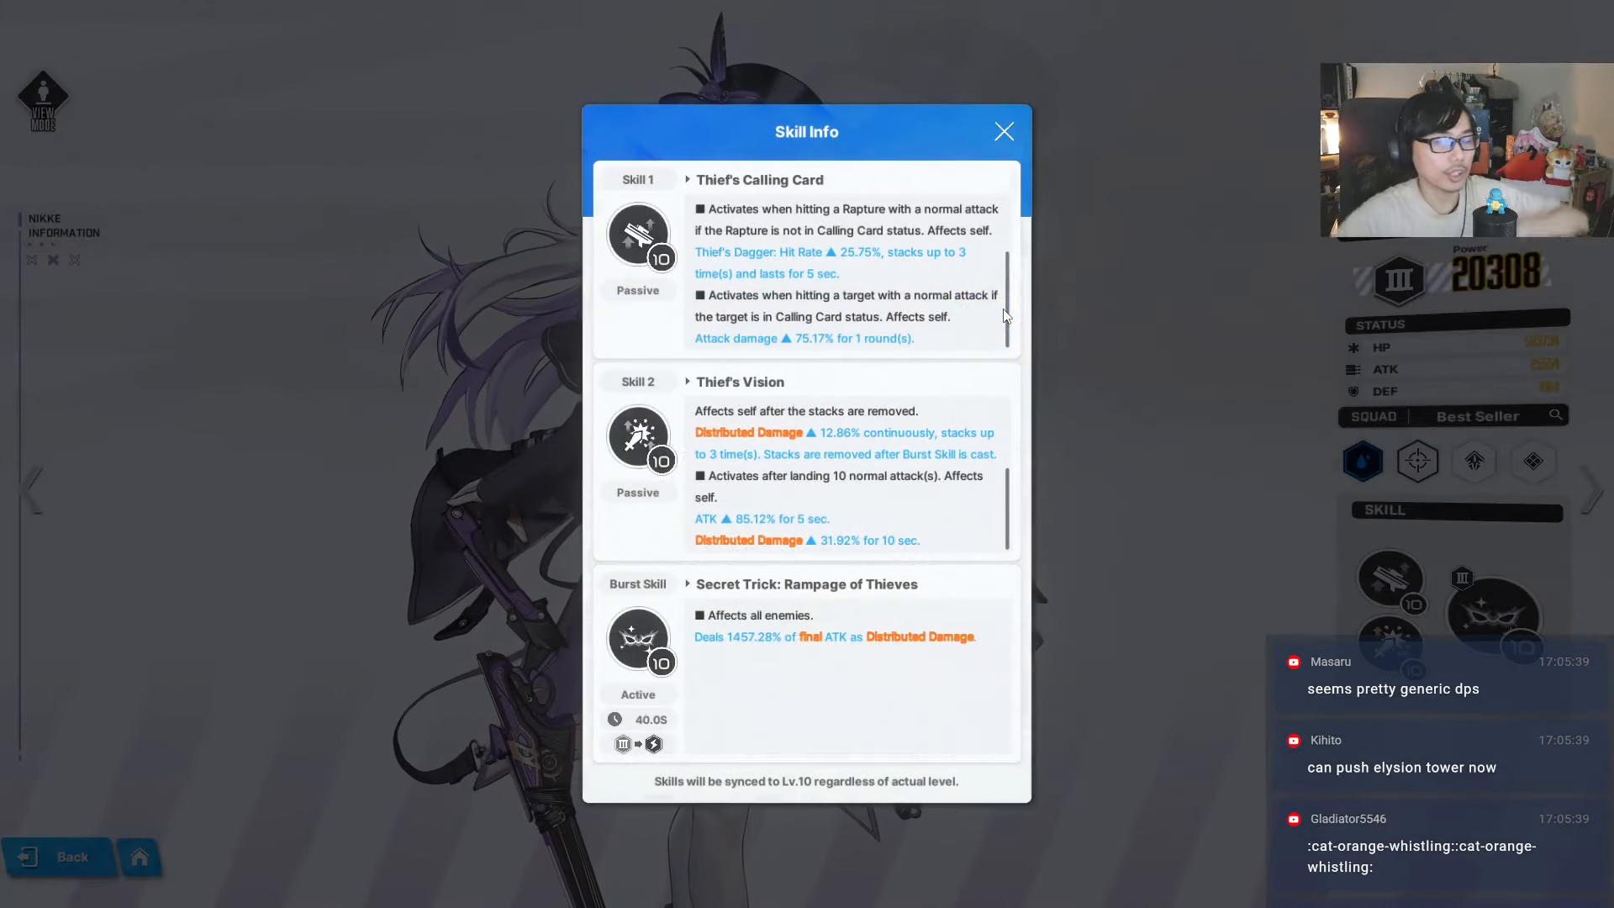
{"action": "left_click", "coordinate": [1001, 131]}
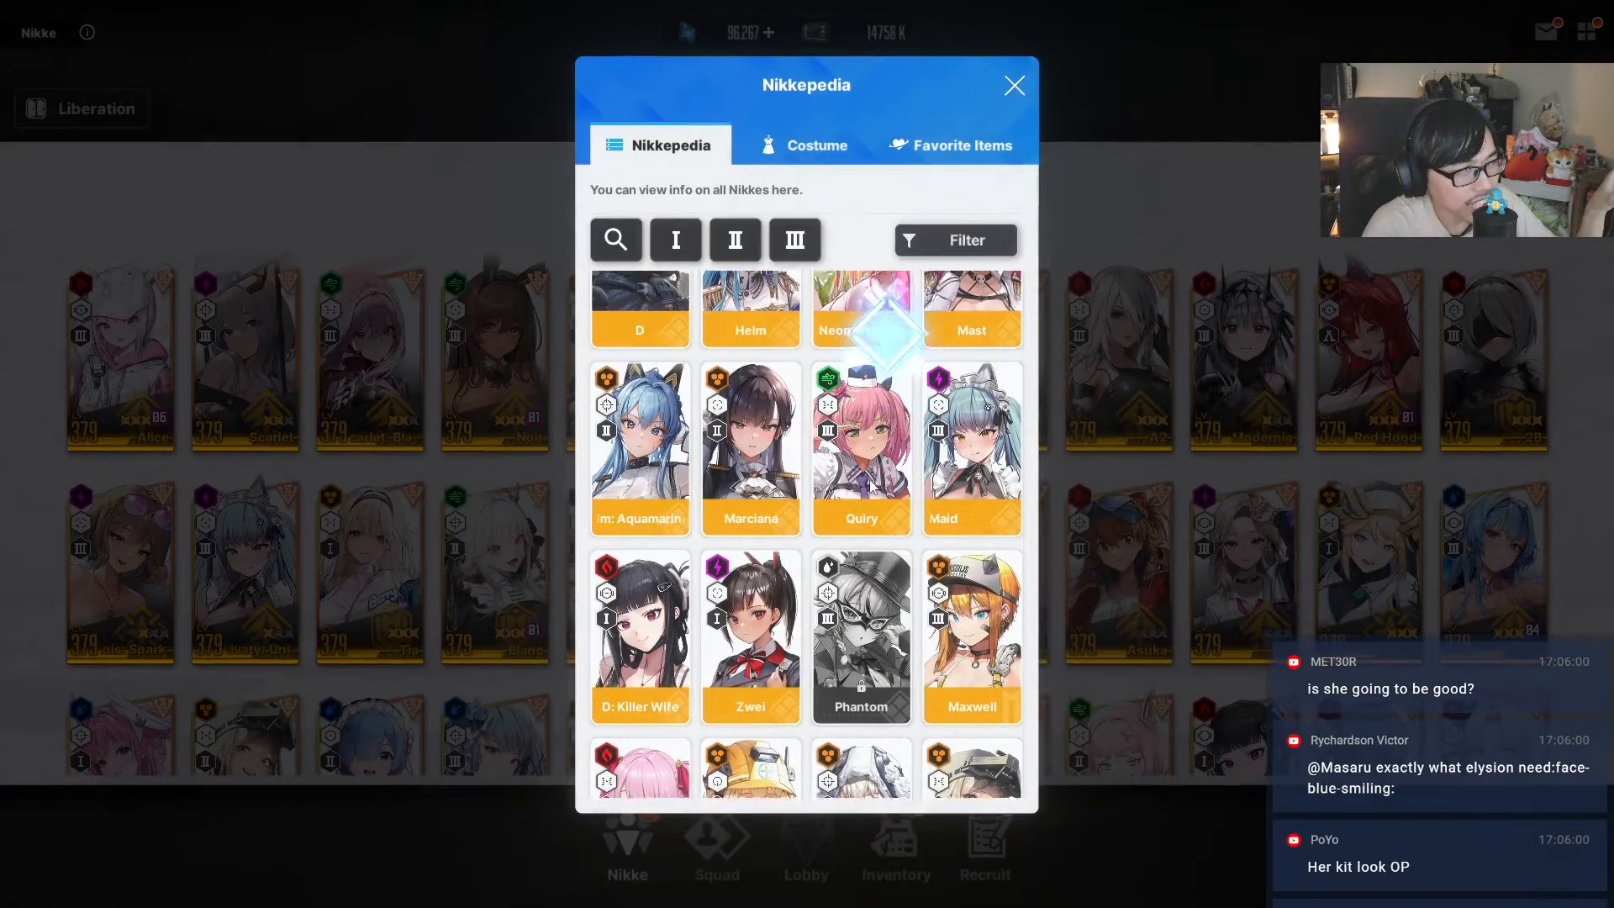
- Filter to SSR Nikkes, view Scarlet's backstory card and skill details, and return to the list
{"action": "left_click", "coordinate": [793, 240]}
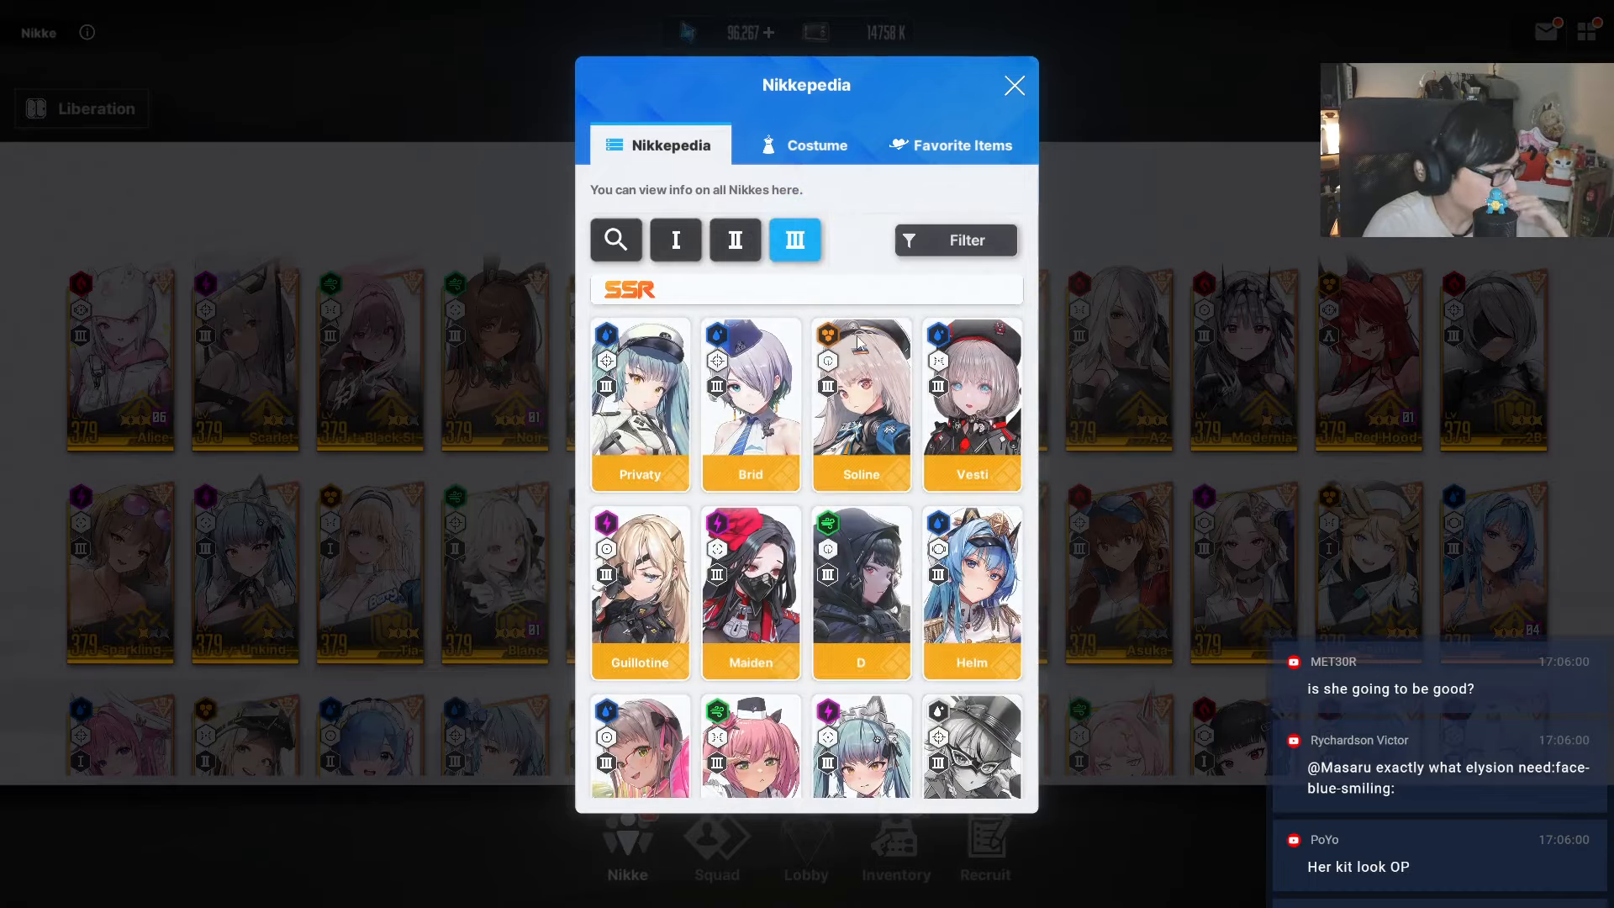
{"action": "scroll", "scroll_direction": "down", "scroll_amount": 3}
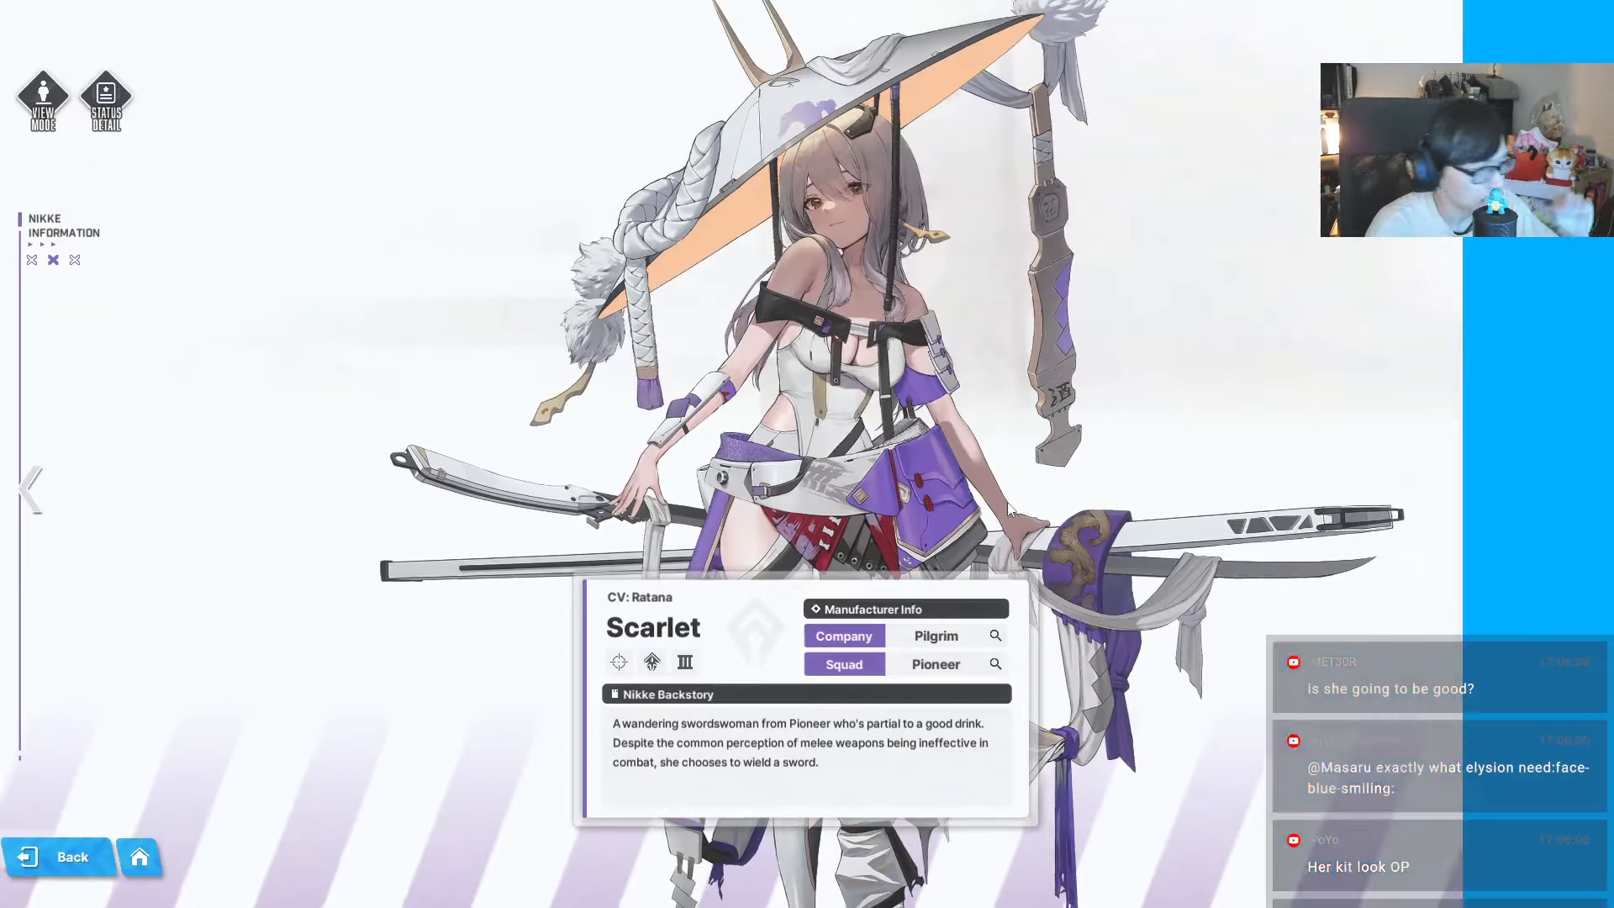
{"action": "left_click", "coordinate": [106, 101]}
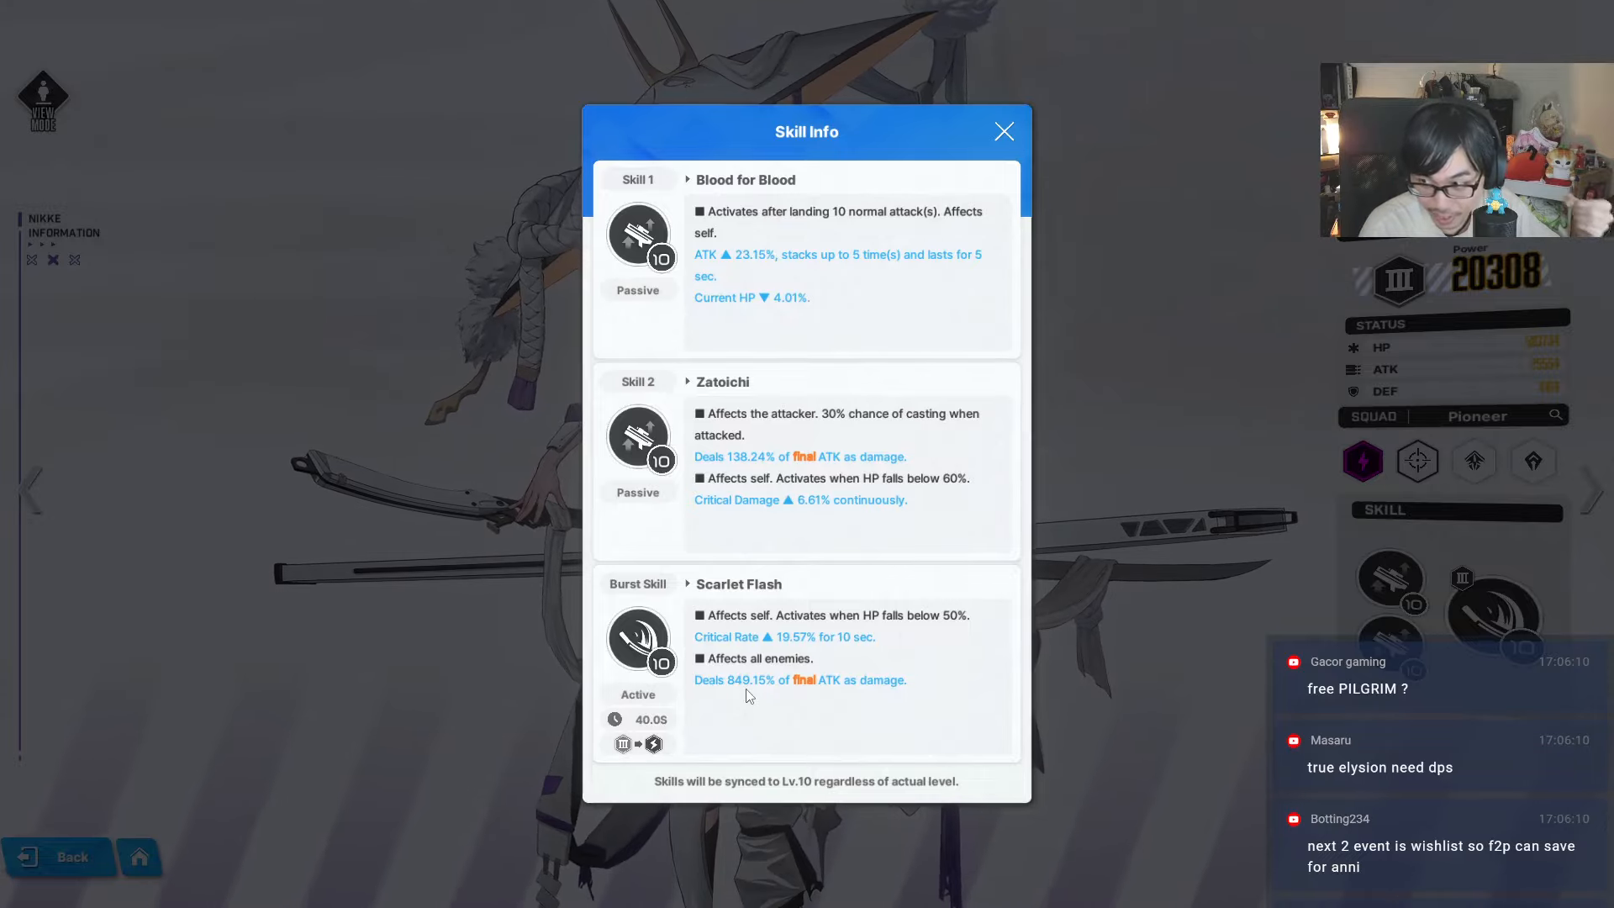
{"action": "left_click", "coordinate": [1002, 131]}
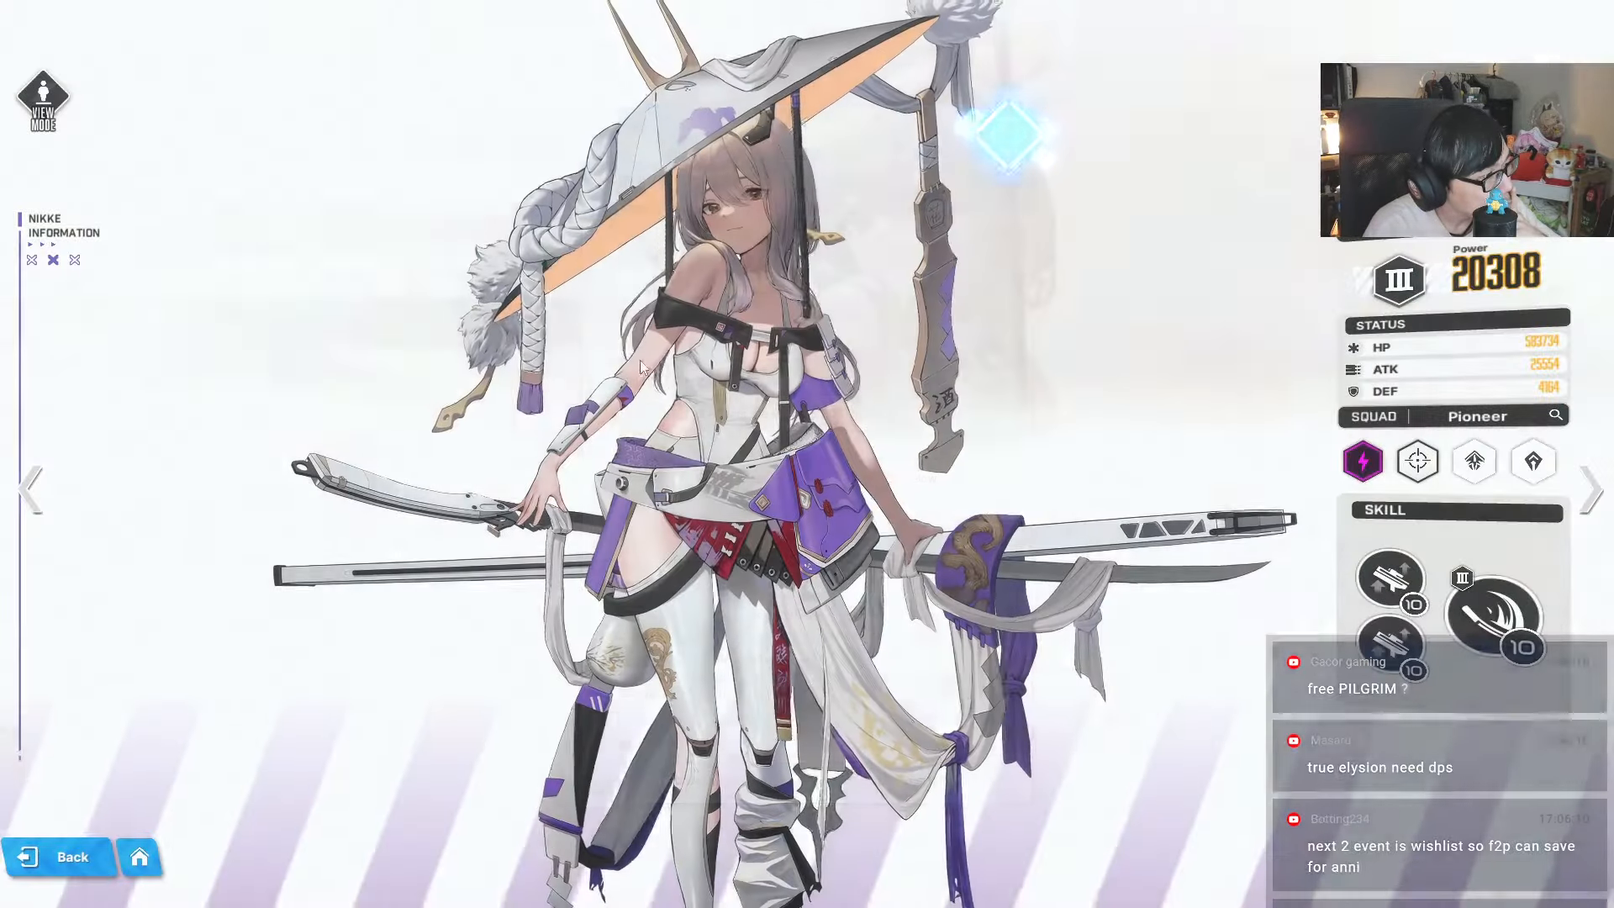
{"action": "left_click", "coordinate": [60, 855]}
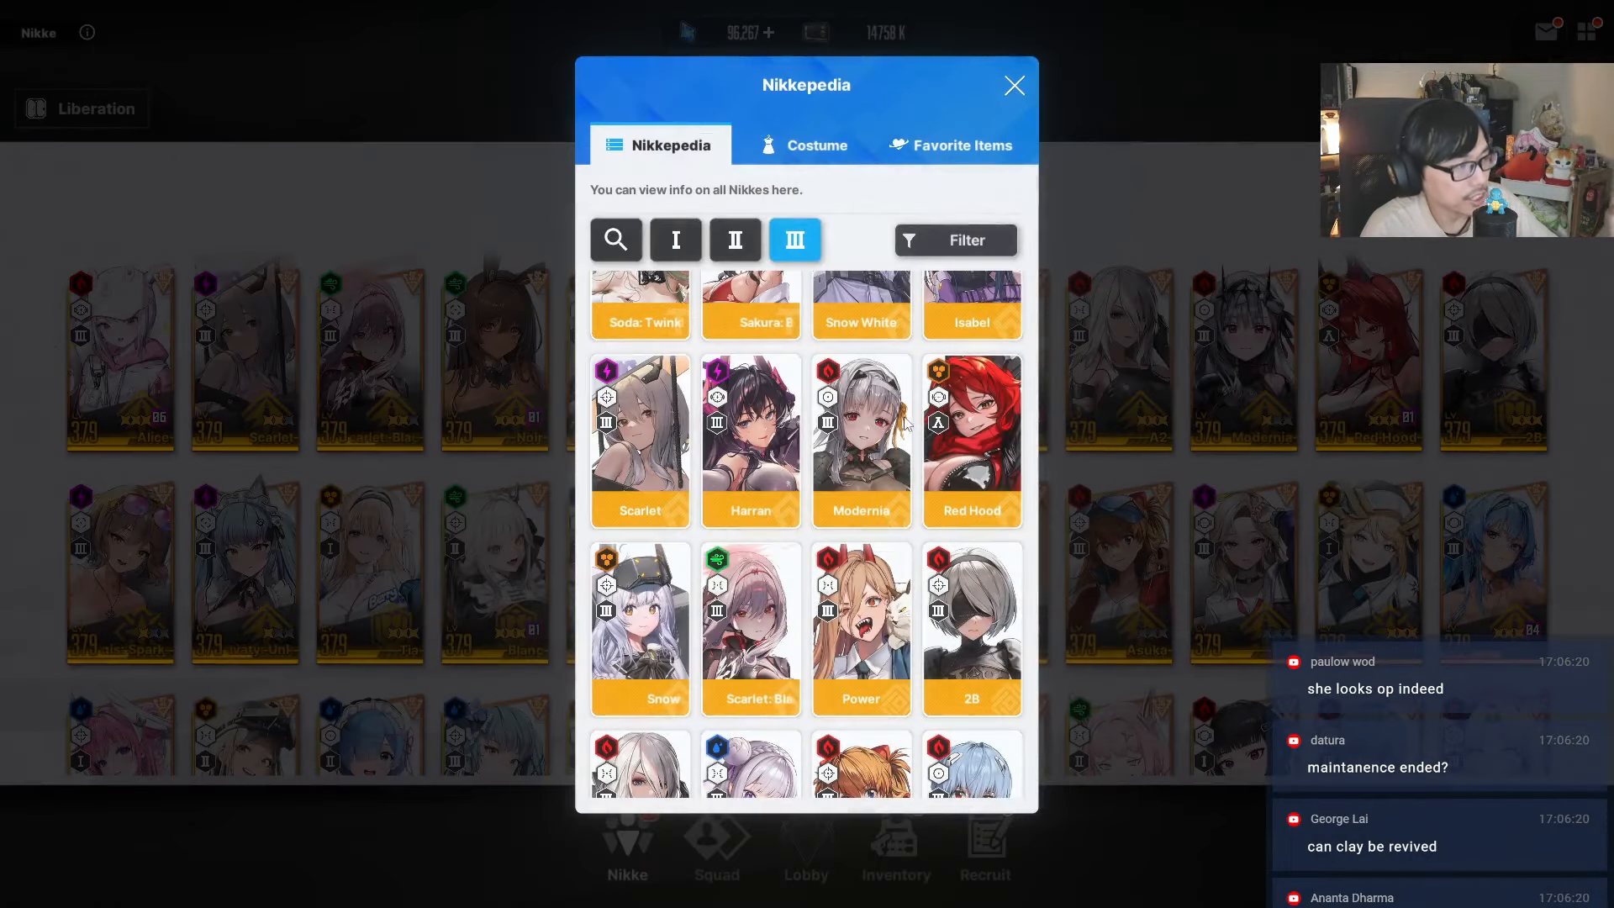
- Find Privaty: Unkind Maid in the SSR list and view her Passionate, Loving and Bashful Maid skills
{"action": "scroll", "scroll_direction": "down", "scroll_amount": 3}
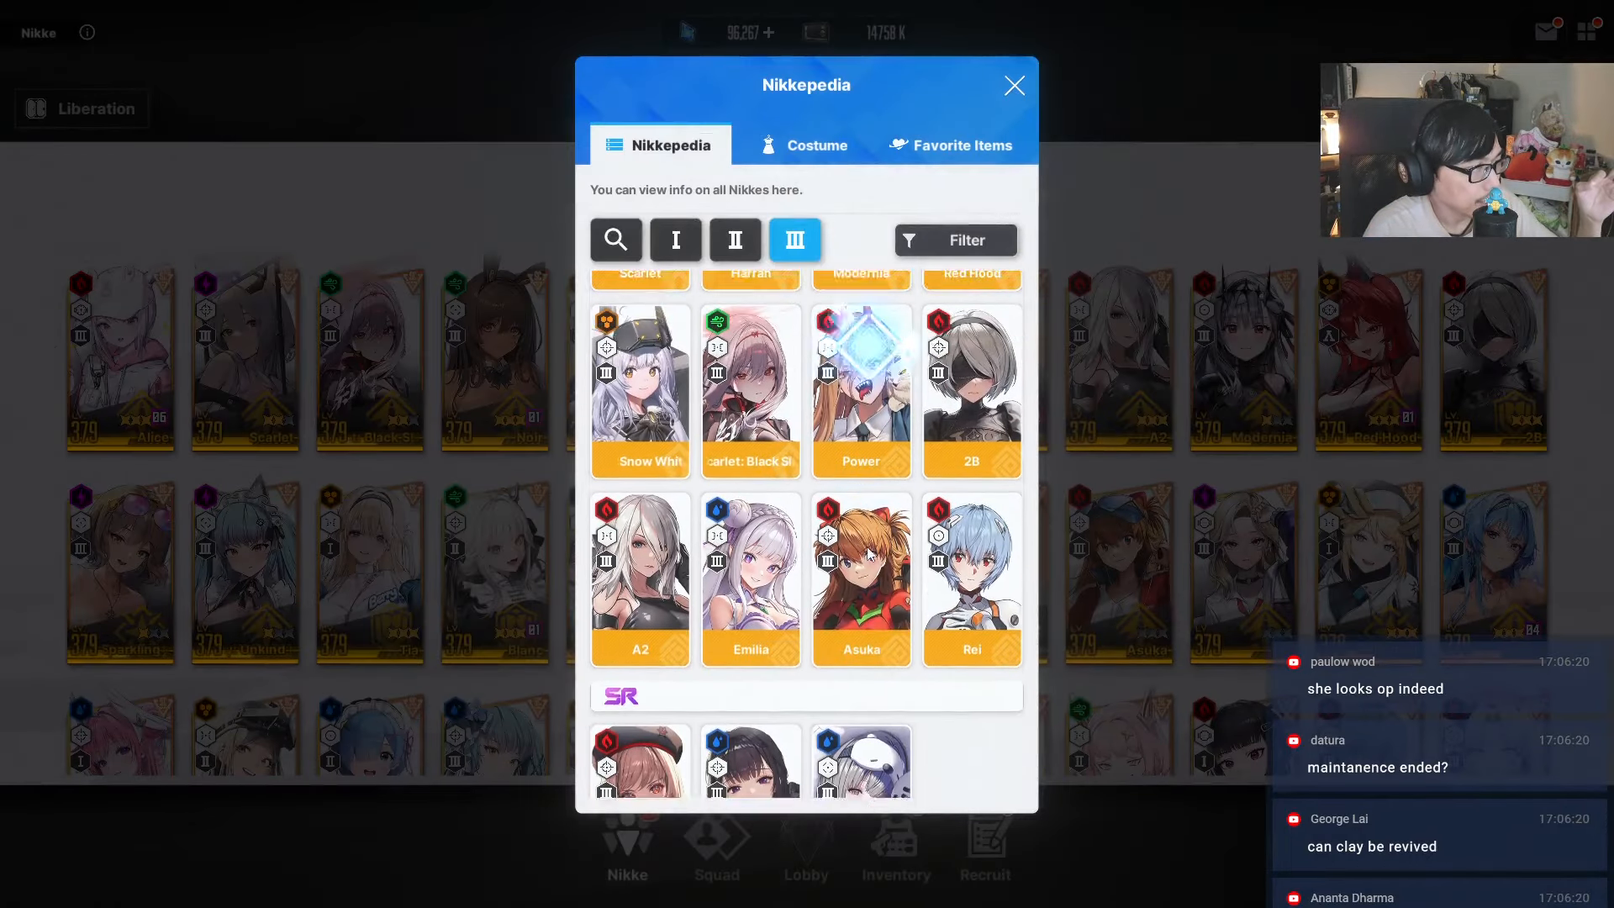
{"action": "scroll", "scroll_direction": "down", "scroll_amount": 3}
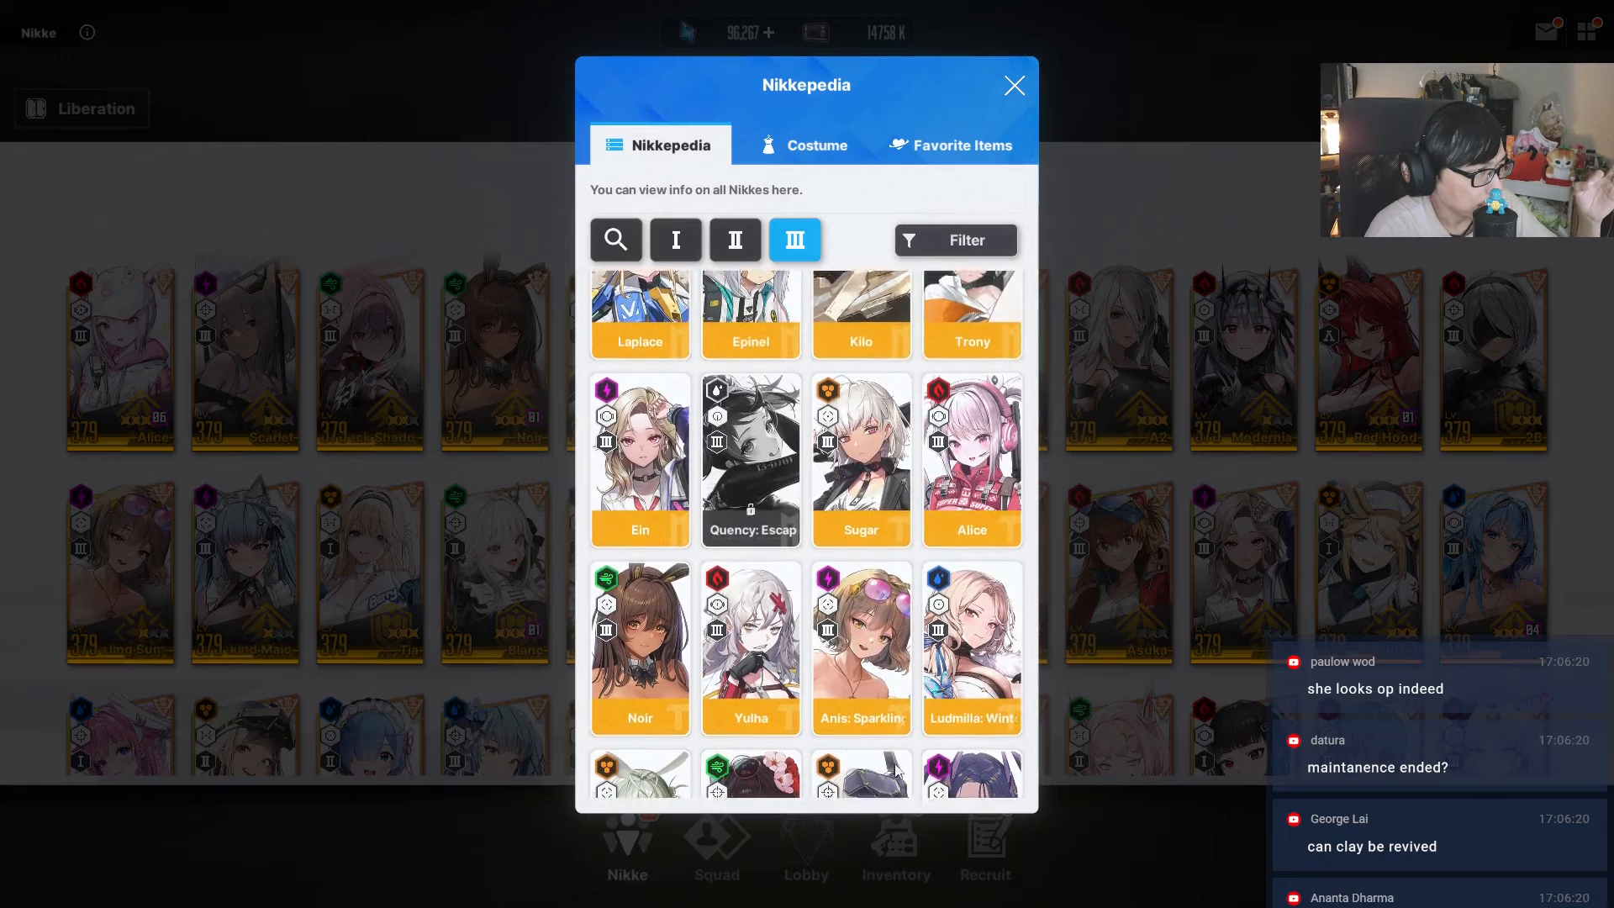
{"action": "scroll", "scroll_direction": "down", "scroll_amount": 3}
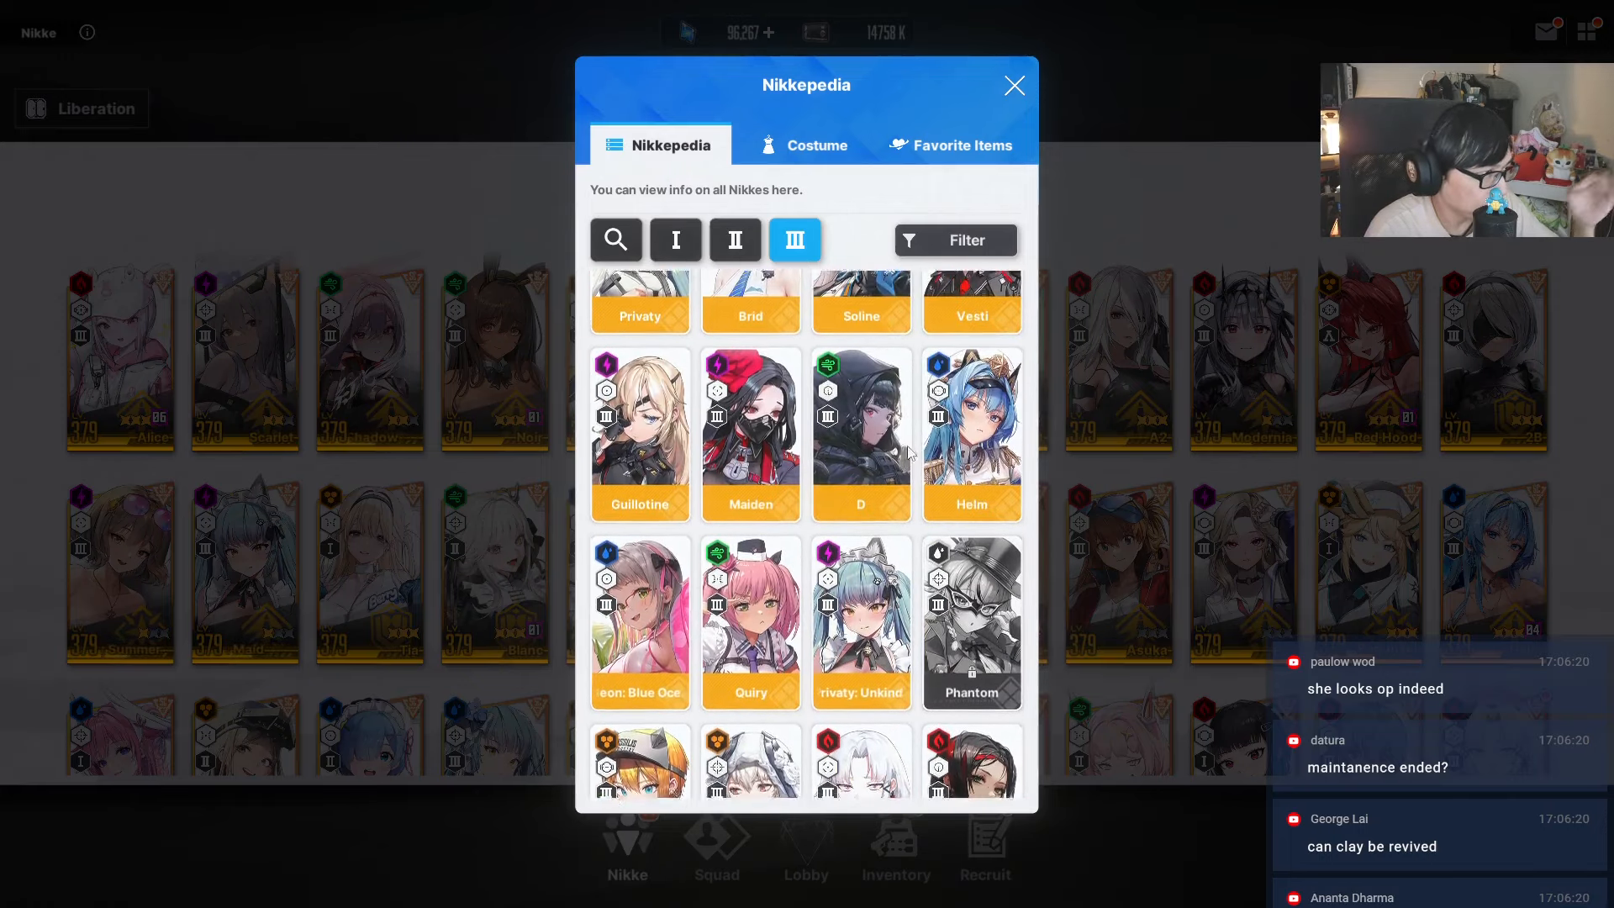
{"action": "left_click", "coordinate": [953, 240]}
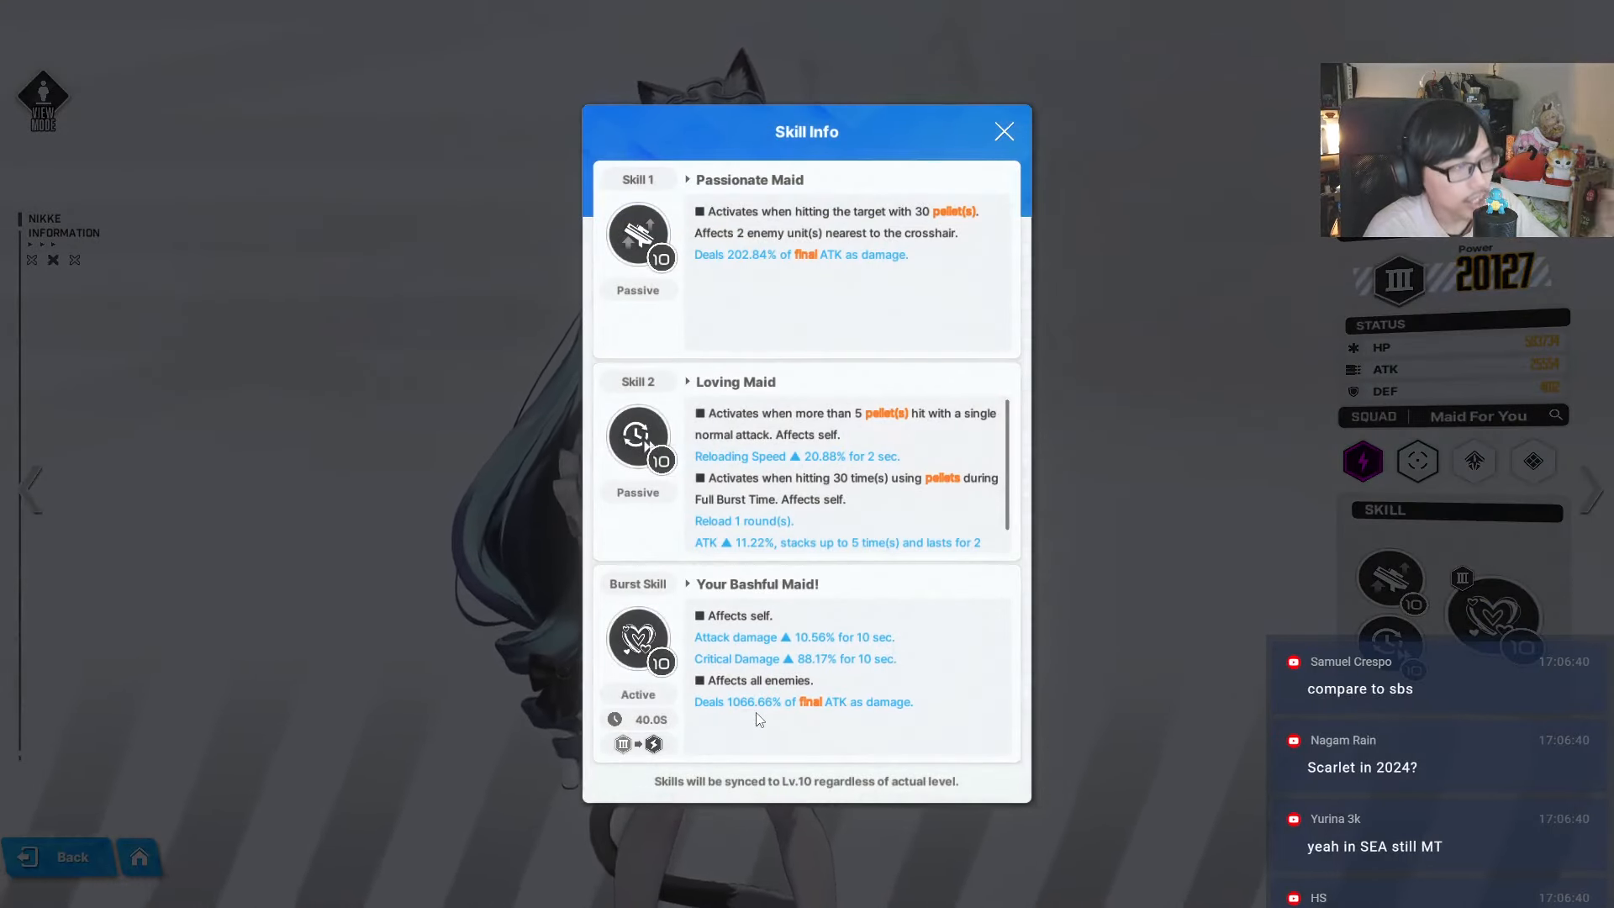
{"action": "left_click", "coordinate": [1001, 132]}
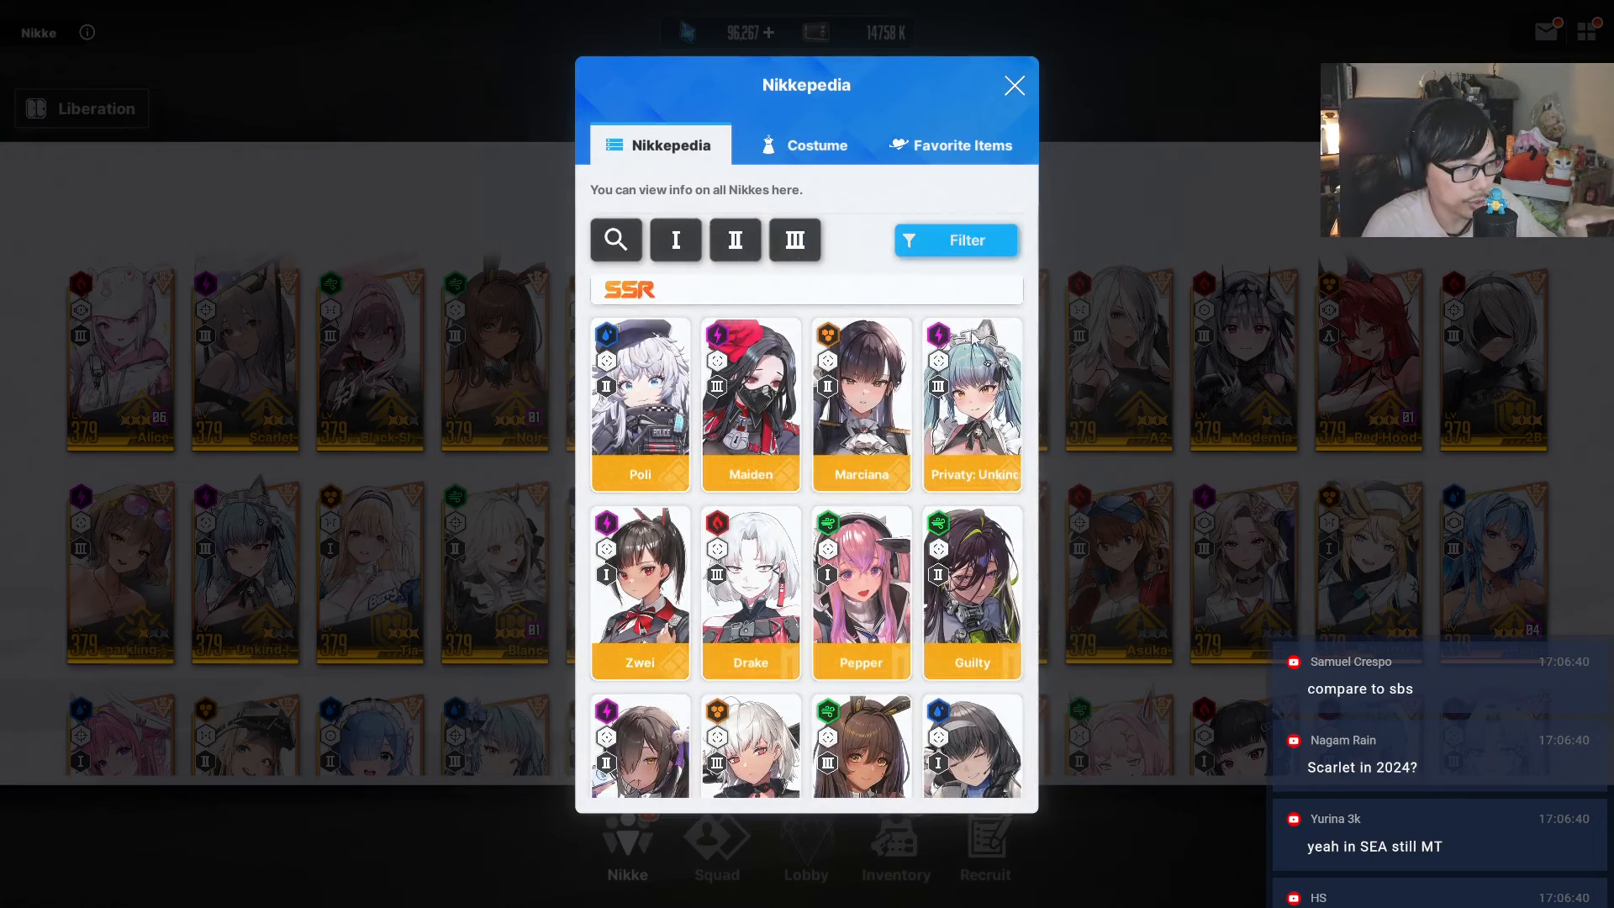
- Check Phantom's Water code and Assault Rifle weapon details from her profile
{"action": "scroll", "scroll_direction": "down", "scroll_amount": 3}
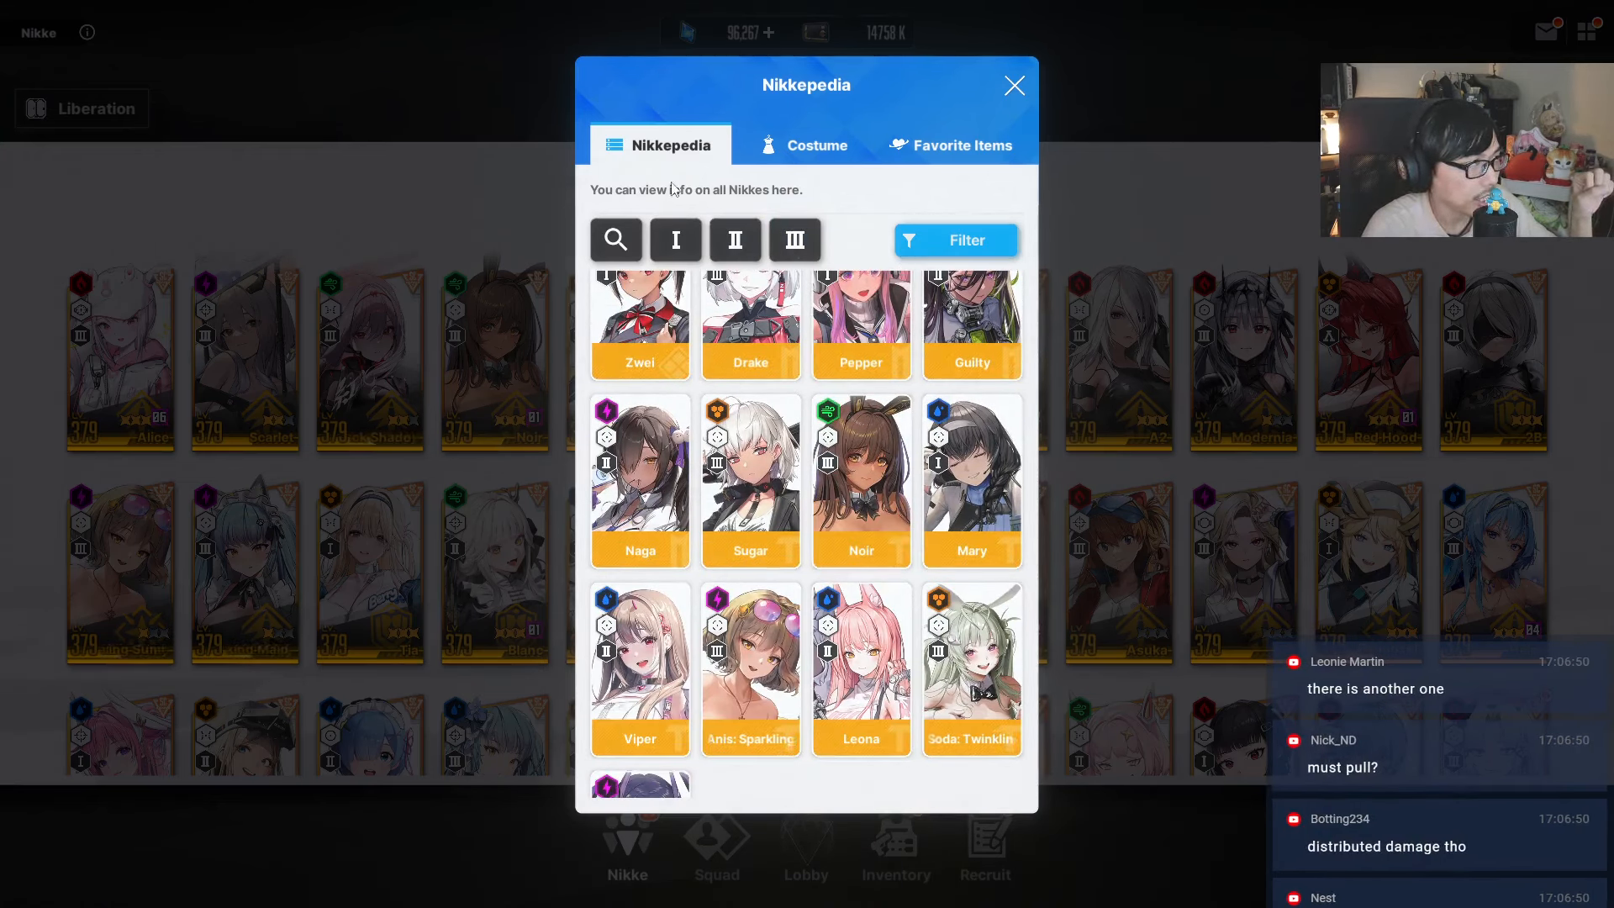
{"action": "left_click", "coordinate": [951, 241]}
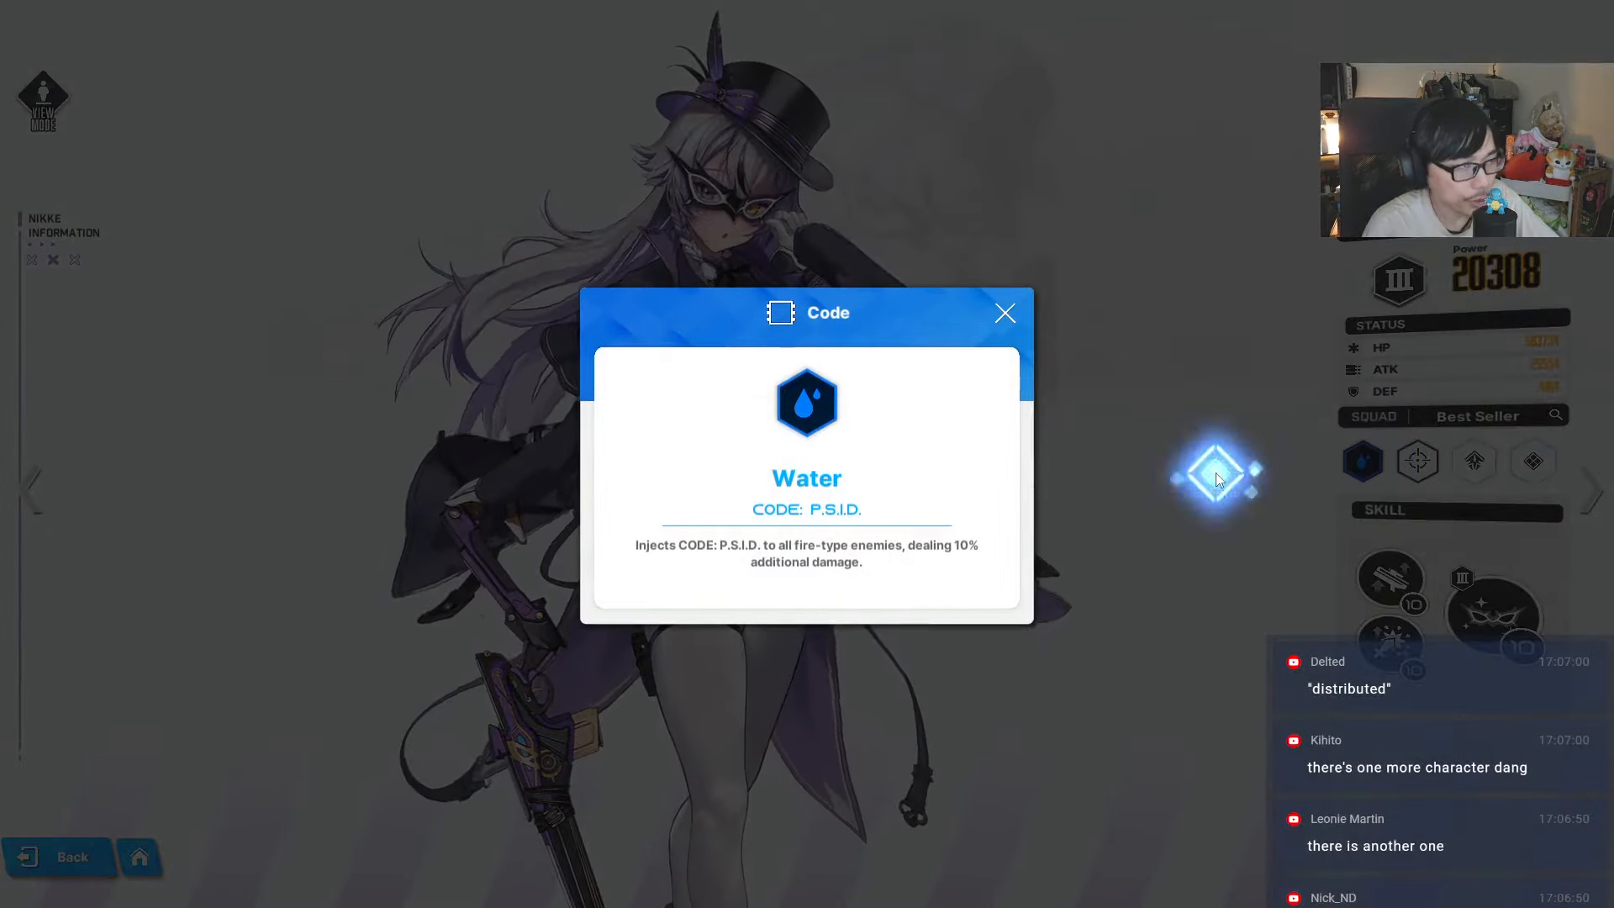
{"action": "left_click", "coordinate": [1005, 312]}
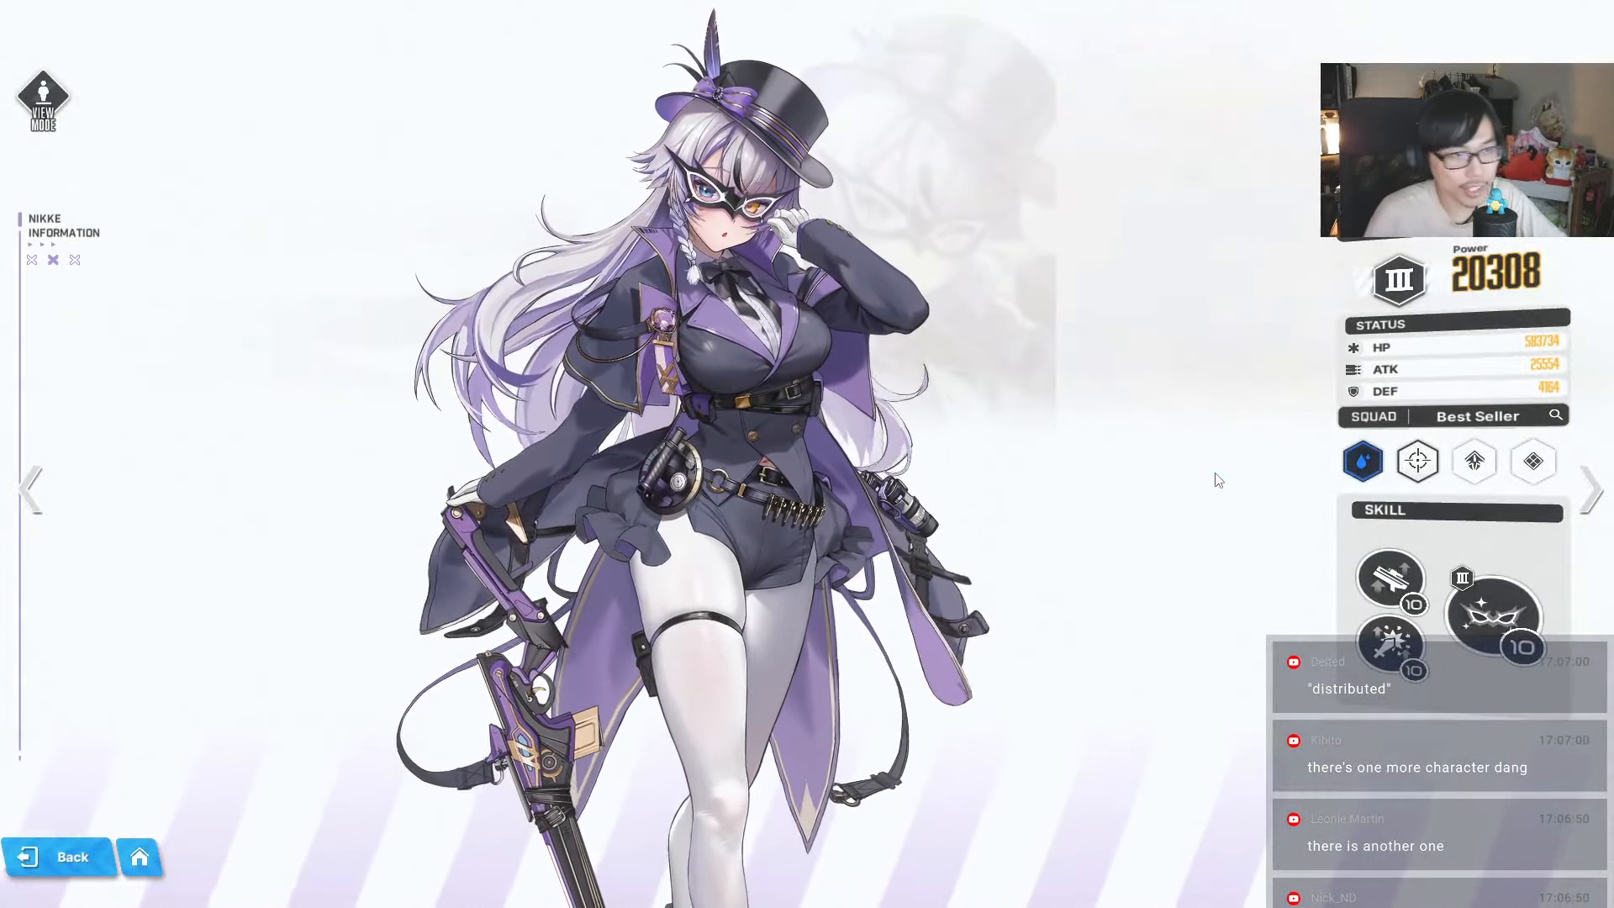
{"action": "left_click", "coordinate": [1361, 461]}
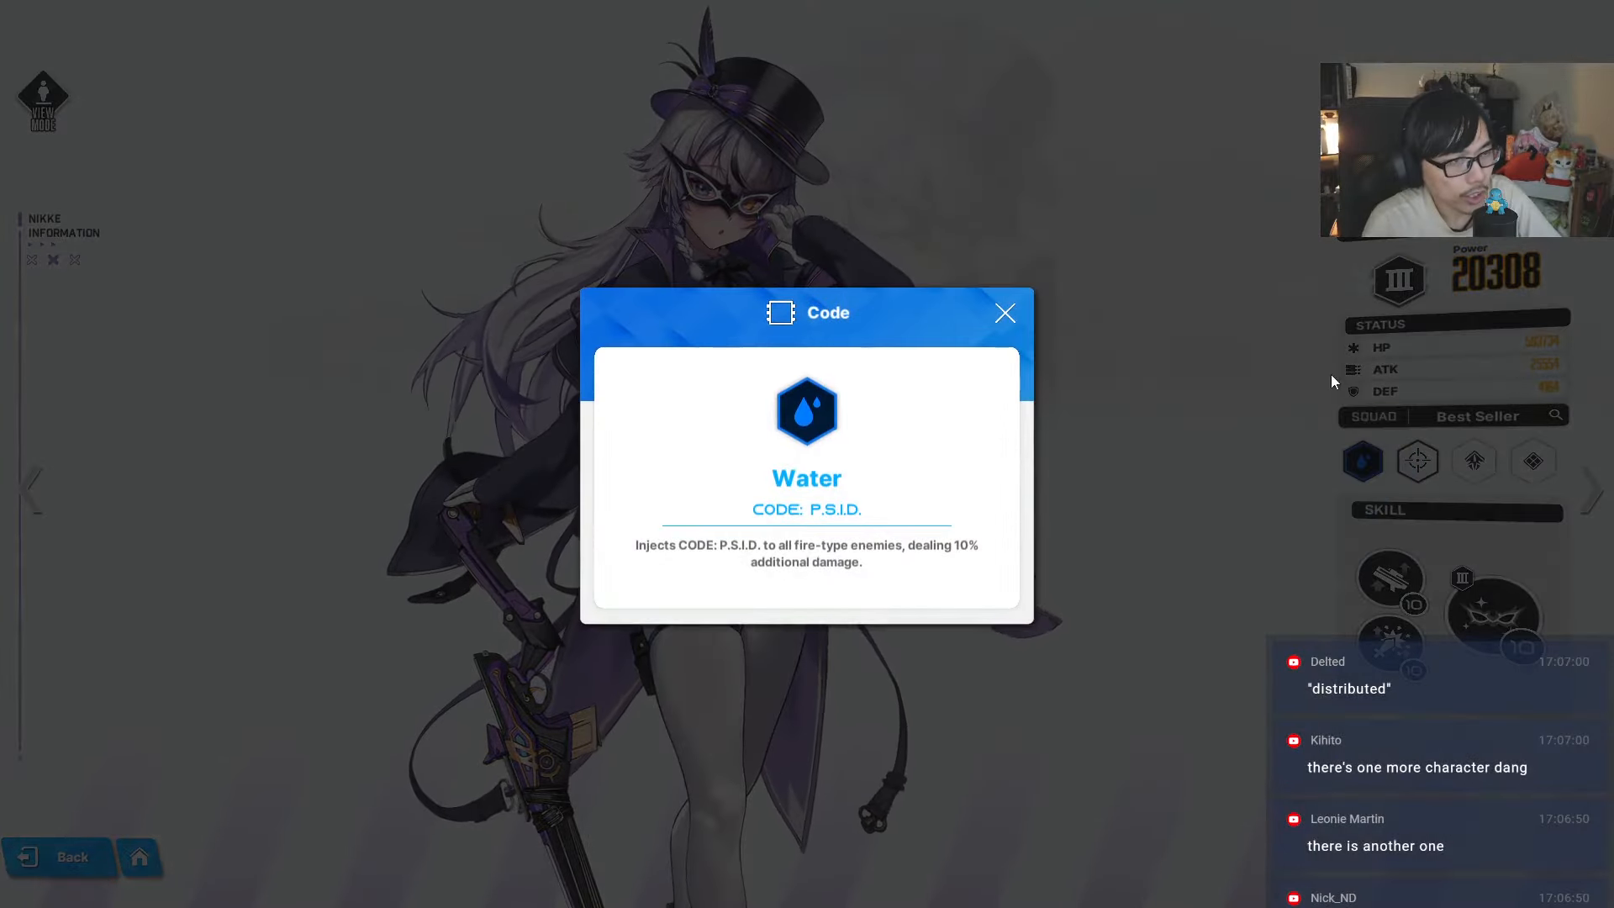
{"action": "left_click", "coordinate": [1416, 461]}
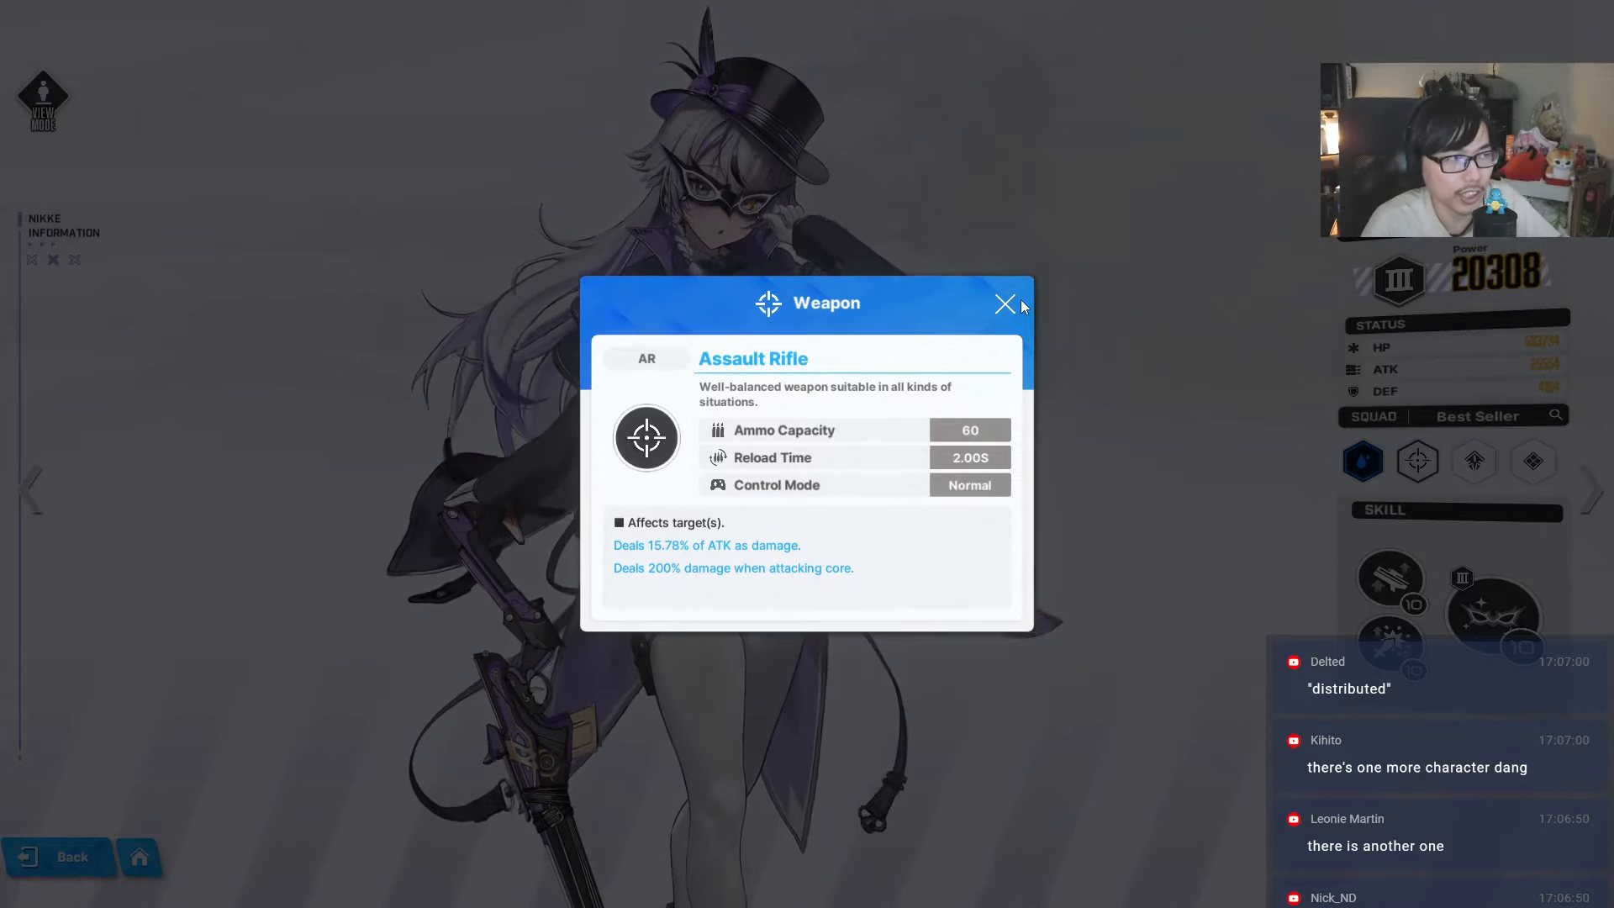
{"action": "left_click", "coordinate": [1005, 304]}
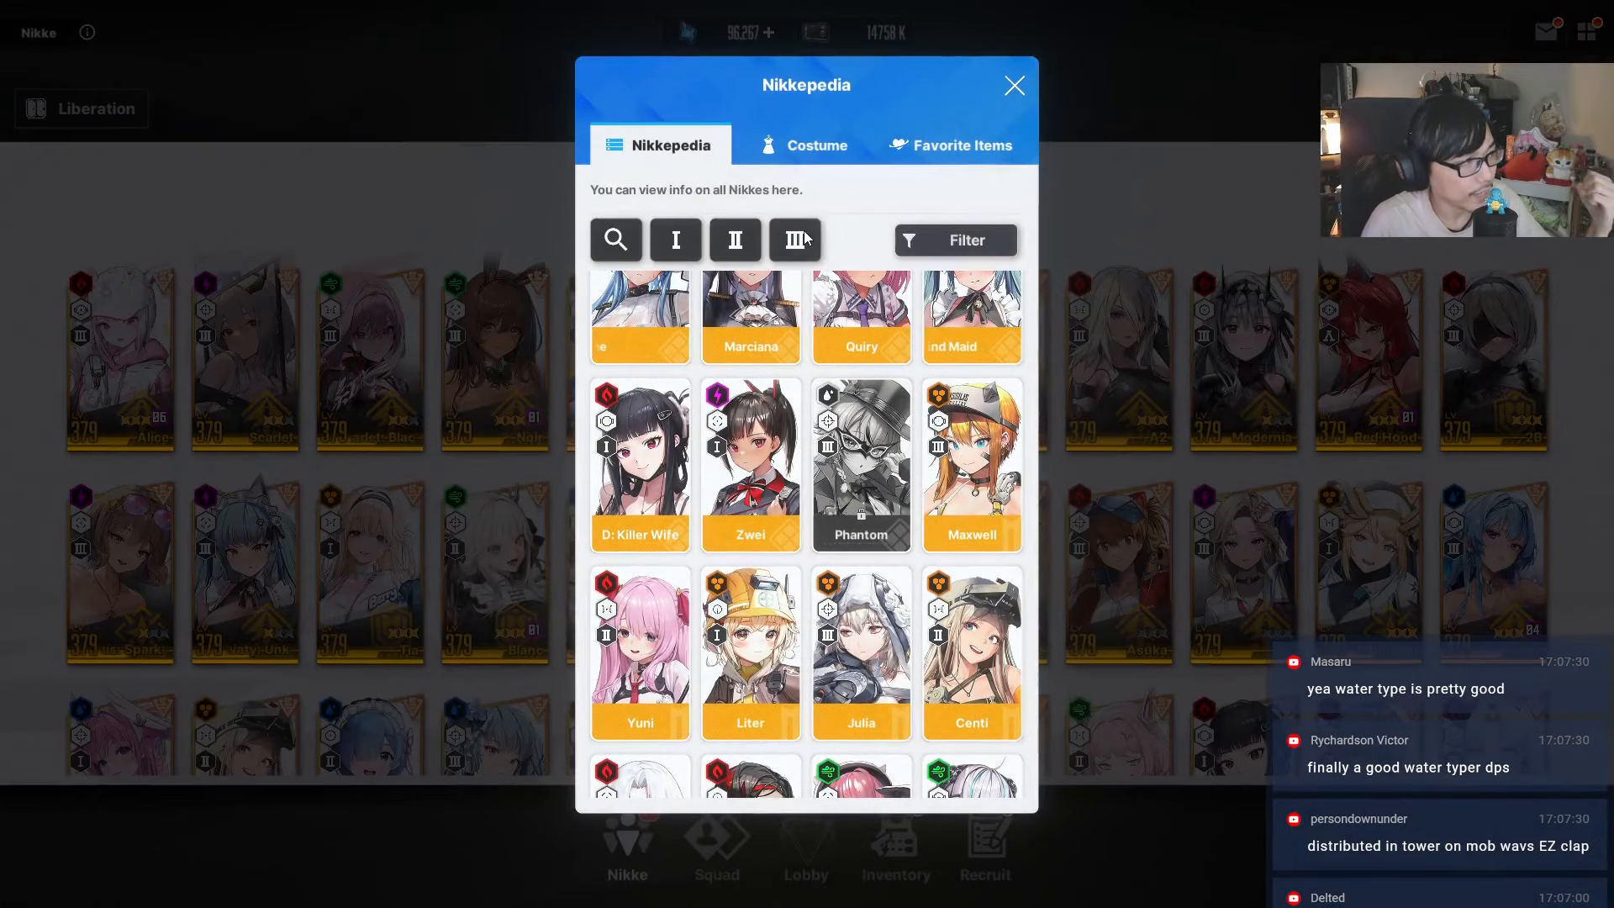
- Filter to rank III, glance at swimsuit Neon's Water code and return to the list
{"action": "left_click", "coordinate": [793, 241]}
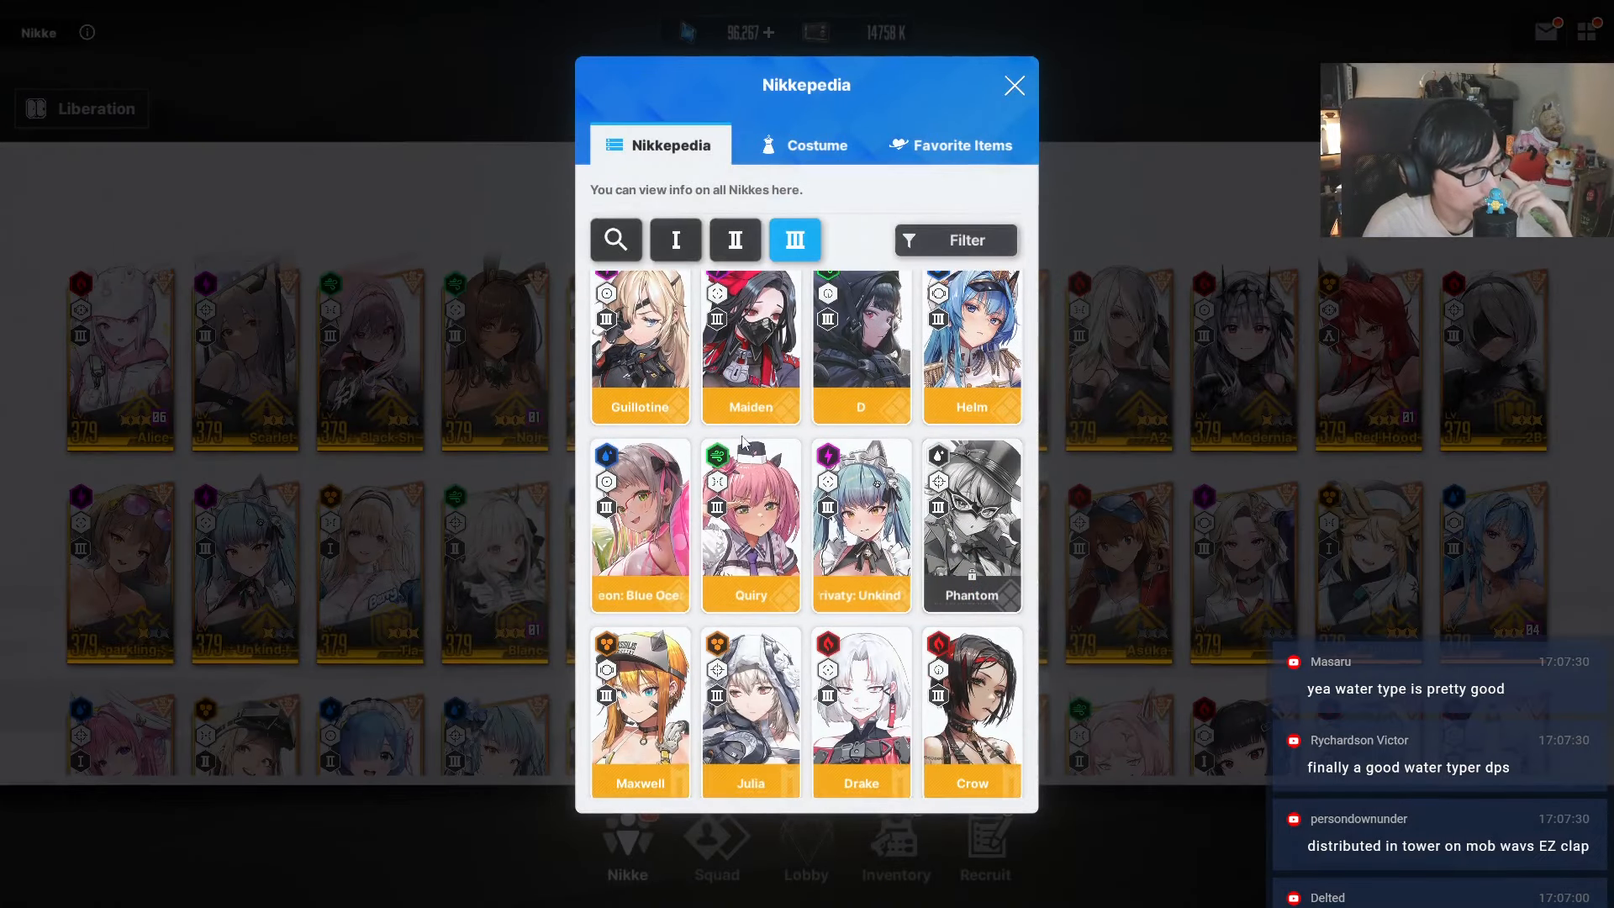
{"action": "left_click", "coordinate": [639, 524]}
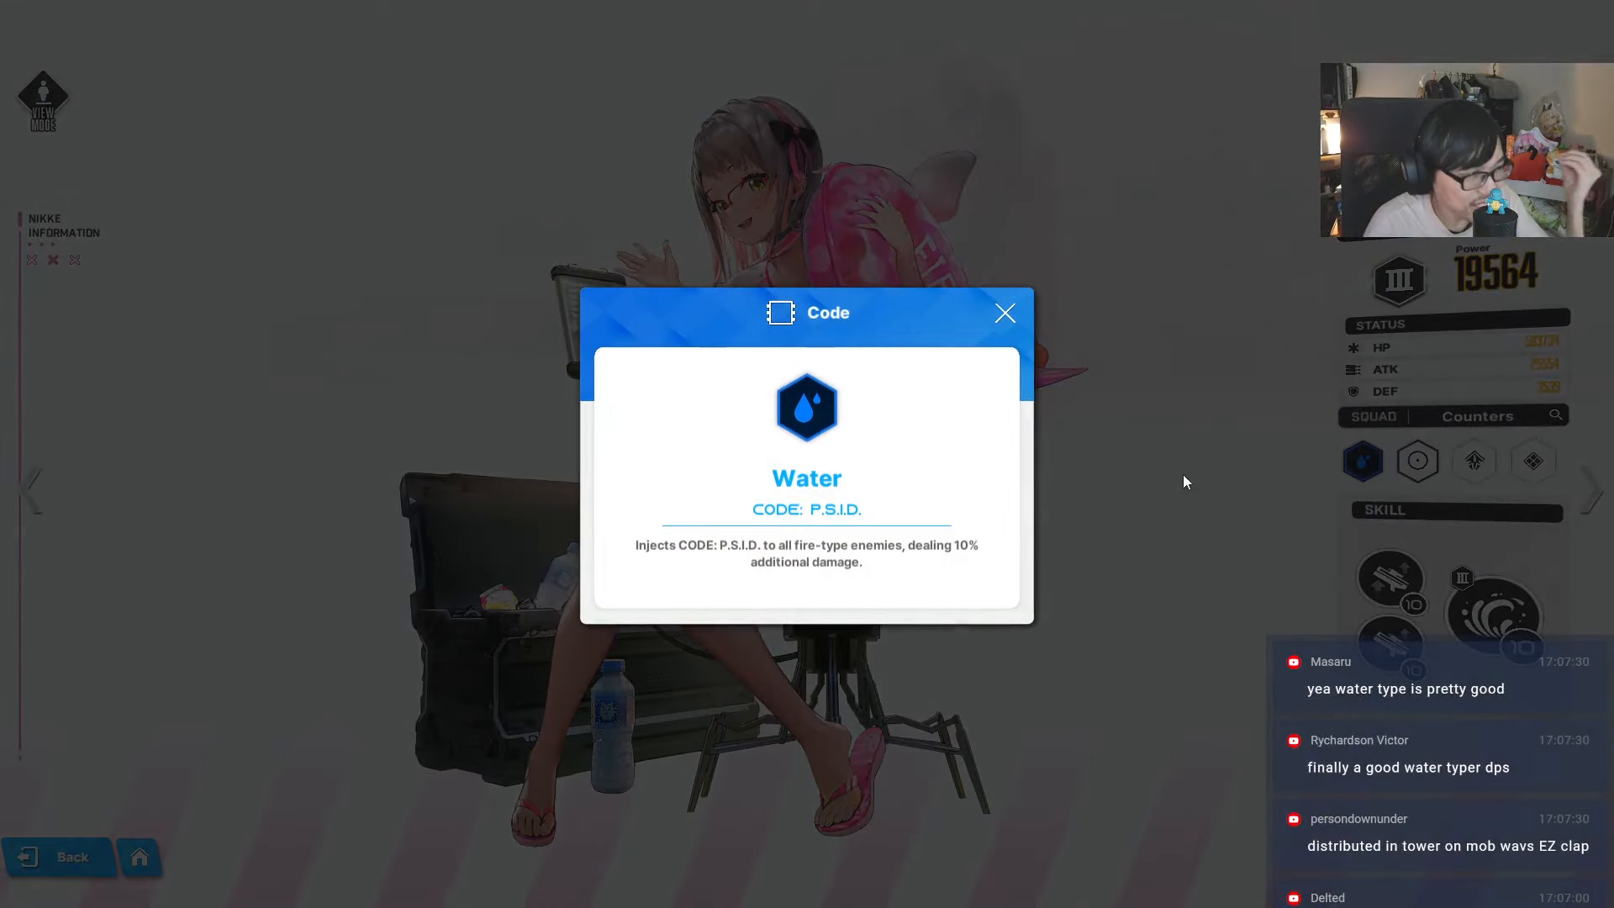
{"action": "left_click", "coordinate": [1004, 313]}
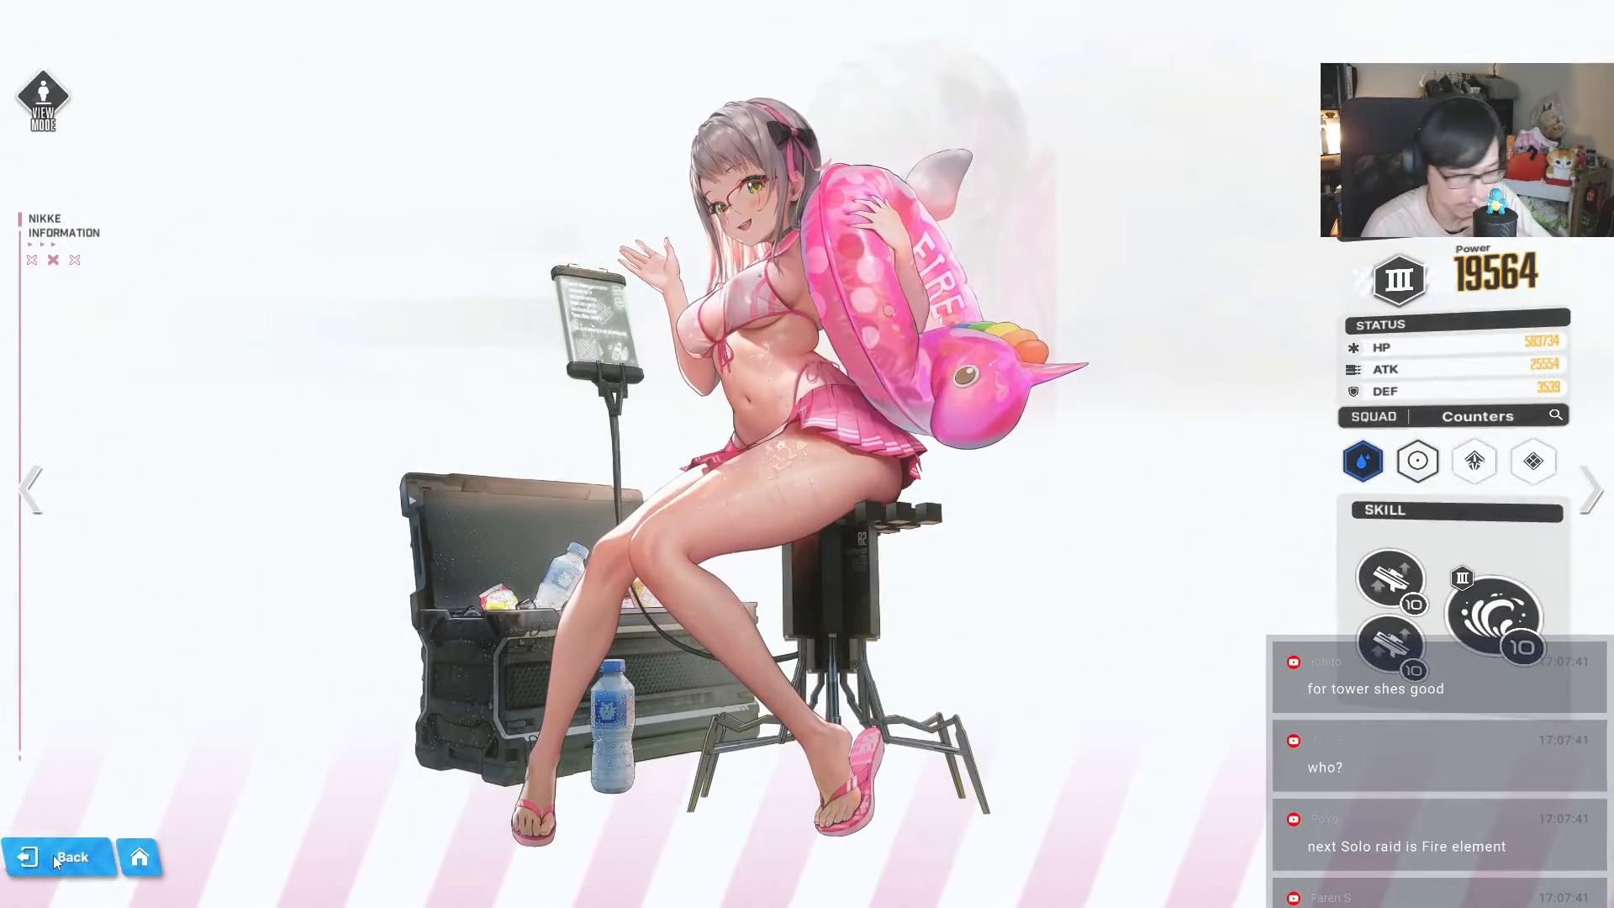
{"action": "left_click", "coordinate": [69, 856]}
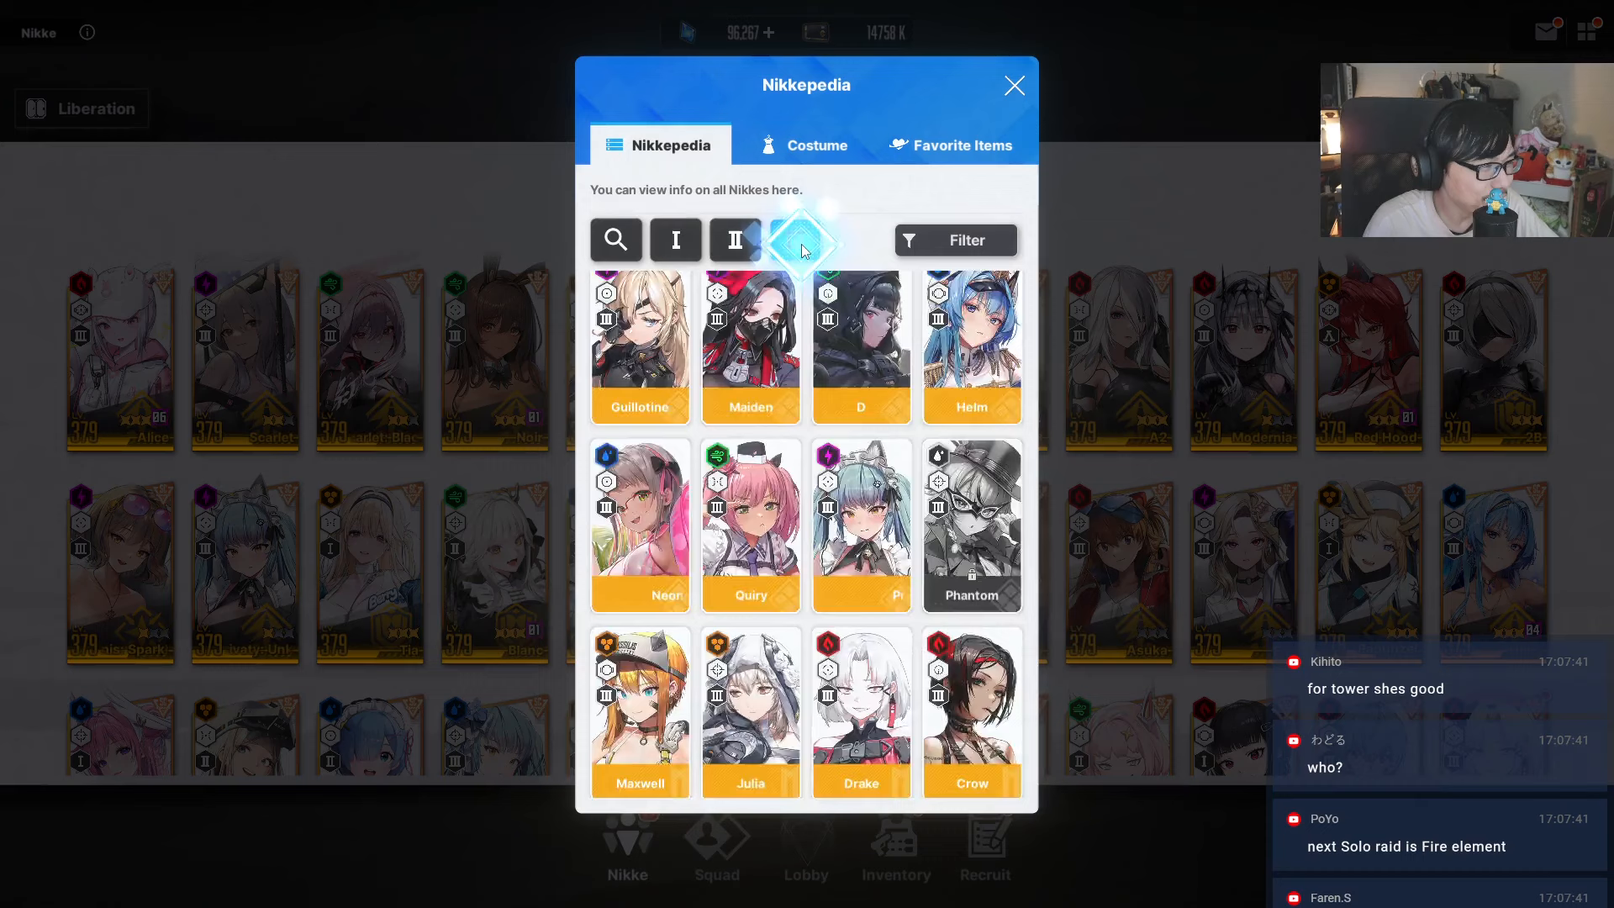
{"action": "left_click", "coordinate": [793, 241]}
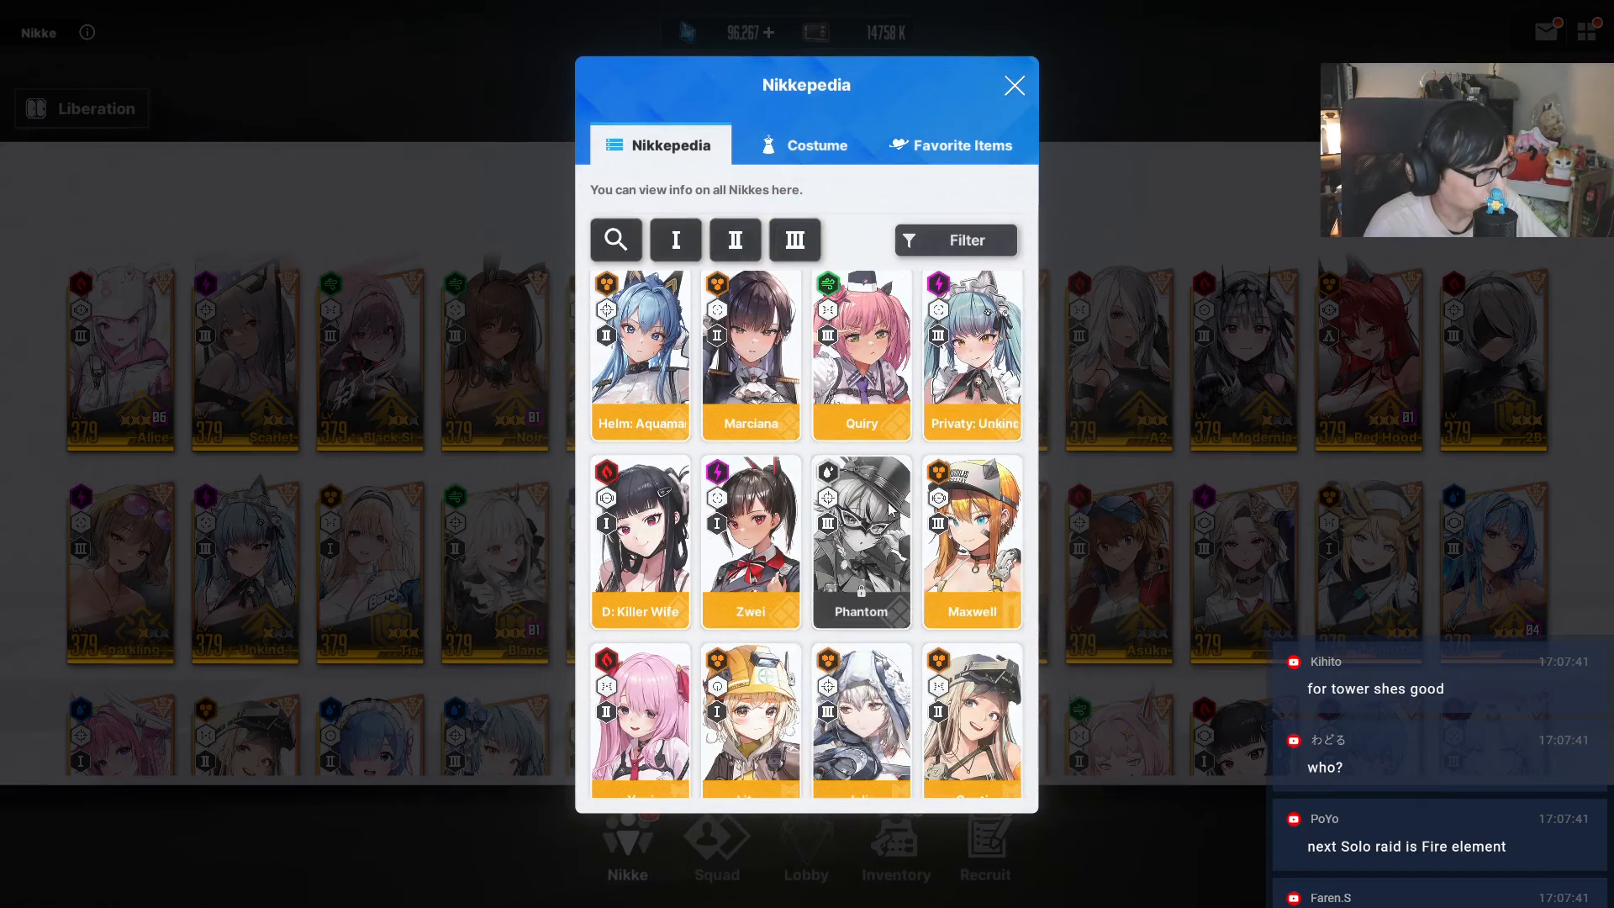
{"action": "scroll", "scroll_direction": "down", "scroll_amount": 3}
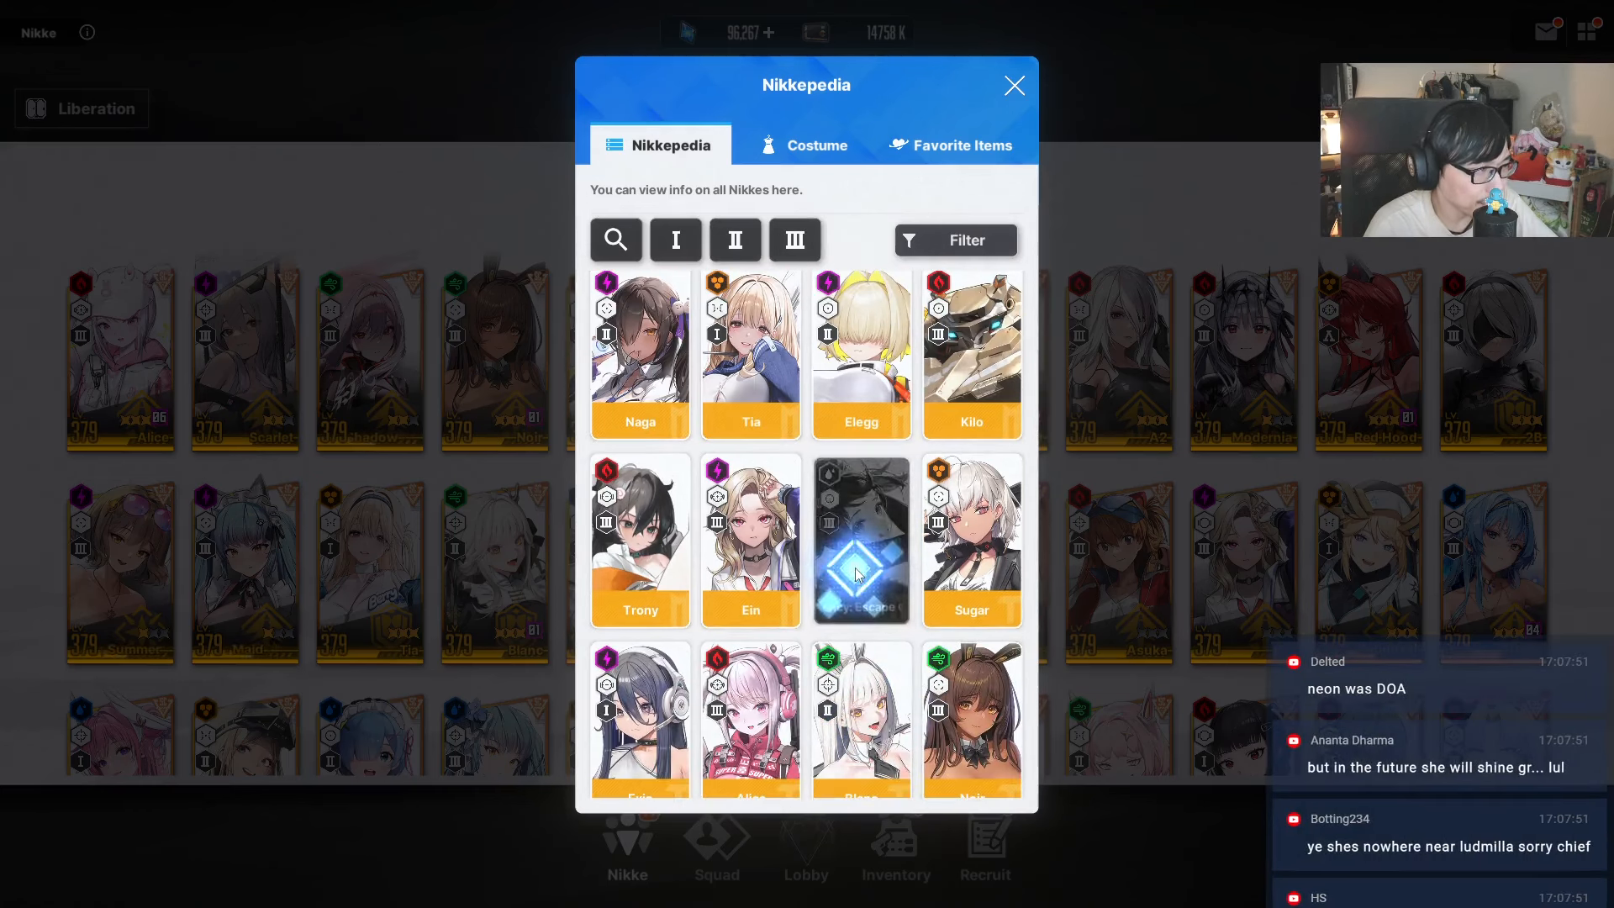
{"action": "left_click", "coordinate": [860, 539]}
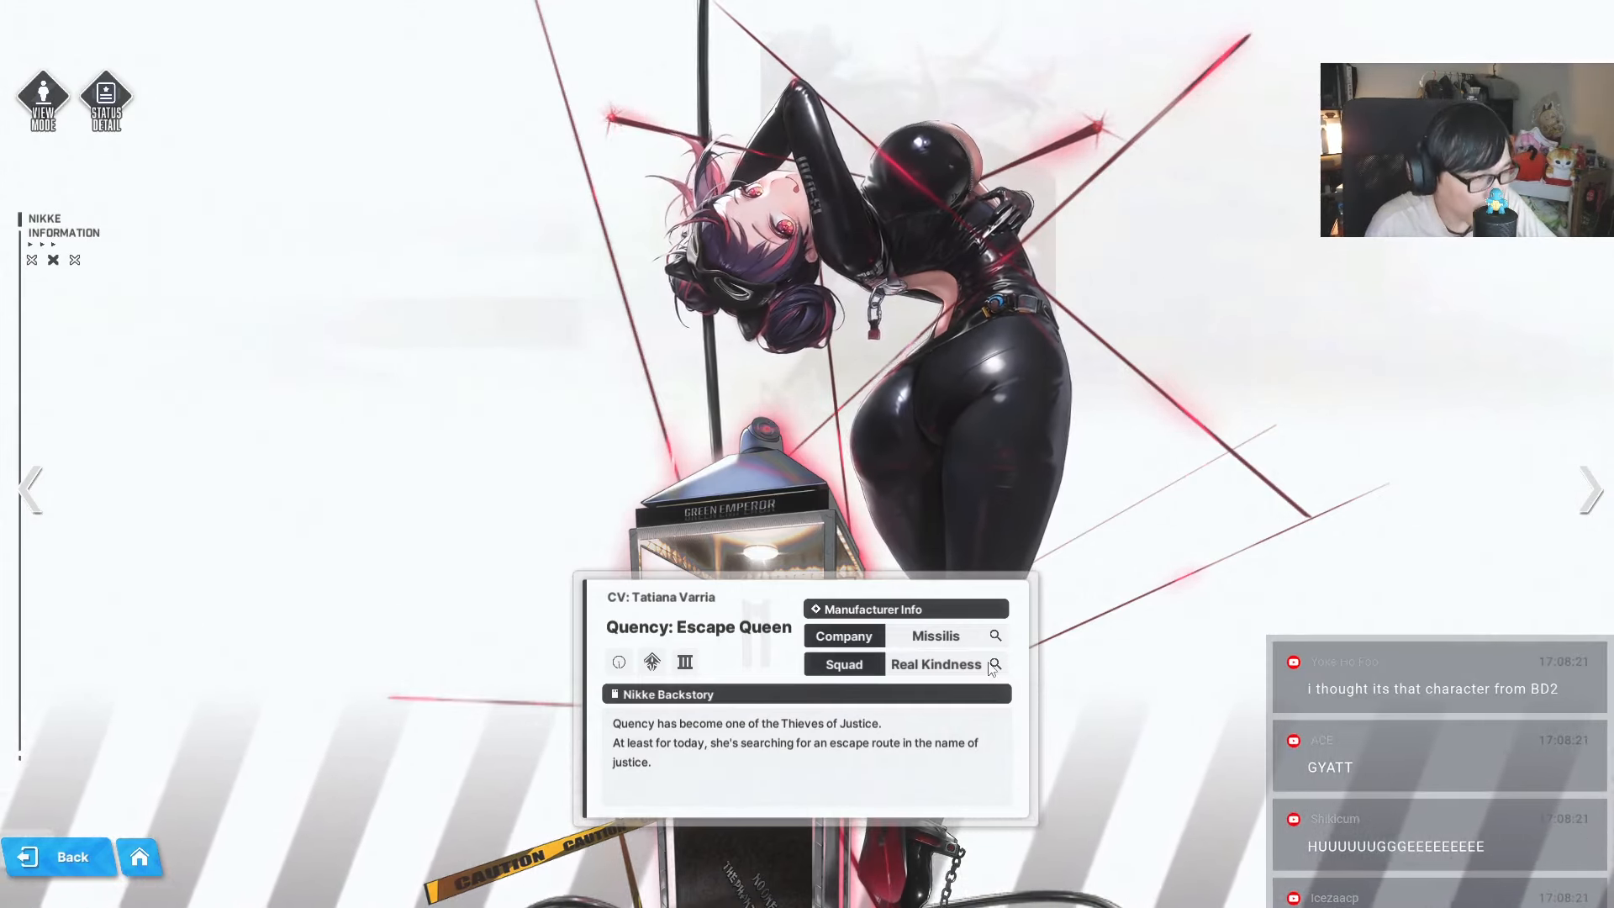
- View Quency's Real Kindness squad info and hide her backstory to show her stats
{"action": "left_click", "coordinate": [994, 664]}
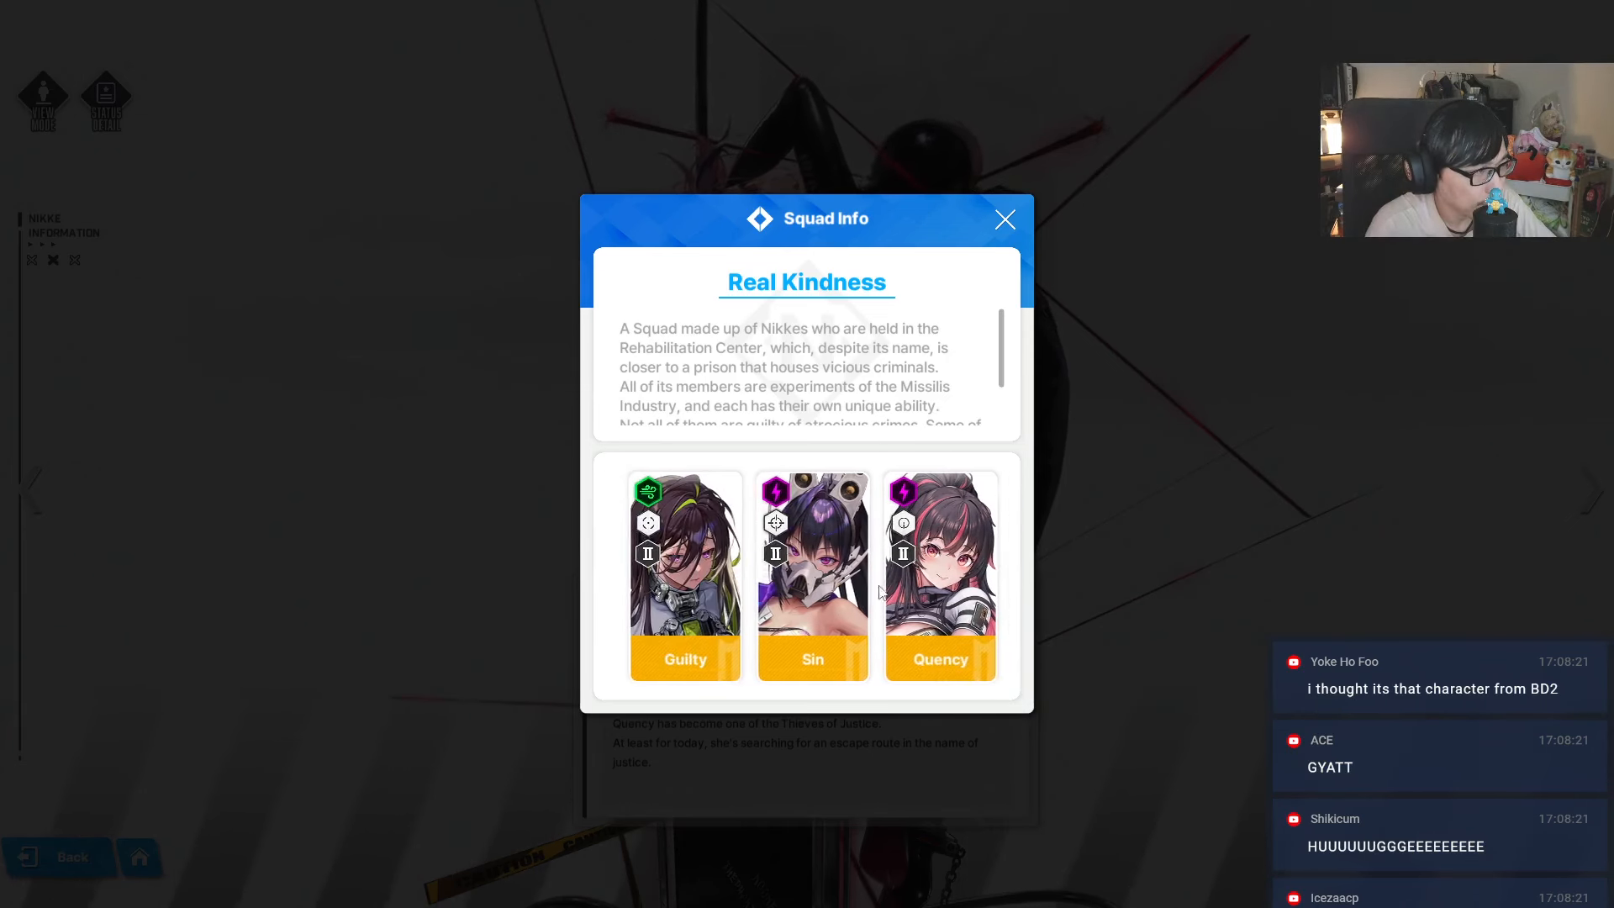
{"action": "left_click", "coordinate": [1003, 218]}
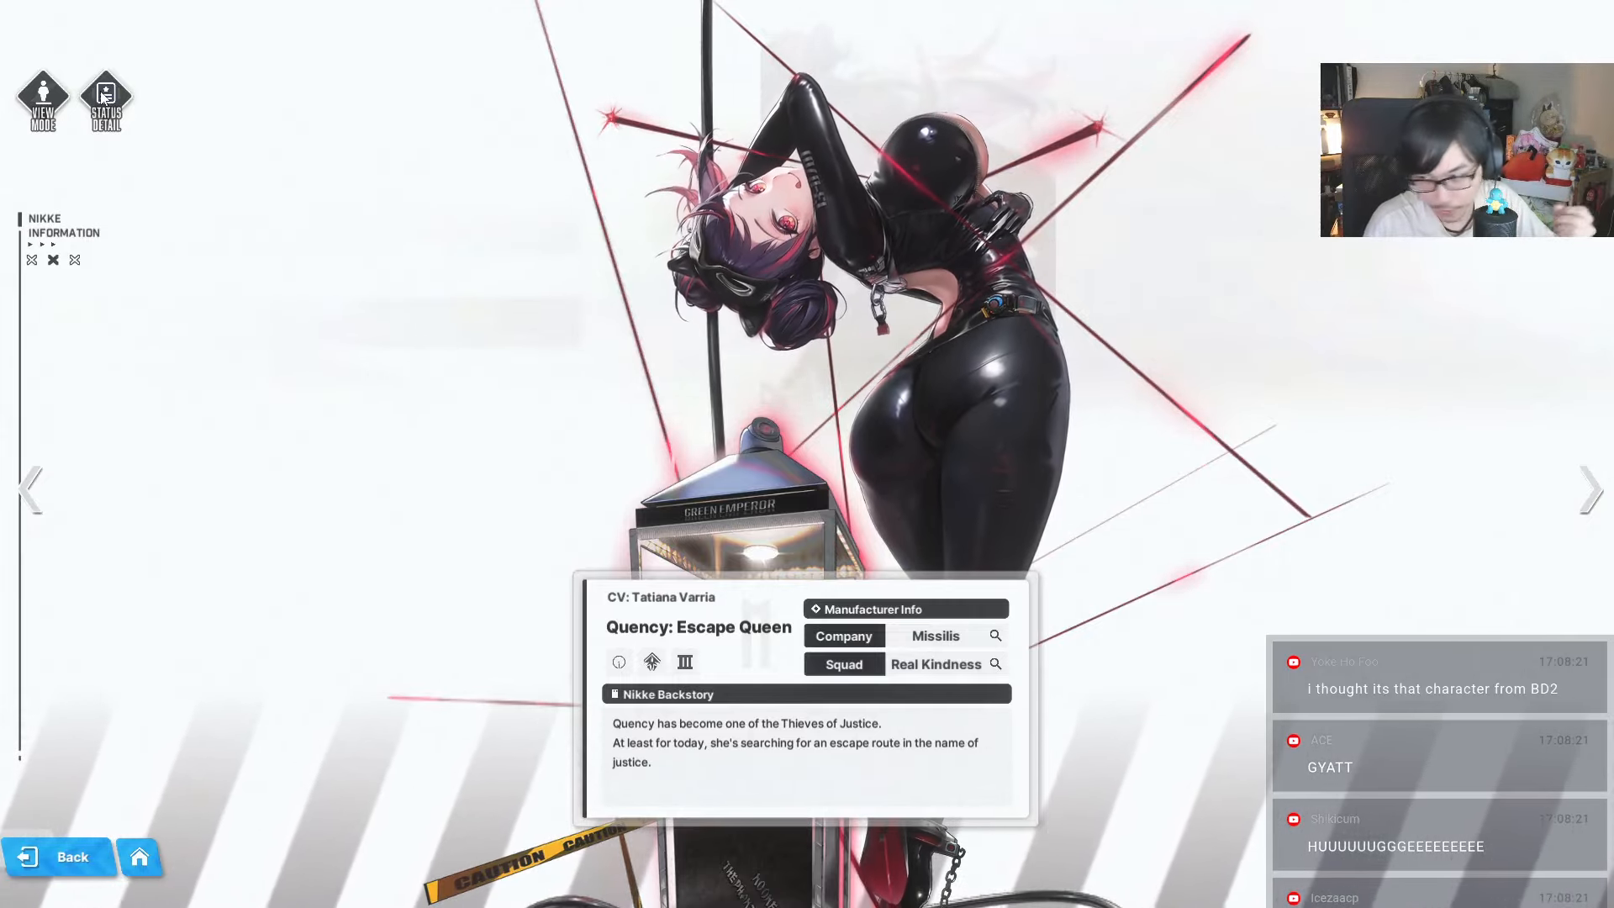
{"action": "left_click", "coordinate": [106, 99]}
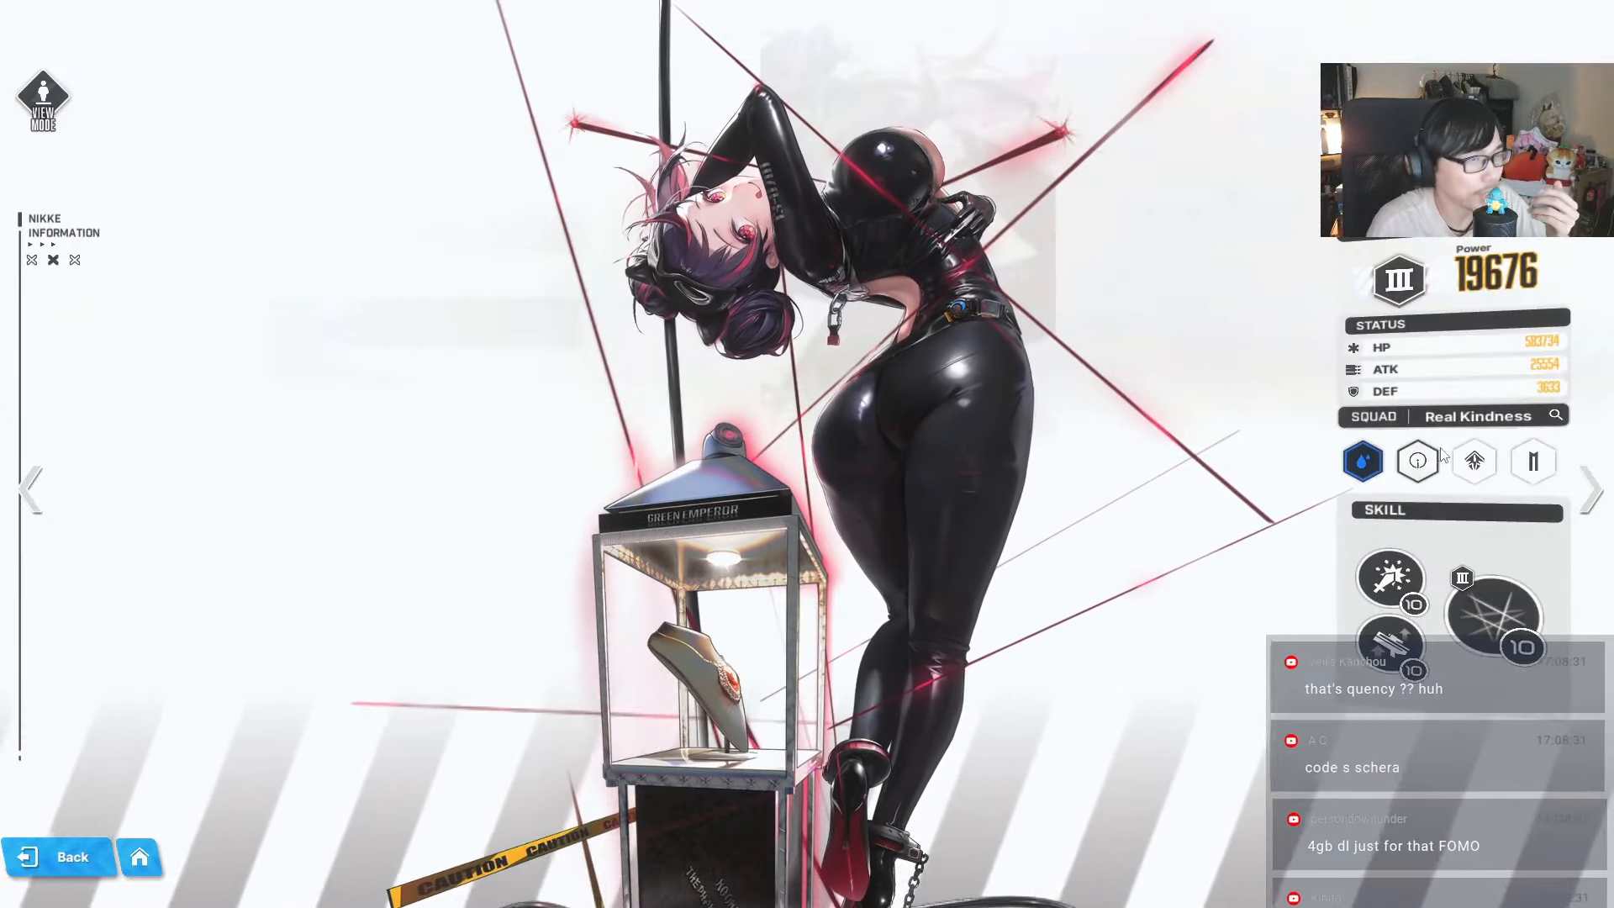
- Check Quency's Water code and Attacker class details
{"action": "left_click", "coordinate": [1362, 460]}
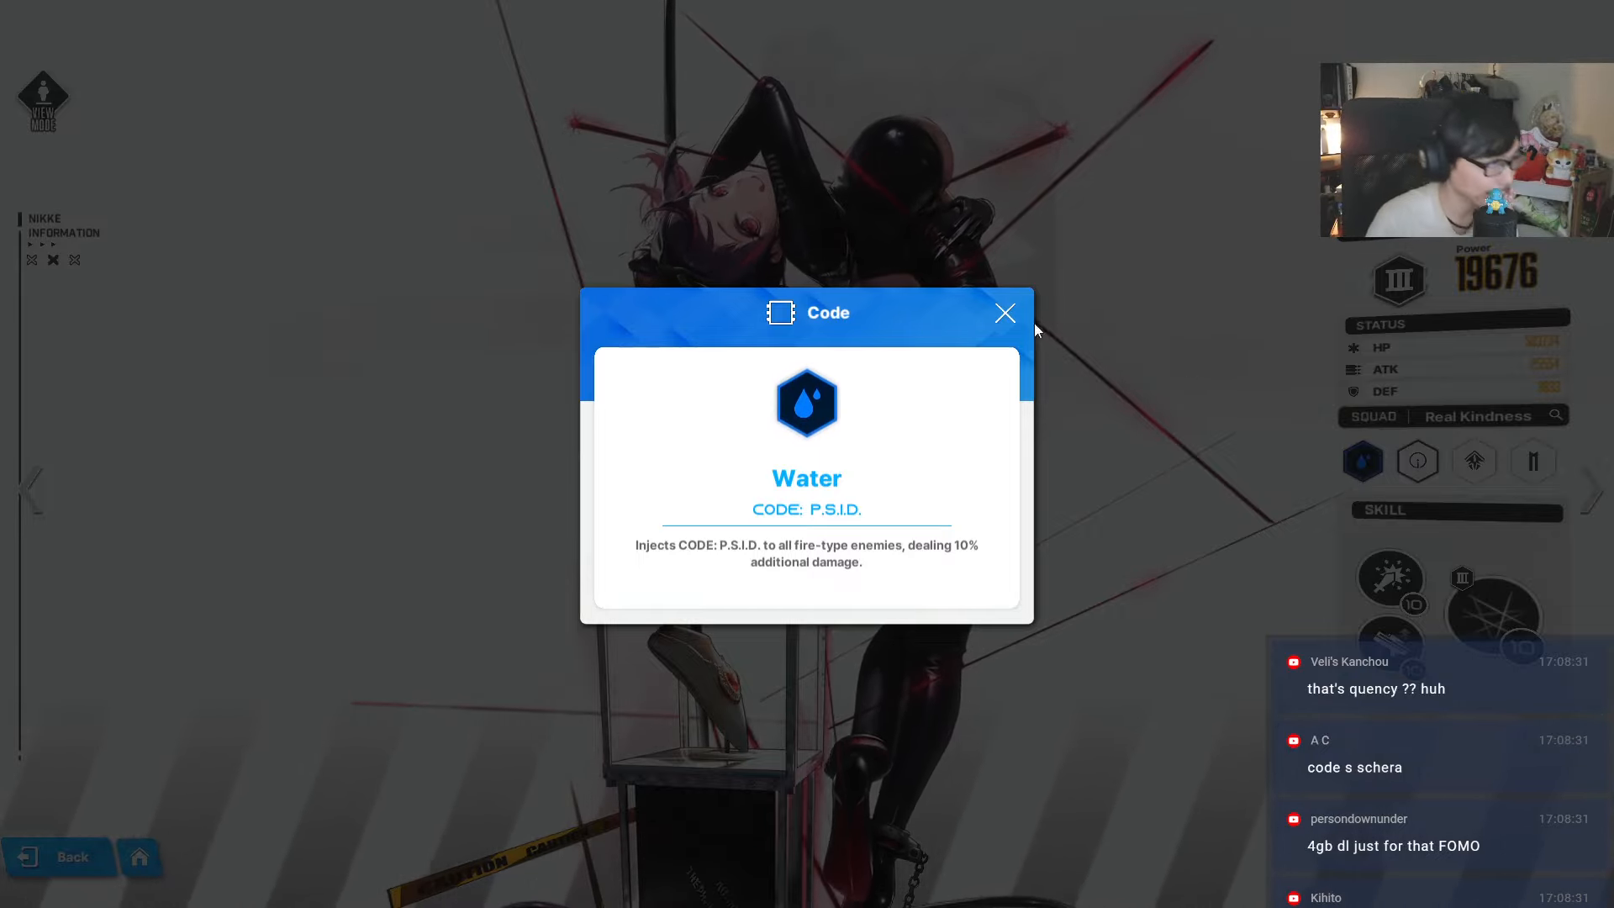
{"action": "left_click", "coordinate": [1415, 461]}
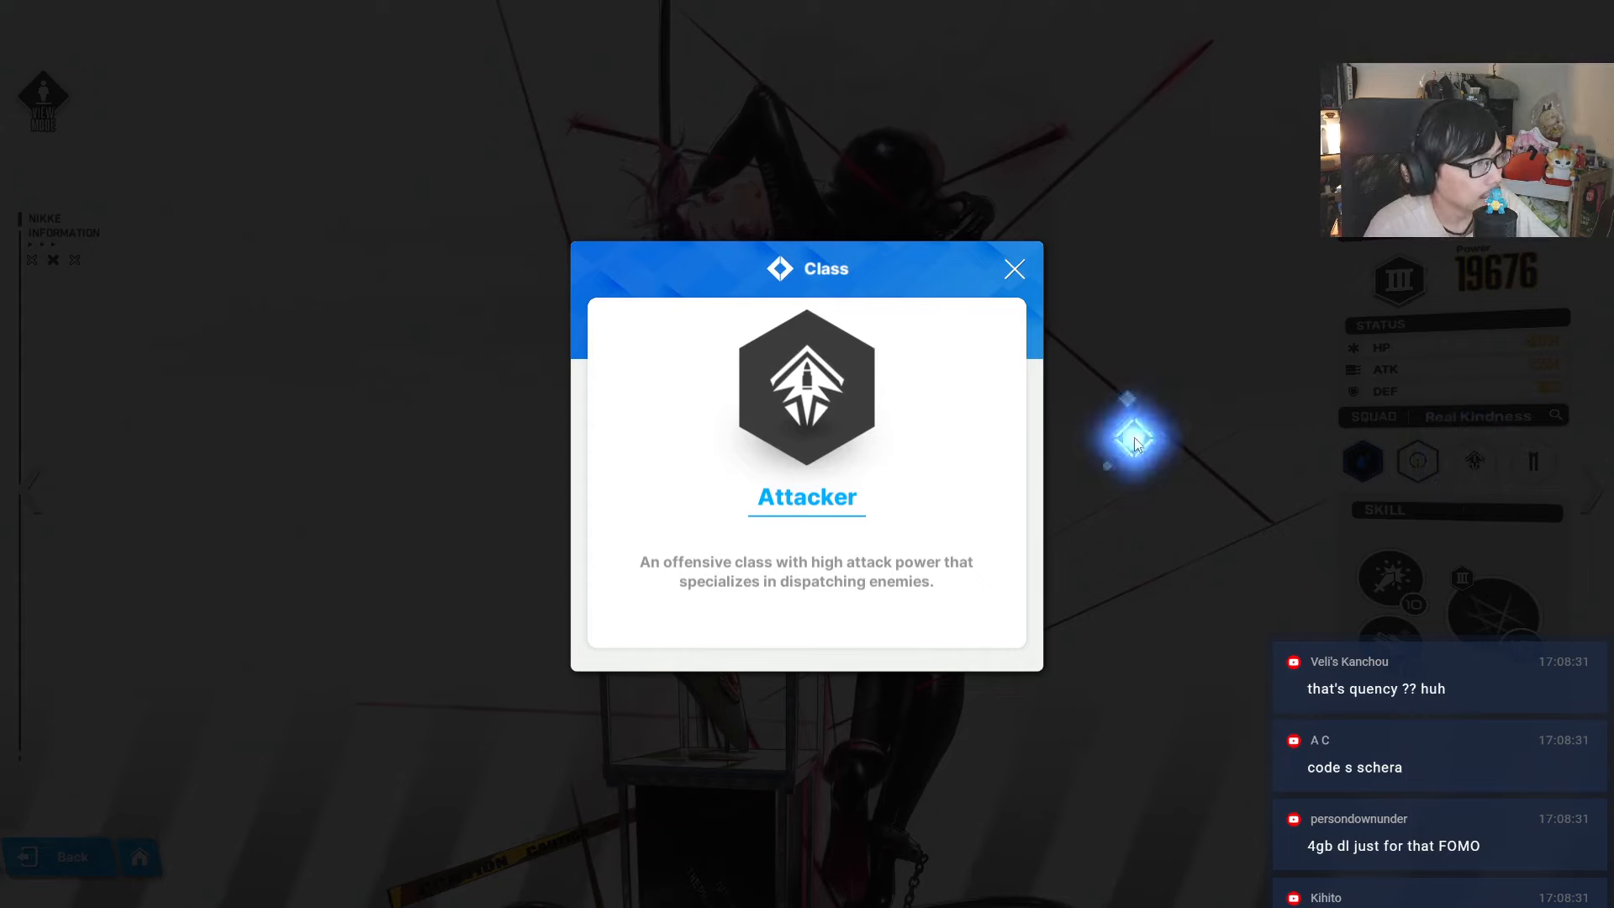
{"action": "left_click", "coordinate": [1012, 269]}
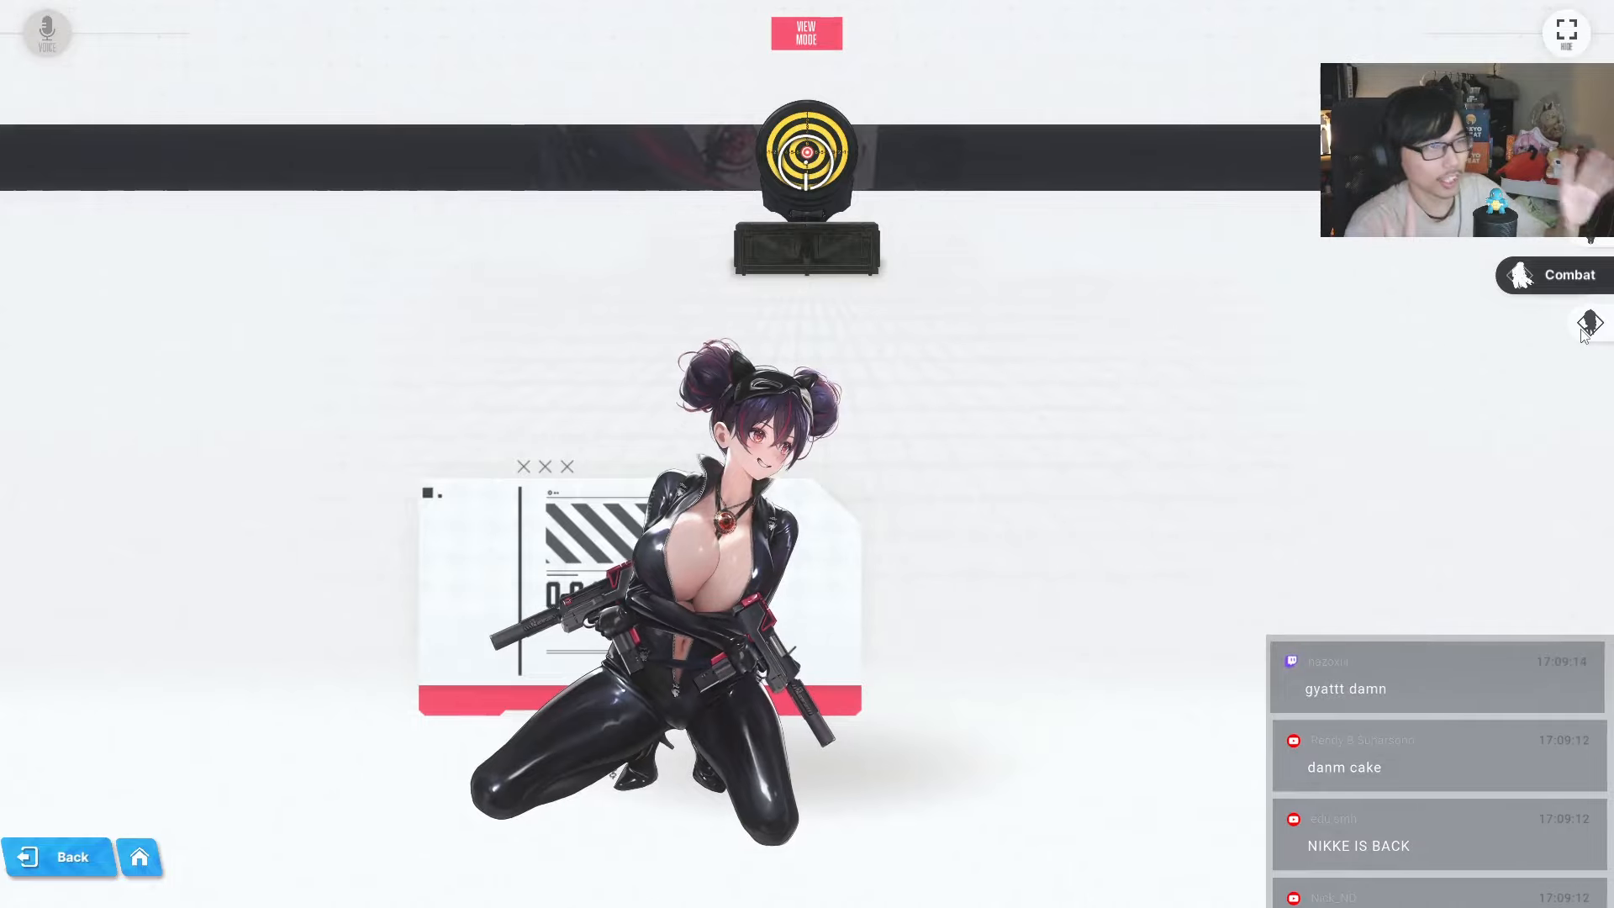
- Switch Quency's preview to the chibi SD model, watch the Idle action and return to her profile
{"action": "left_click", "coordinate": [1588, 323]}
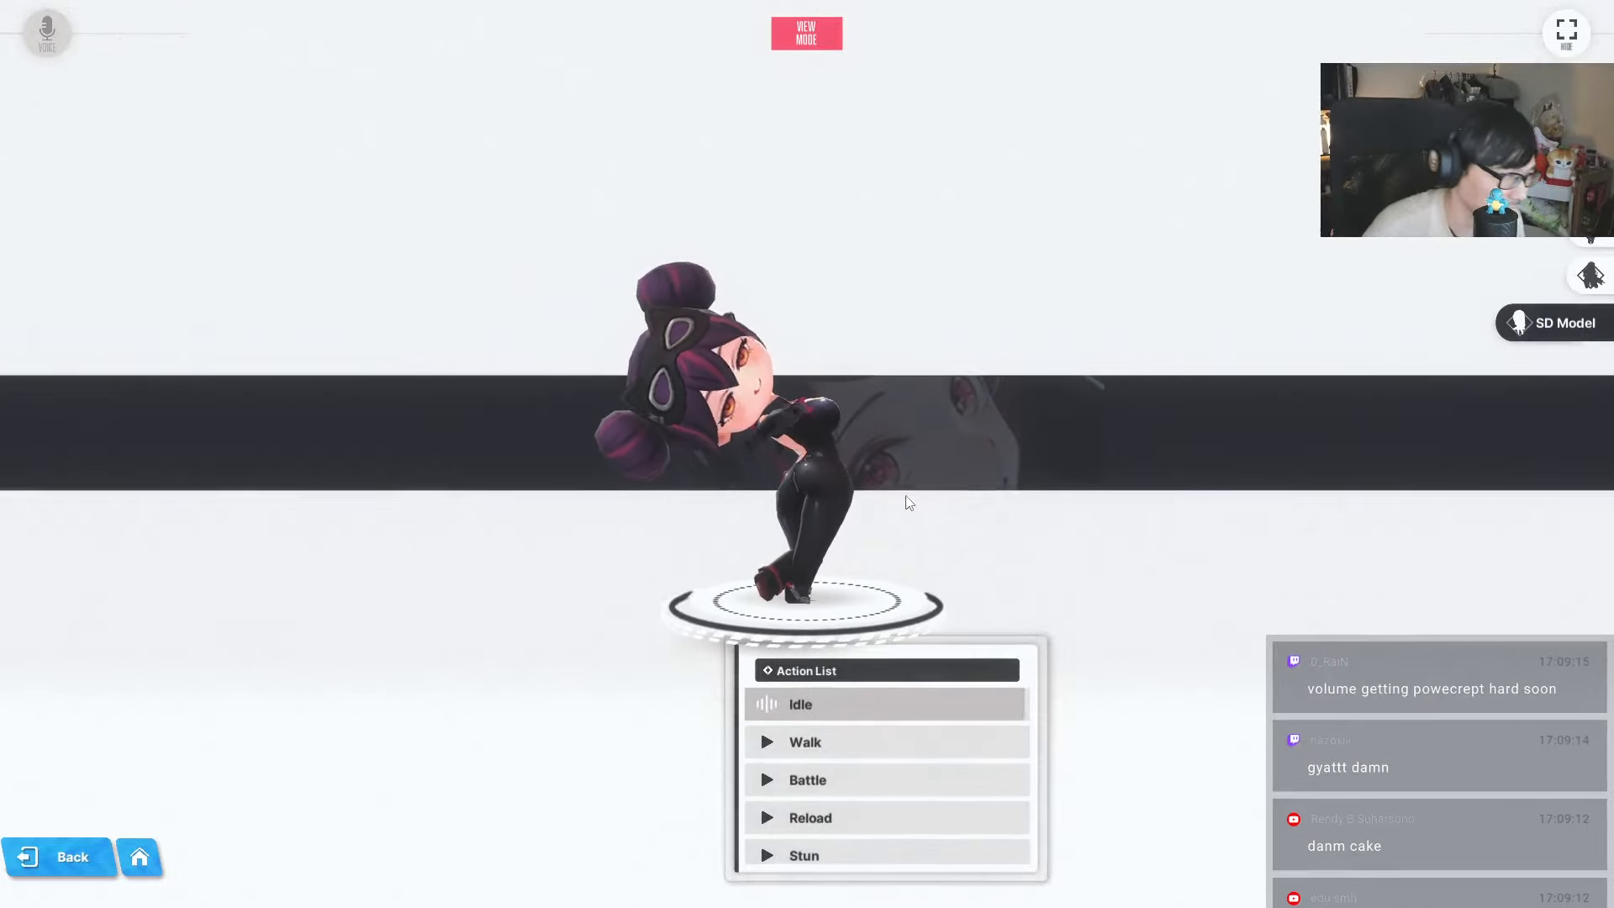
{"action": "left_click", "coordinate": [806, 741]}
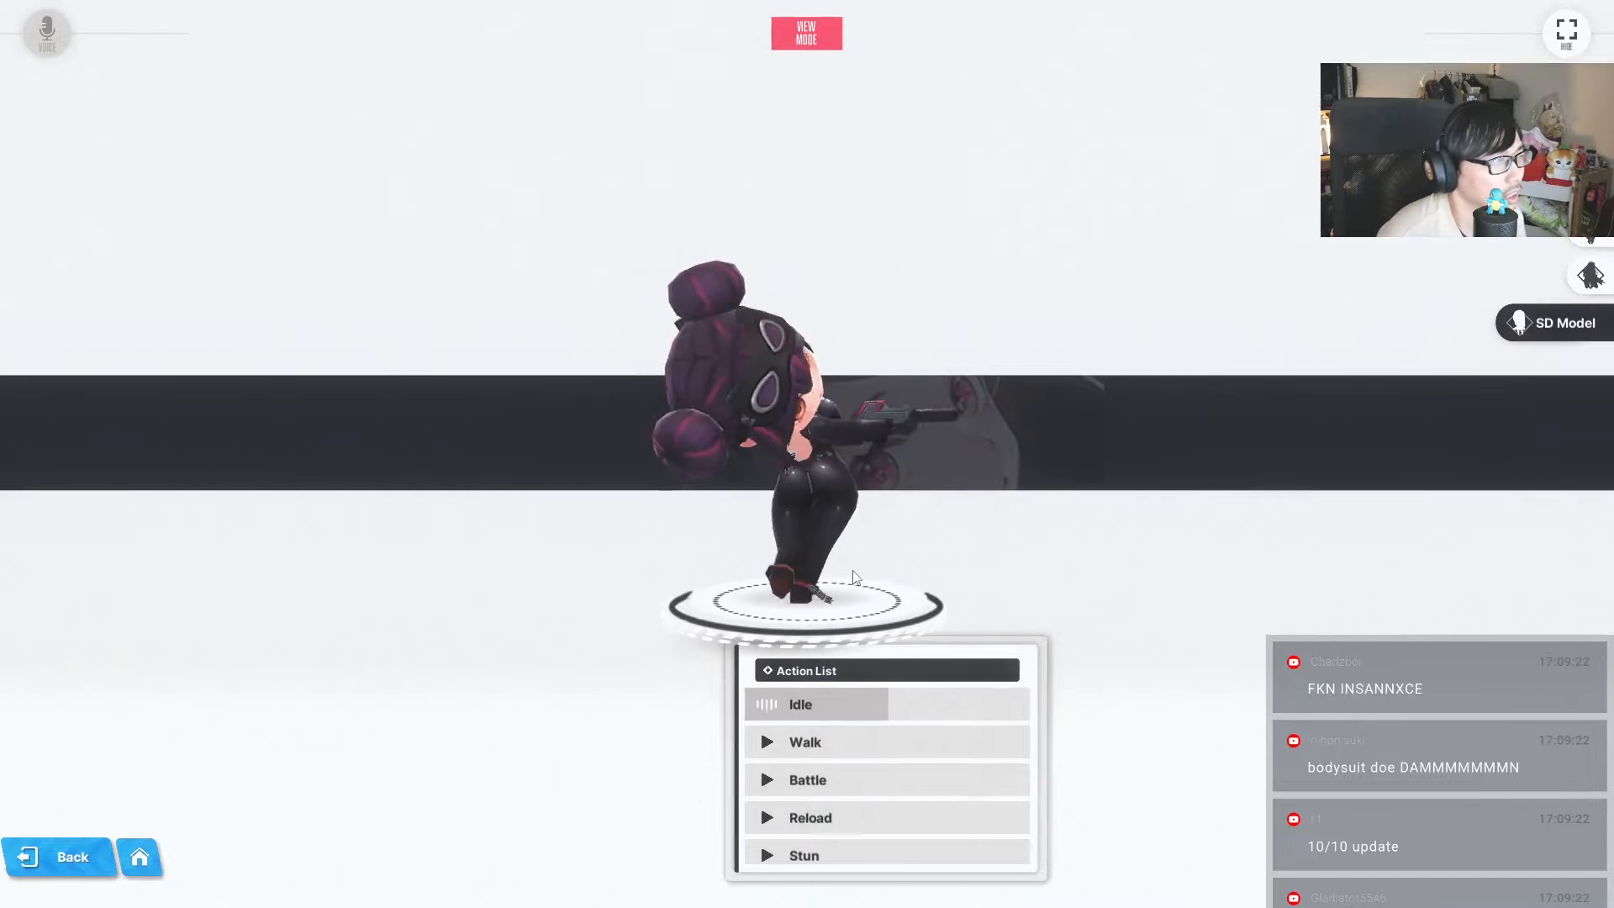
{"action": "left_click", "coordinate": [59, 856]}
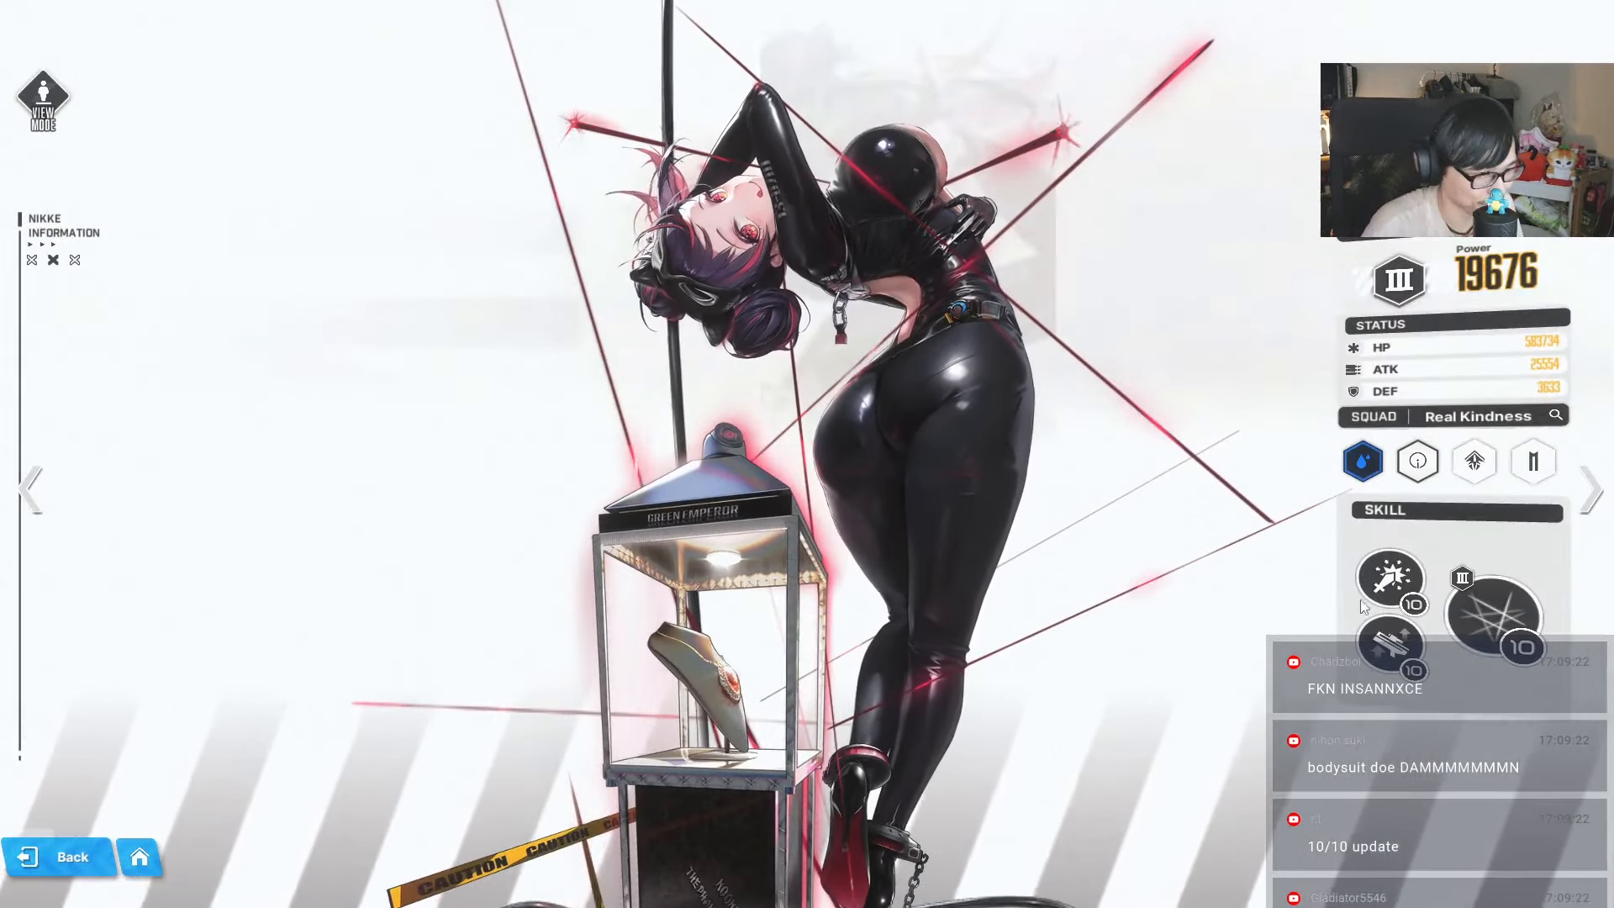
{"action": "left_click", "coordinate": [1390, 577]}
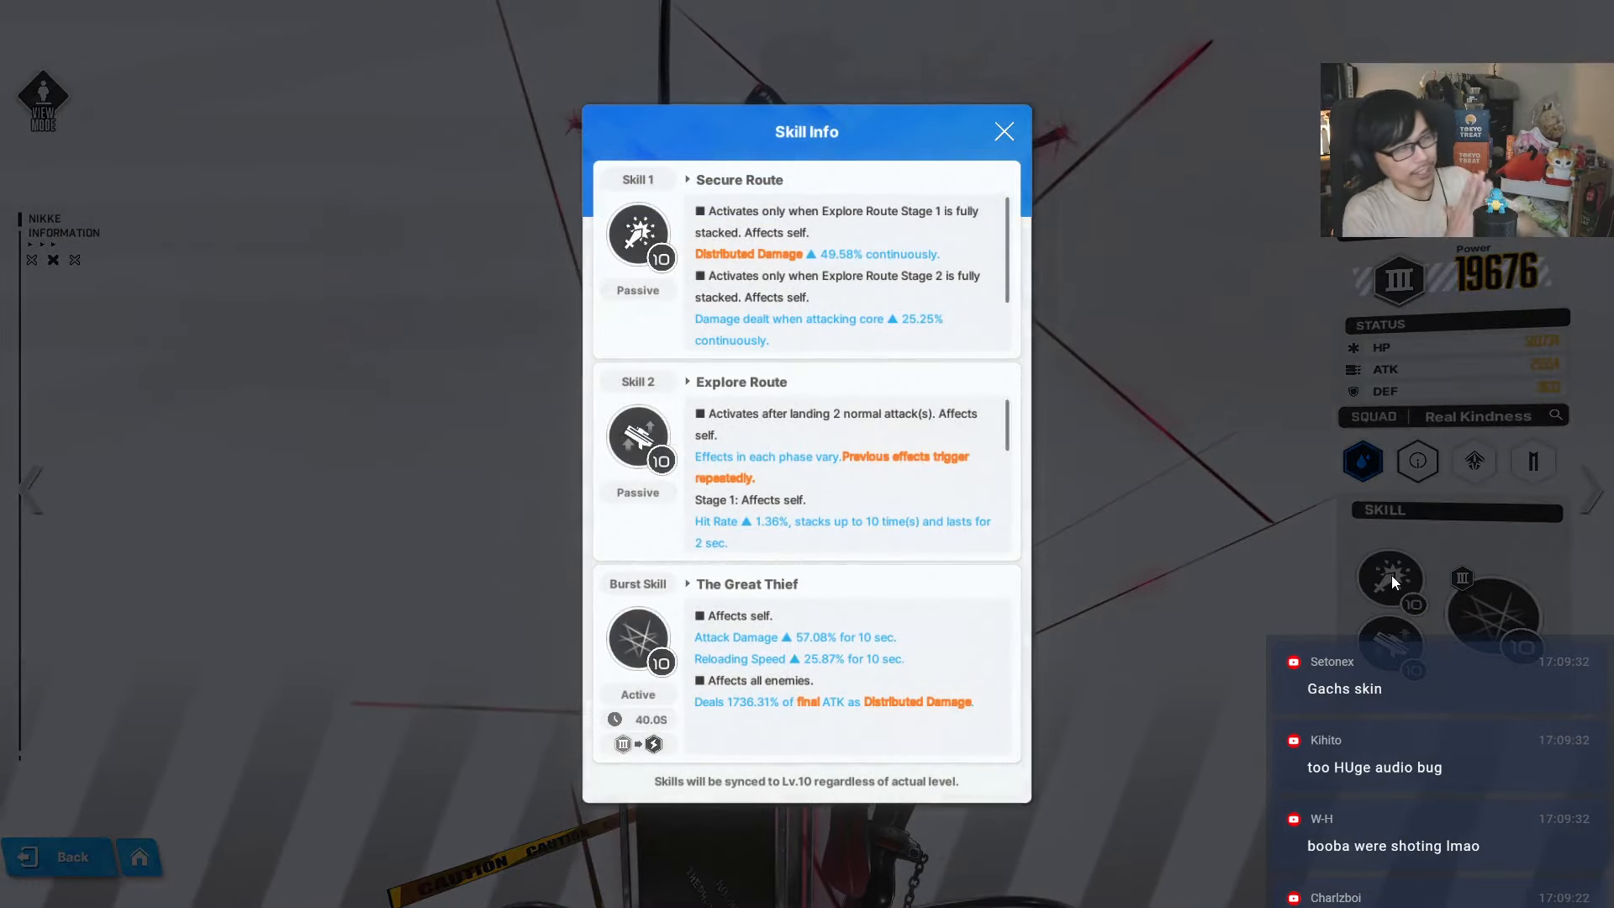
{"action": "mouse_move", "coordinate": [872, 287]}
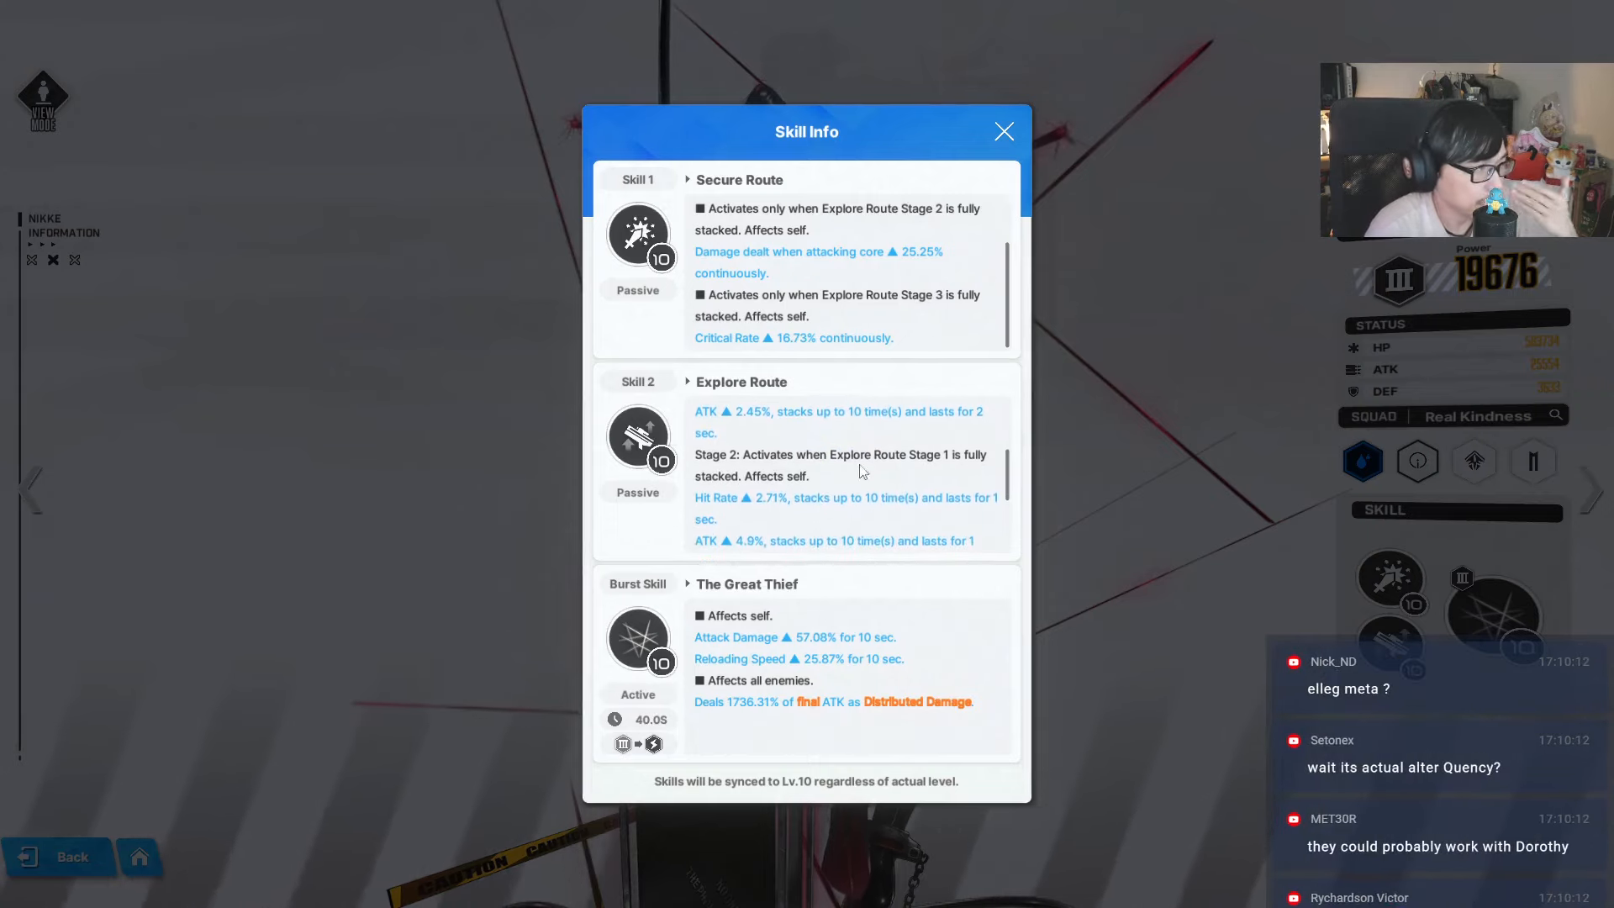
{"action": "scroll", "scroll_direction": "down", "scroll_amount": 3}
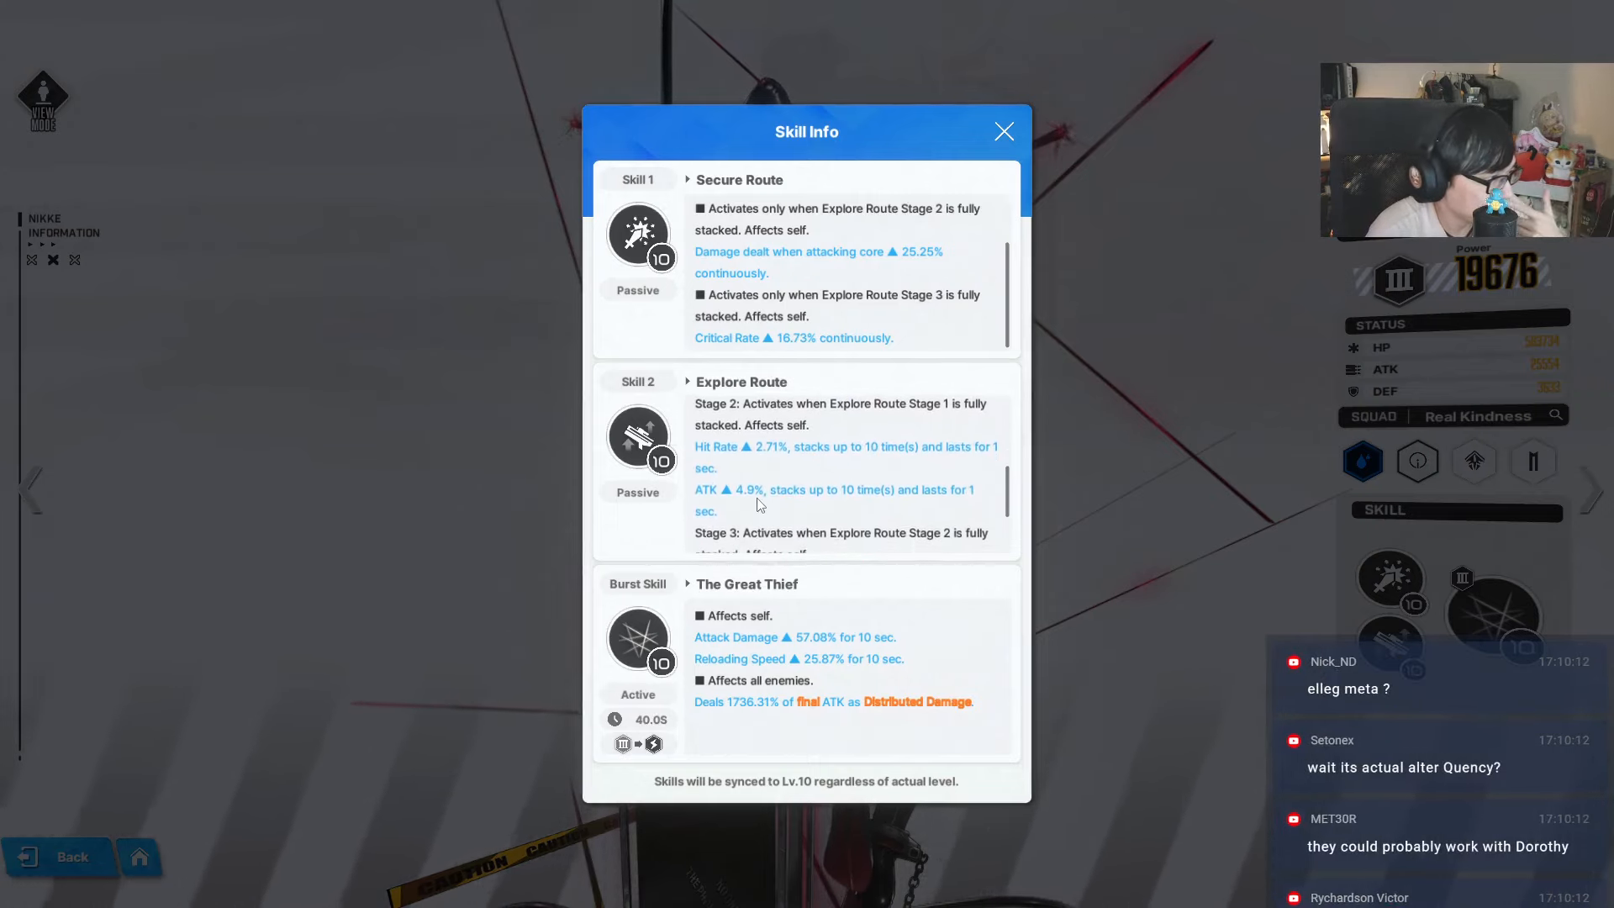
{"action": "scroll", "scroll_direction": "down", "scroll_amount": 3}
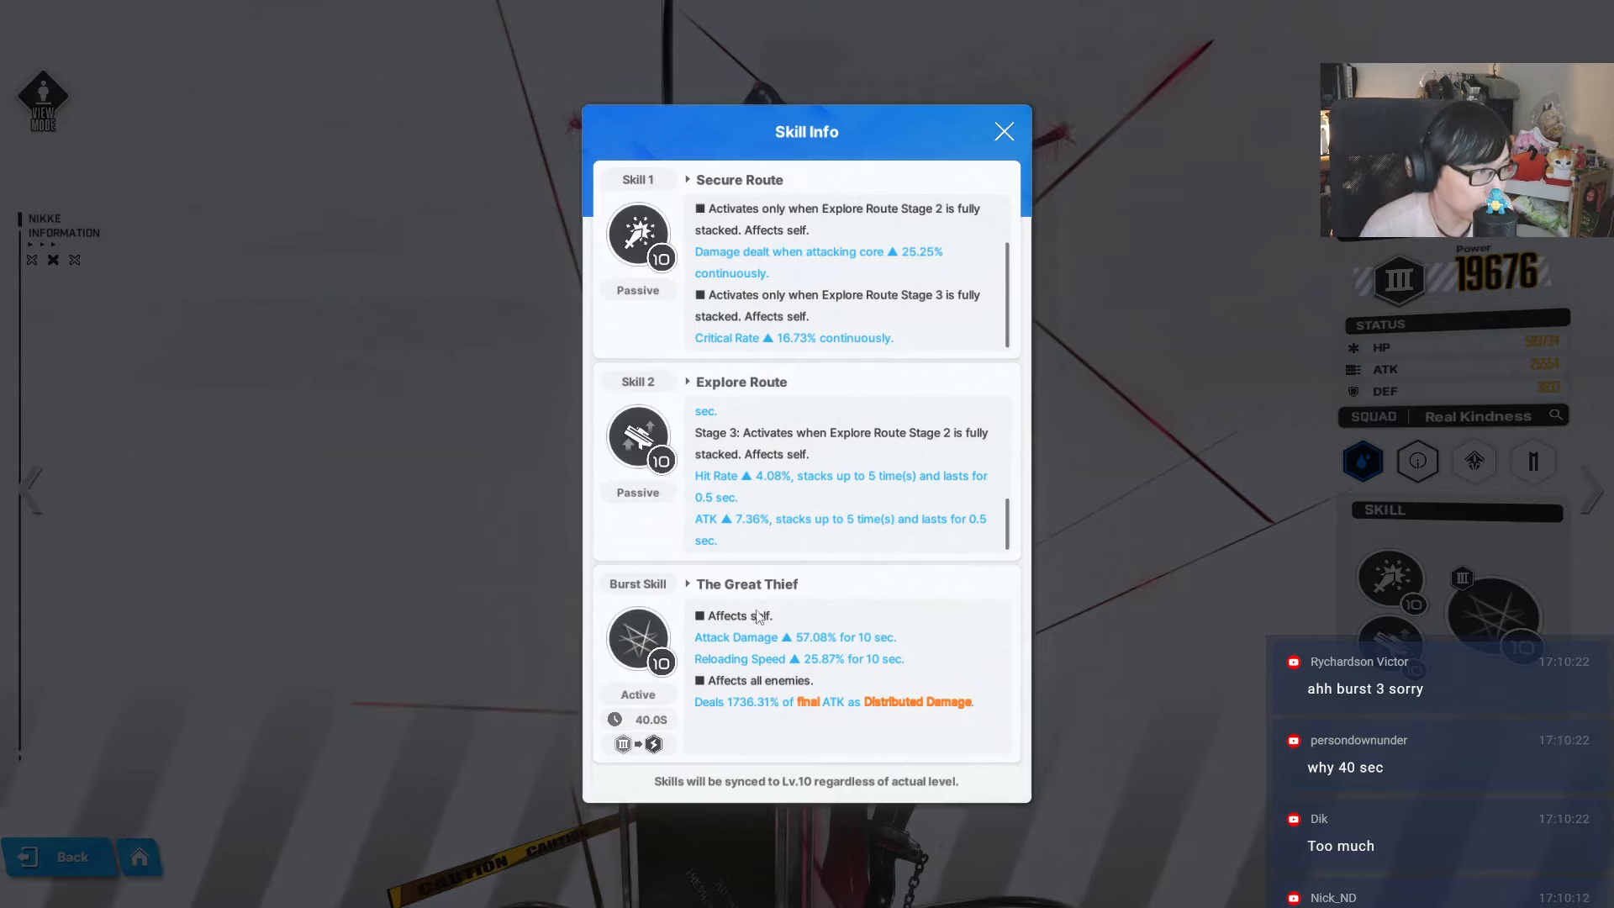
{"action": "mouse_move", "coordinate": [736, 726]}
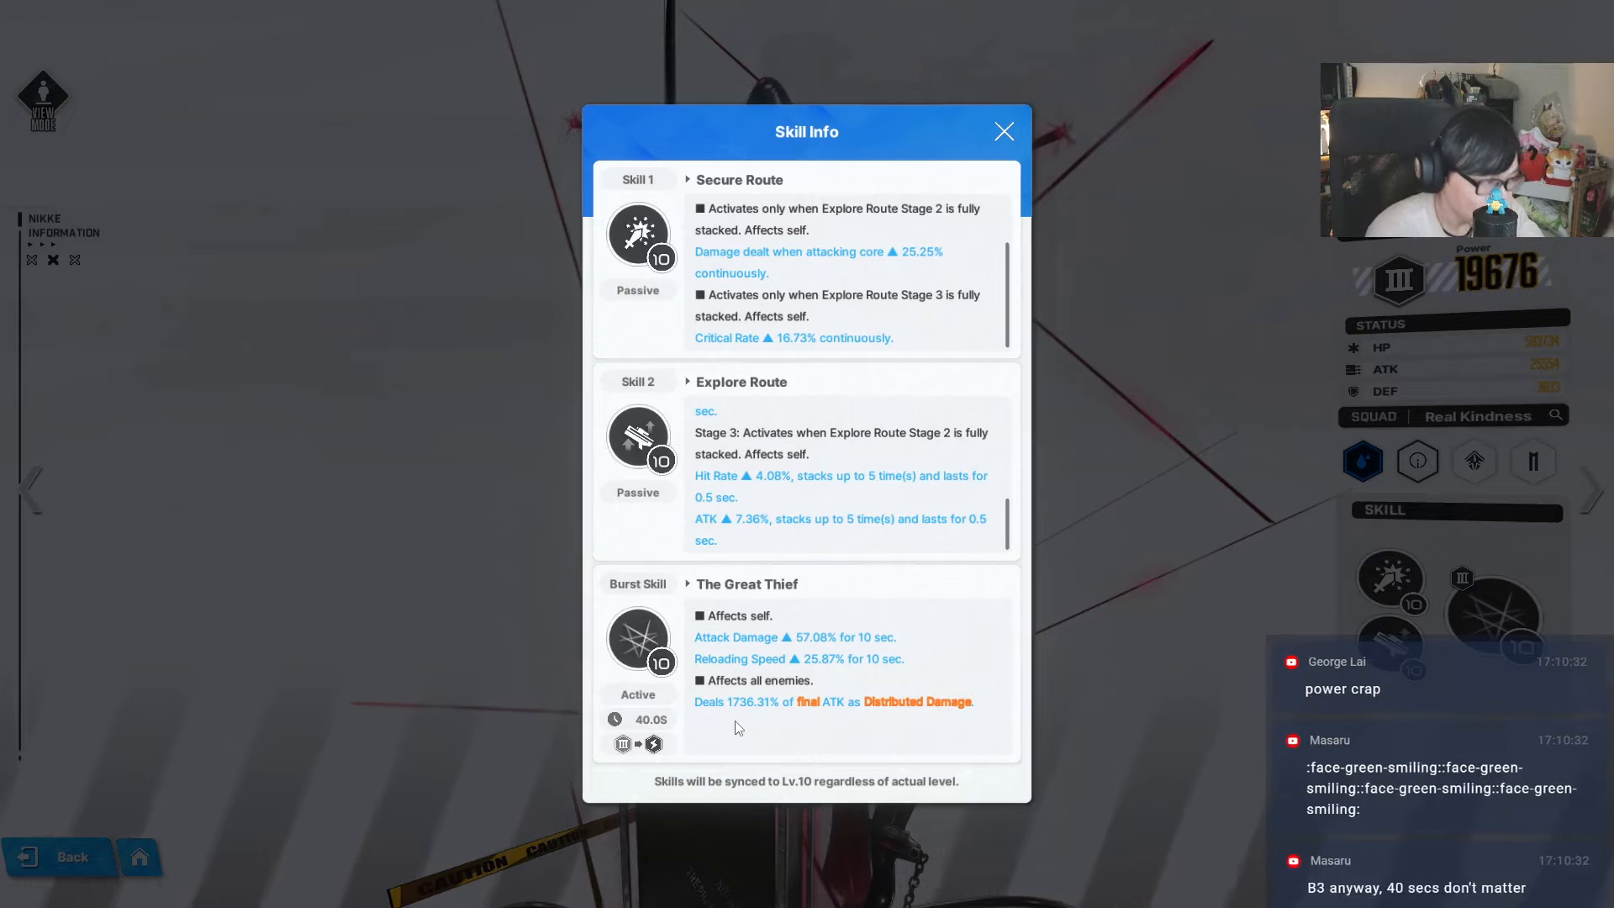
{"action": "mouse_move", "coordinate": [887, 719]}
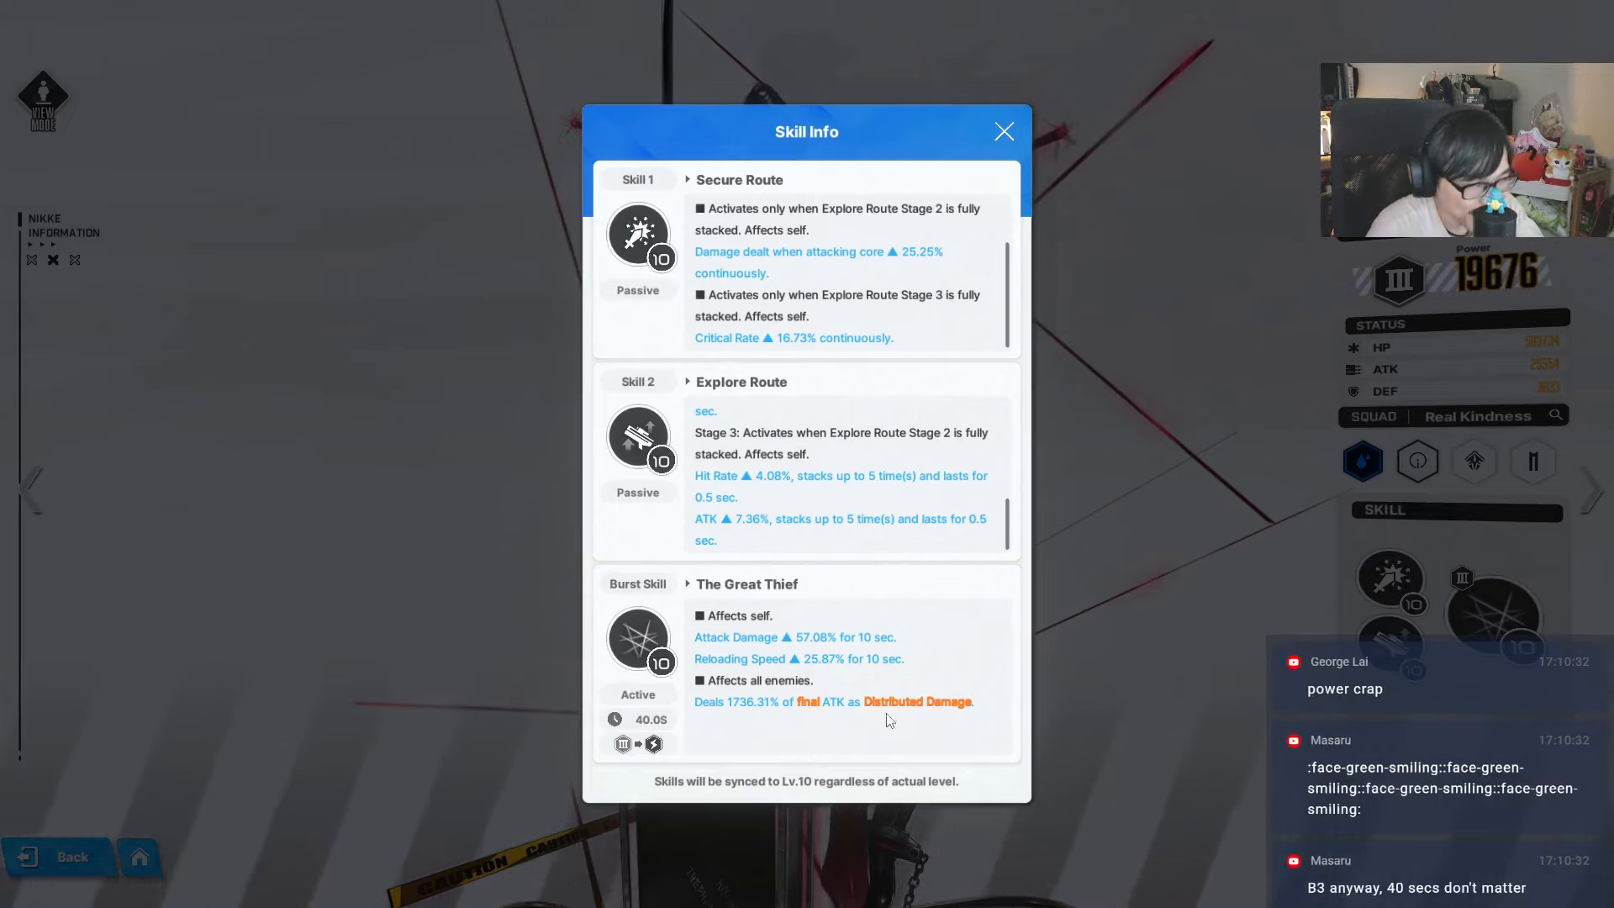
{"action": "left_click", "coordinate": [915, 702]}
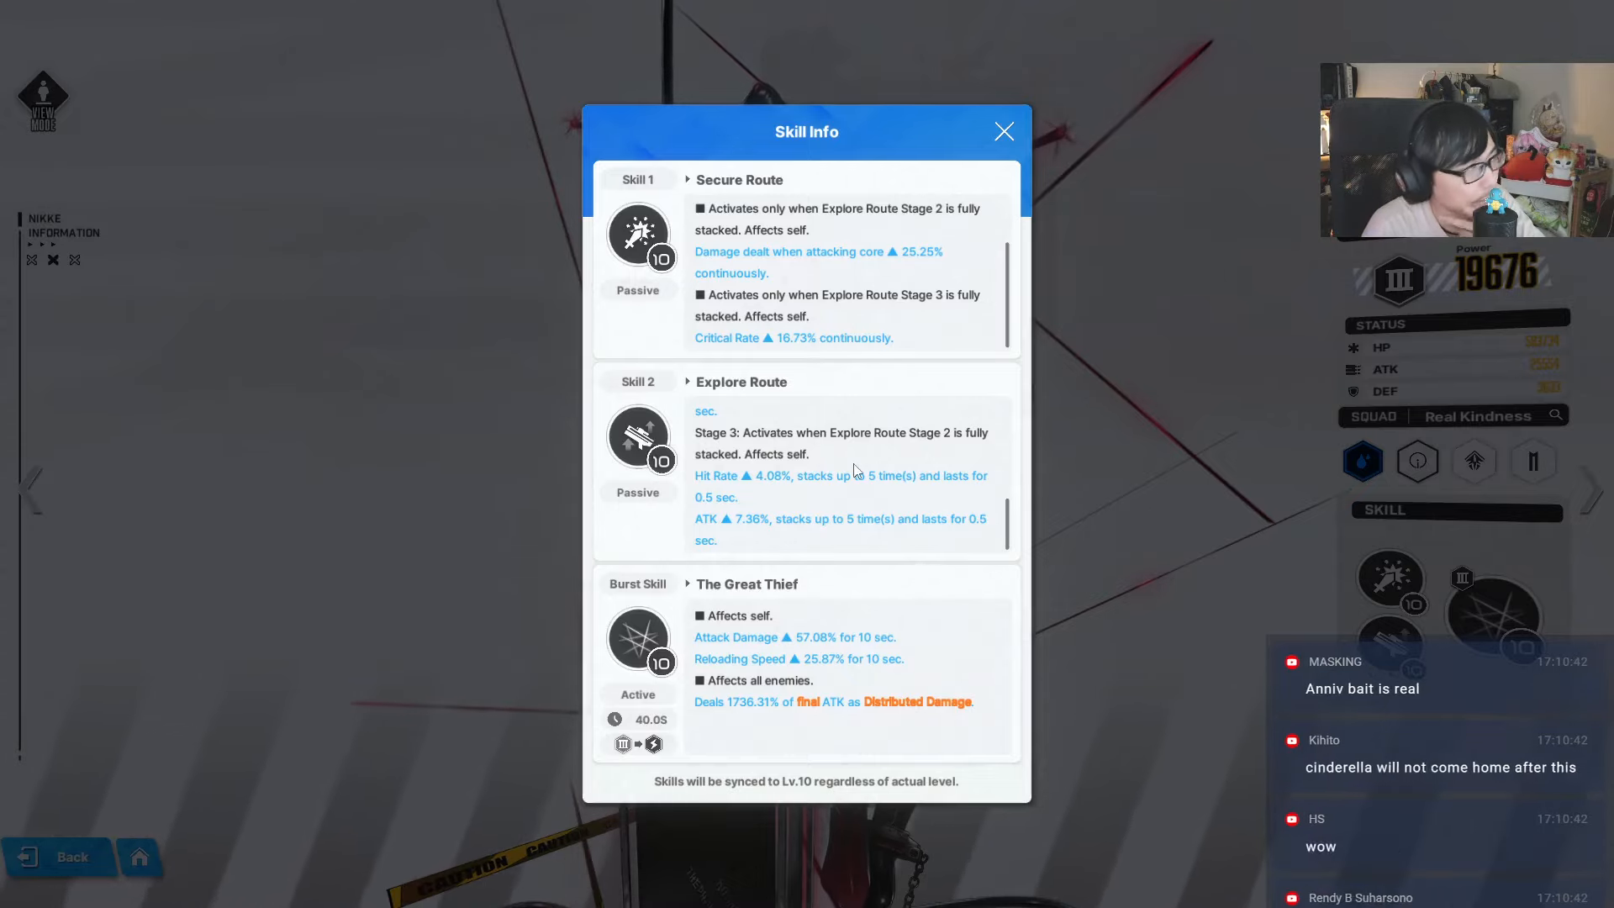
{"action": "left_click", "coordinate": [1002, 131]}
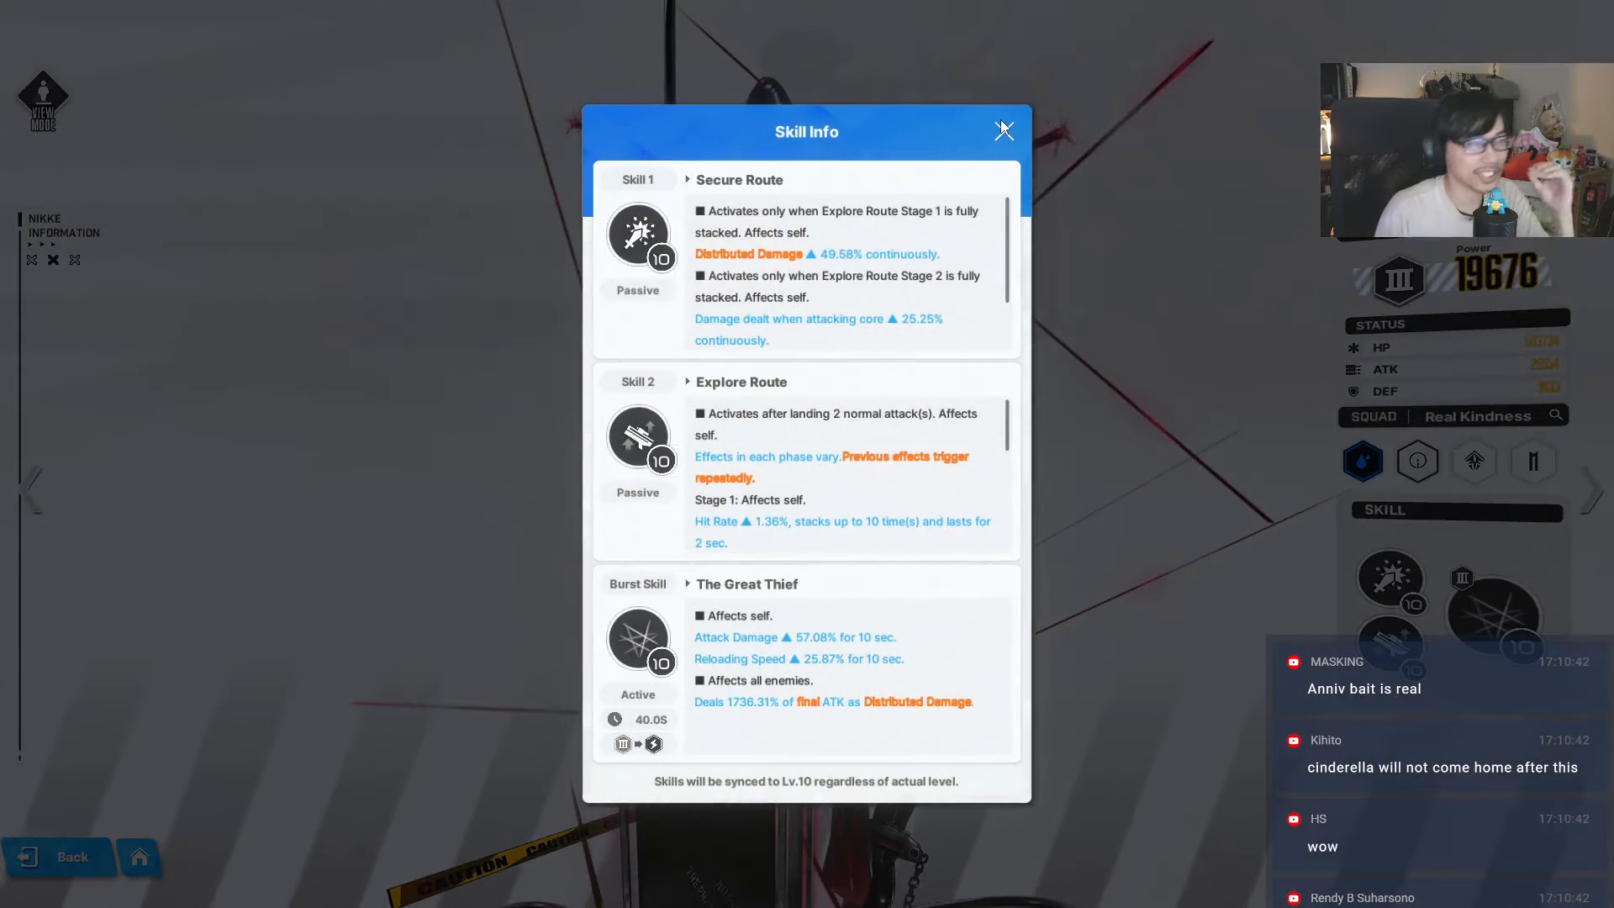
{"action": "left_click", "coordinate": [1002, 131]}
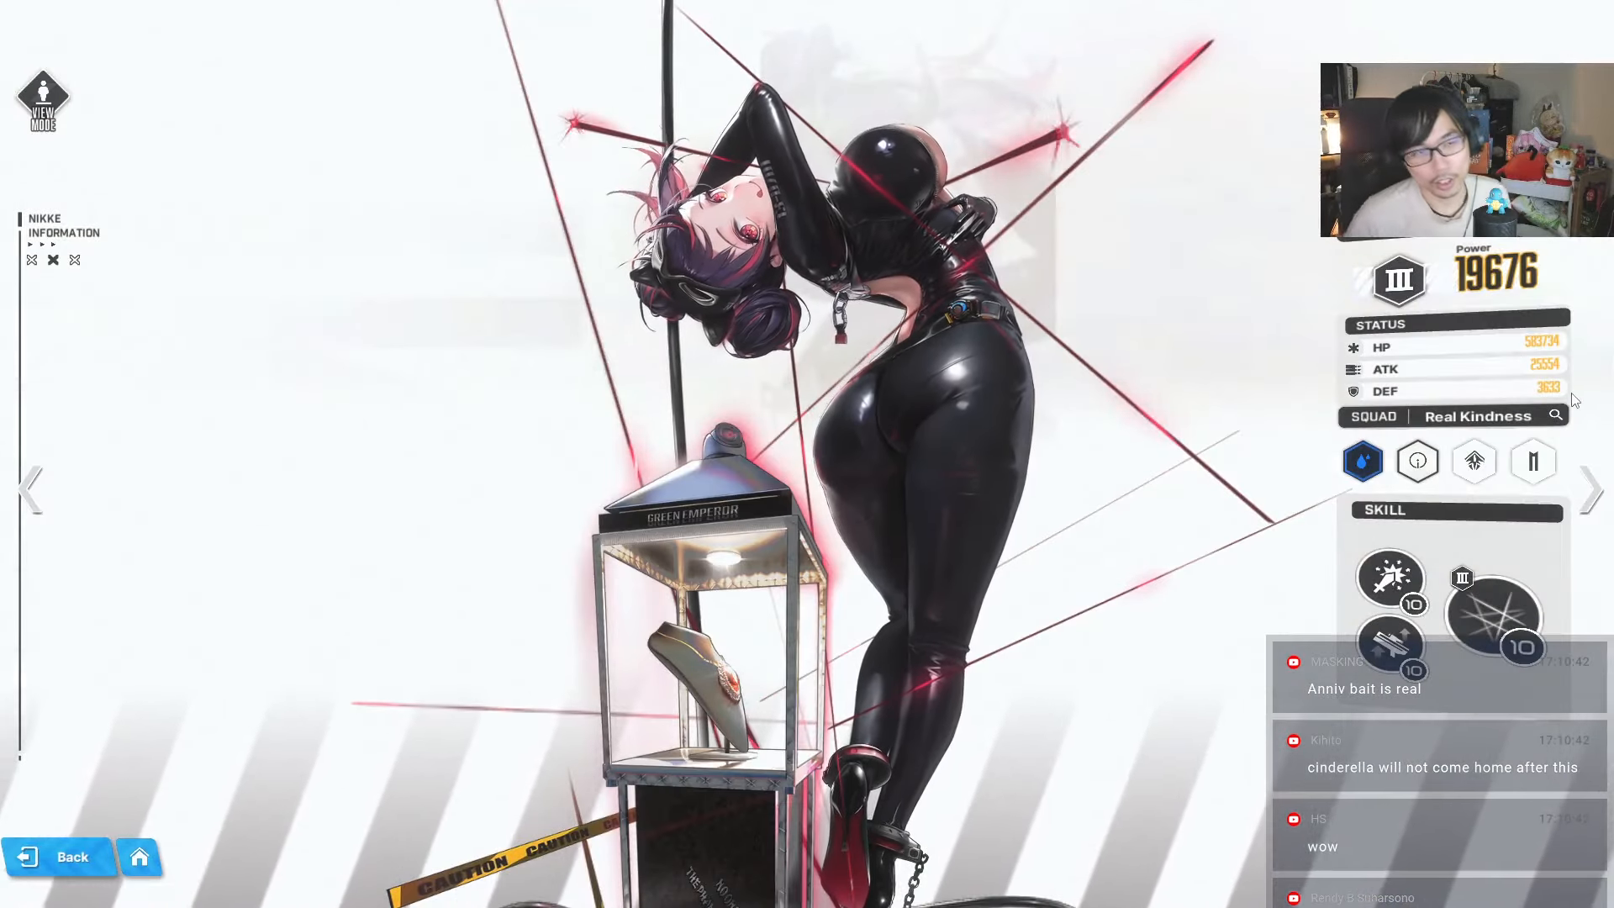